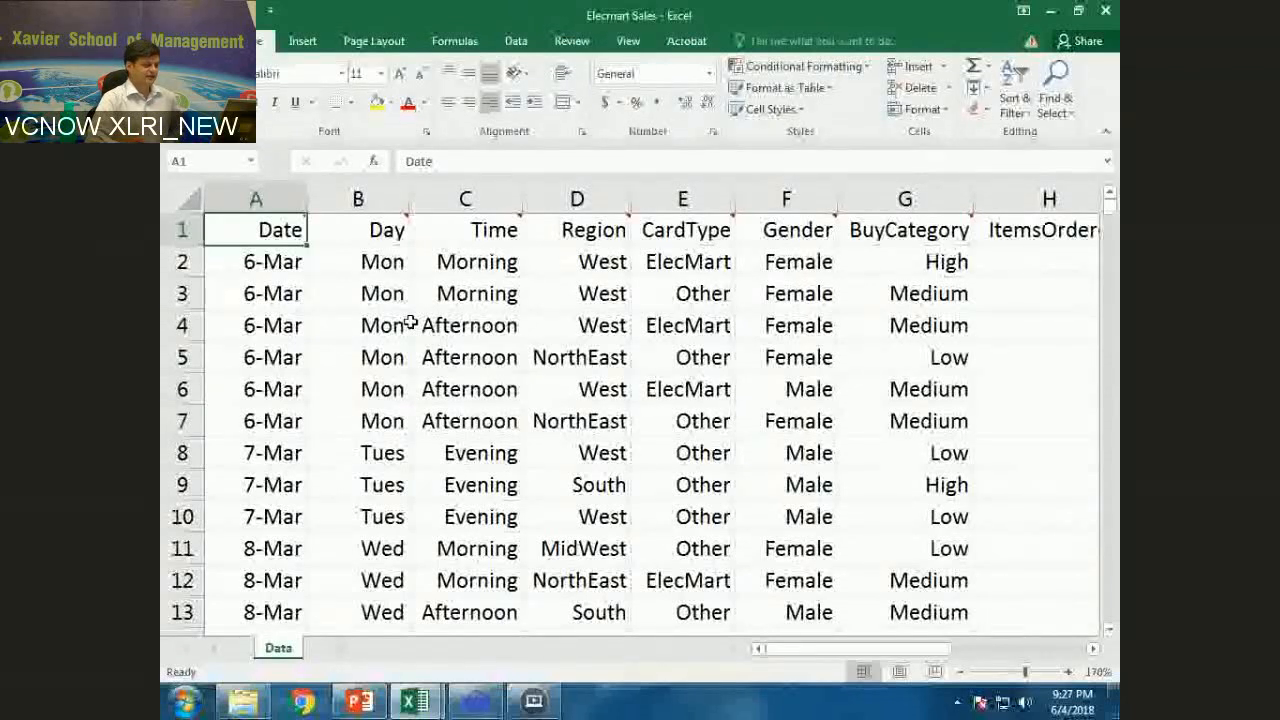
pyautogui.moveTo(363, 325)
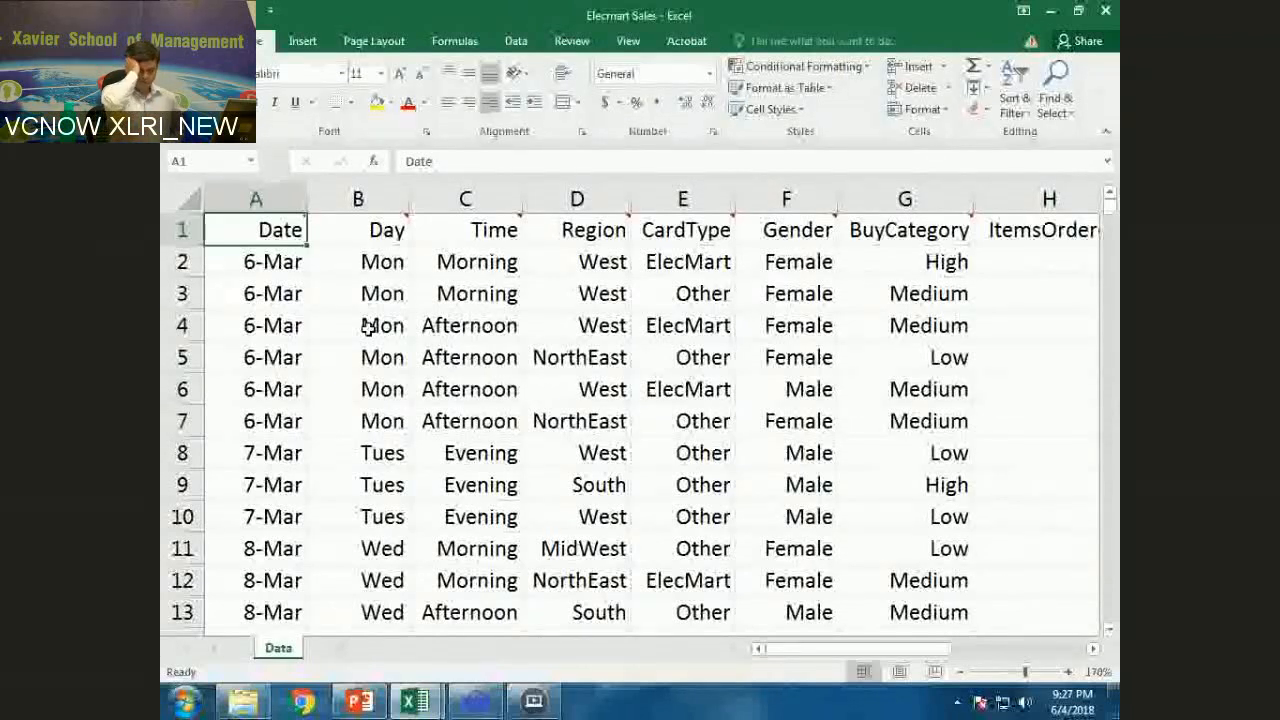
pyautogui.moveTo(825, 505)
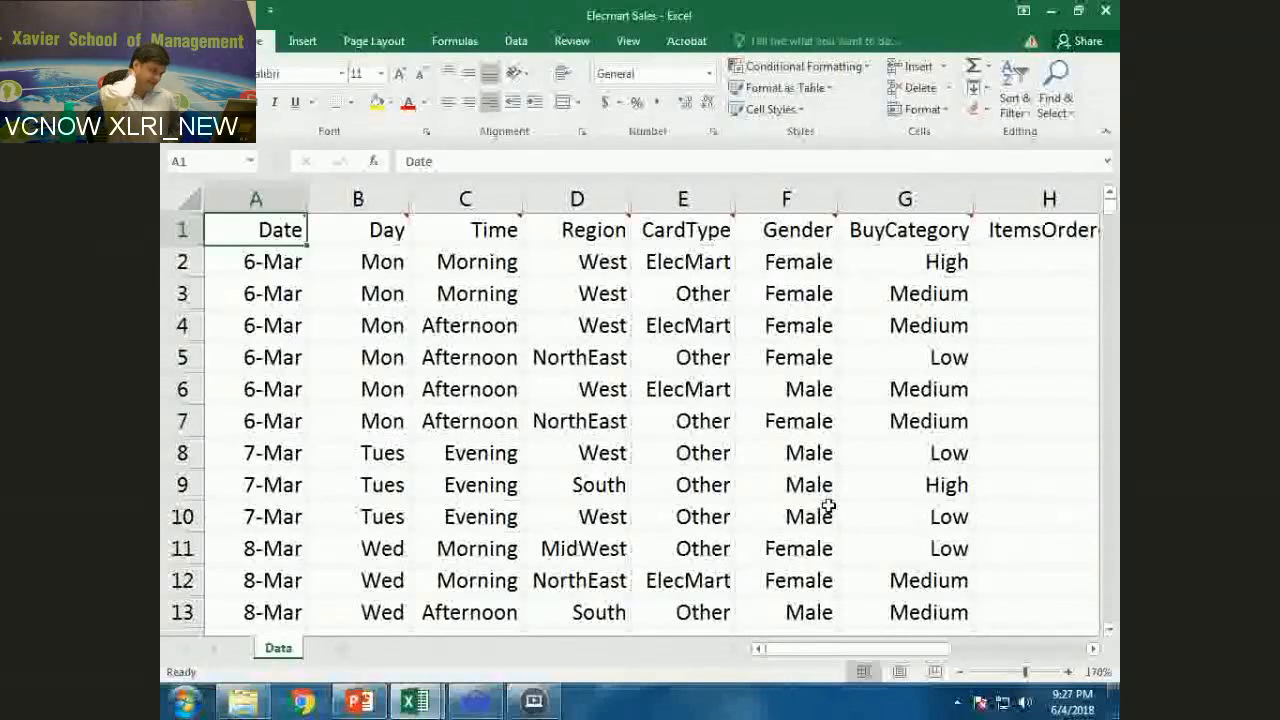
pyautogui.moveTo(349, 302)
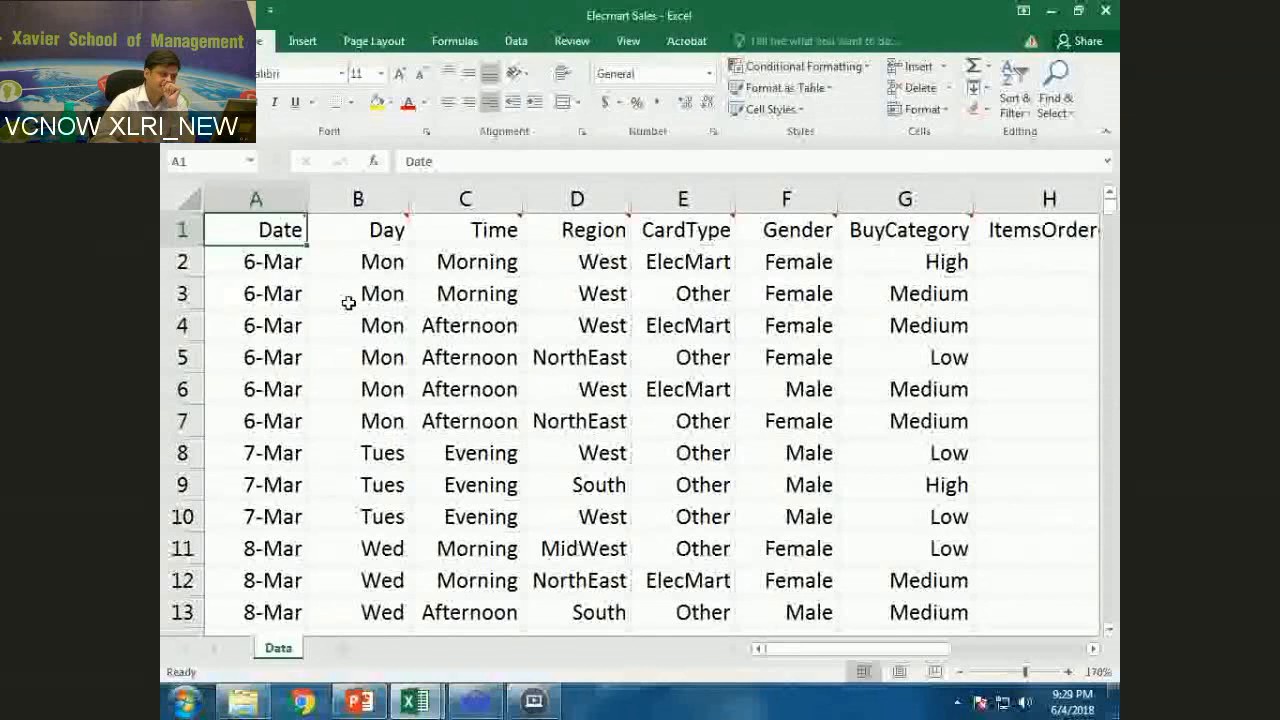
# Step: Check the first sale's ItemsOrdered and TotalCost values, then return to the data's top
pyautogui.hscroll(3)
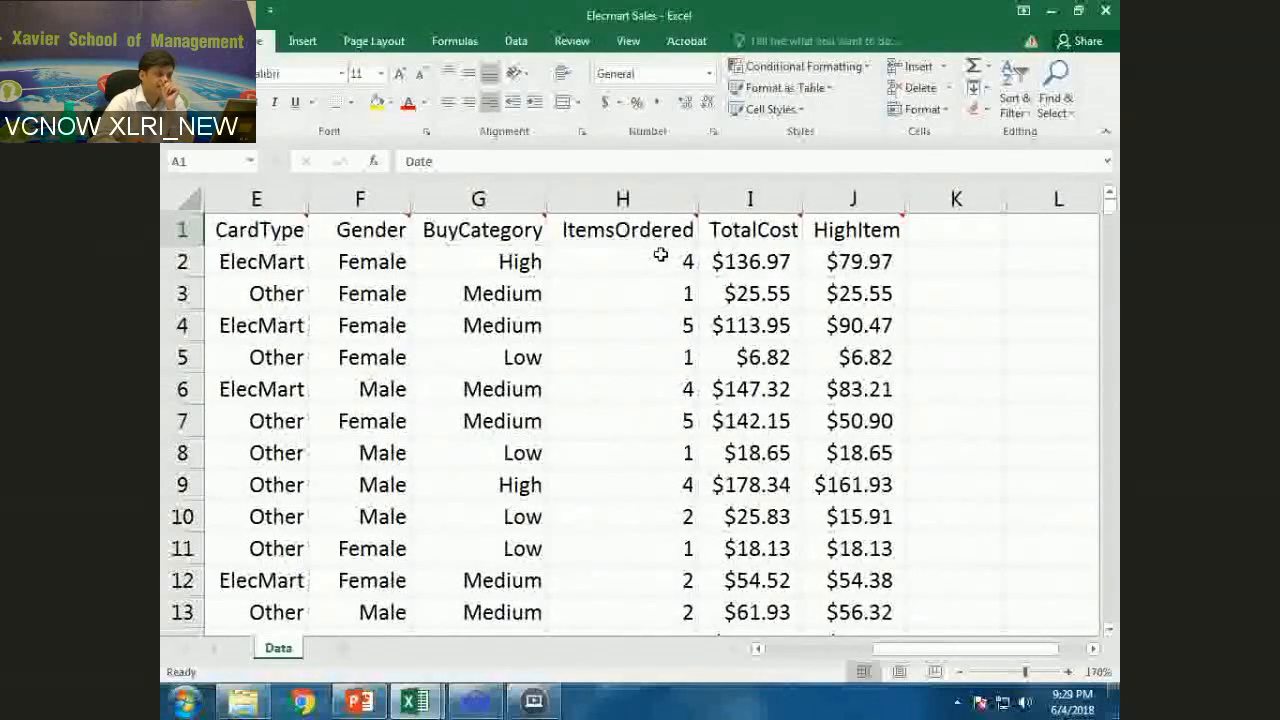
pyautogui.click(622, 261)
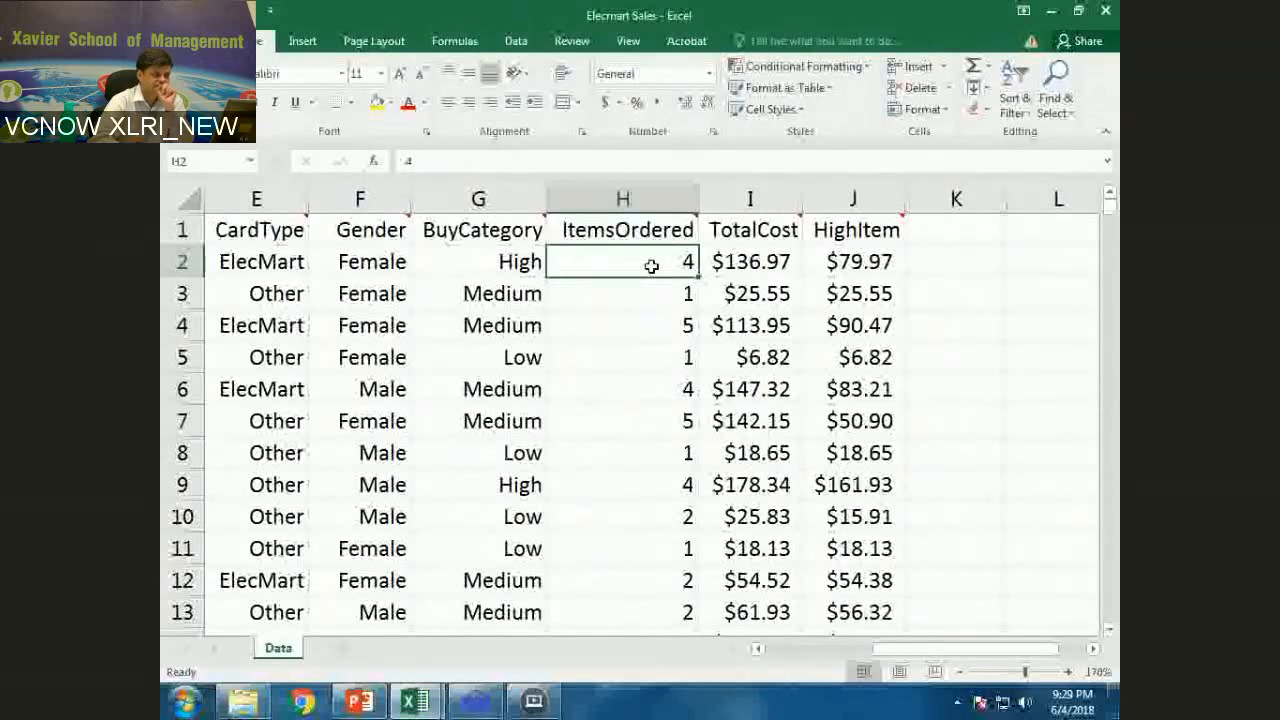
pyautogui.click(750, 261)
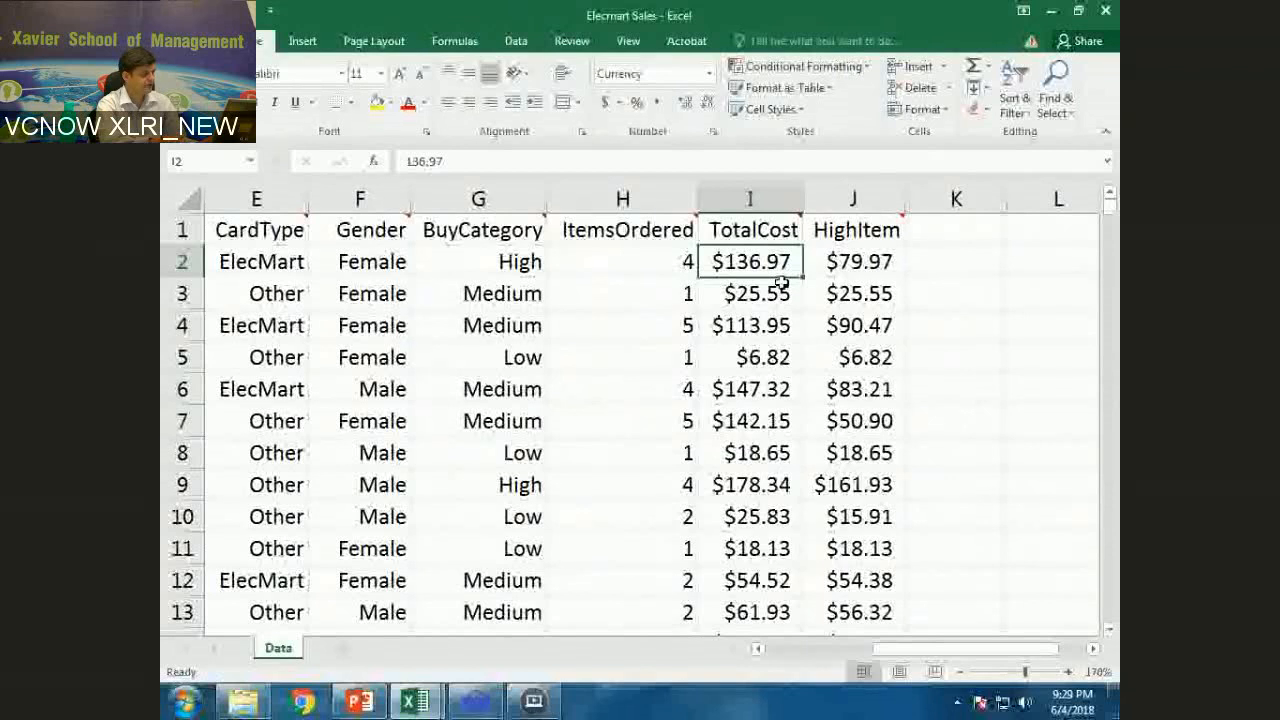
pyautogui.moveTo(943, 542)
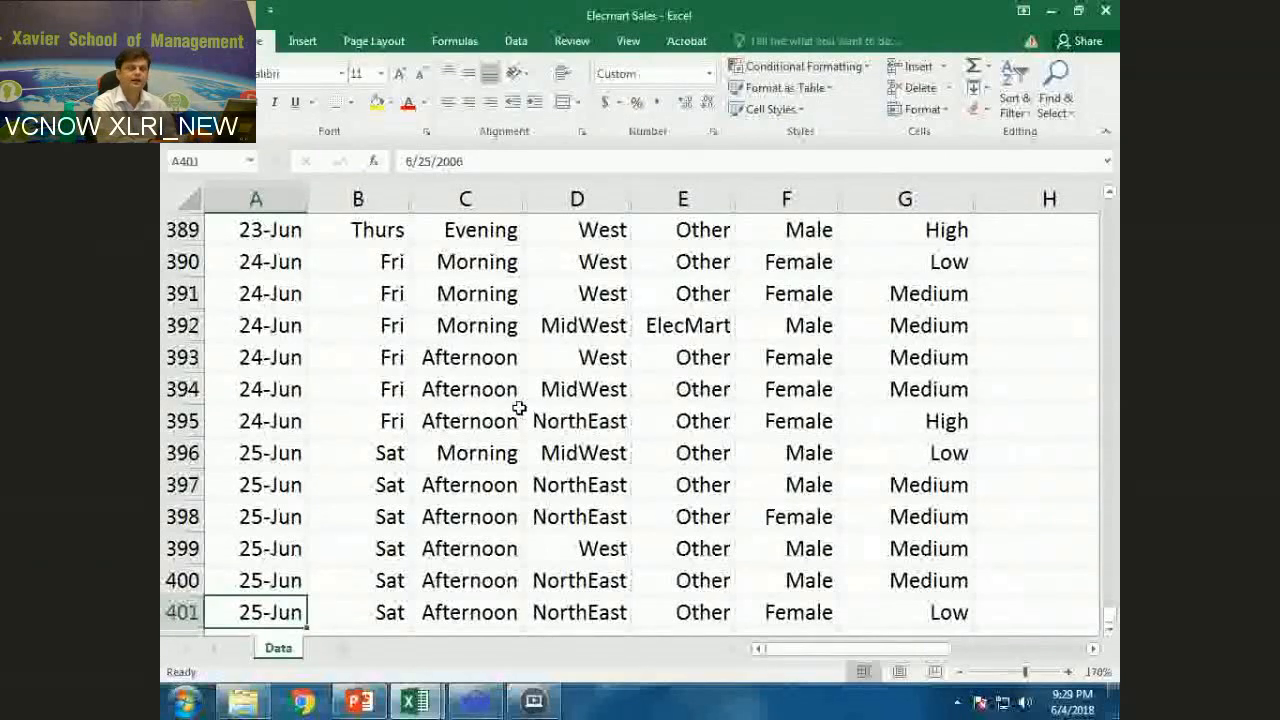
pyautogui.press('ctrl+Home')
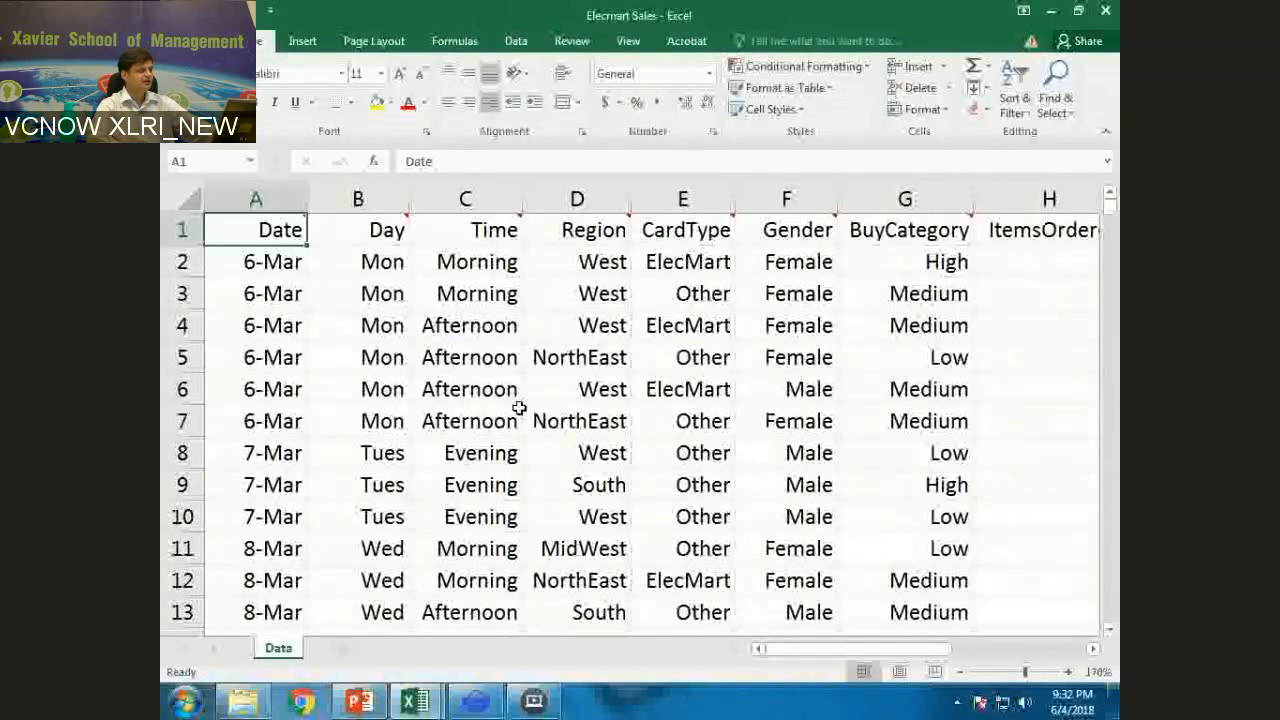
# Step: Insert a PivotTable from the Data range A1:J401 onto a new worksheet
pyautogui.click(302, 41)
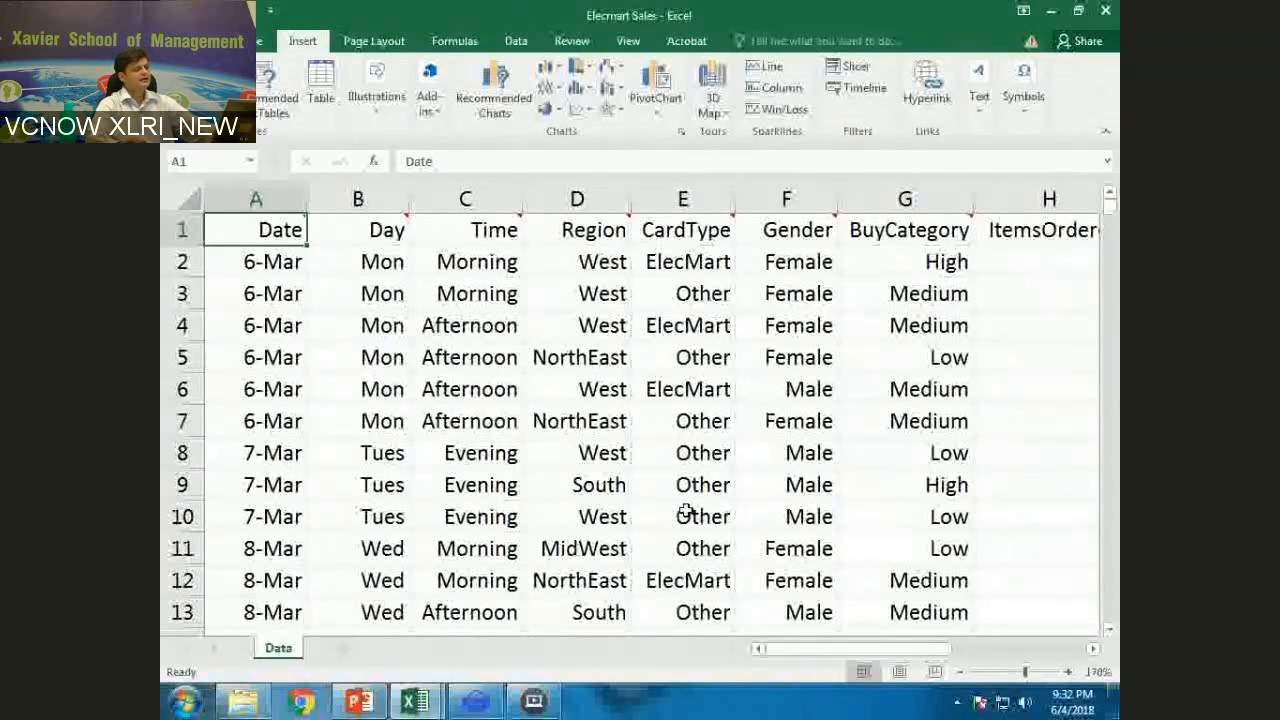
pyautogui.click(657, 85)
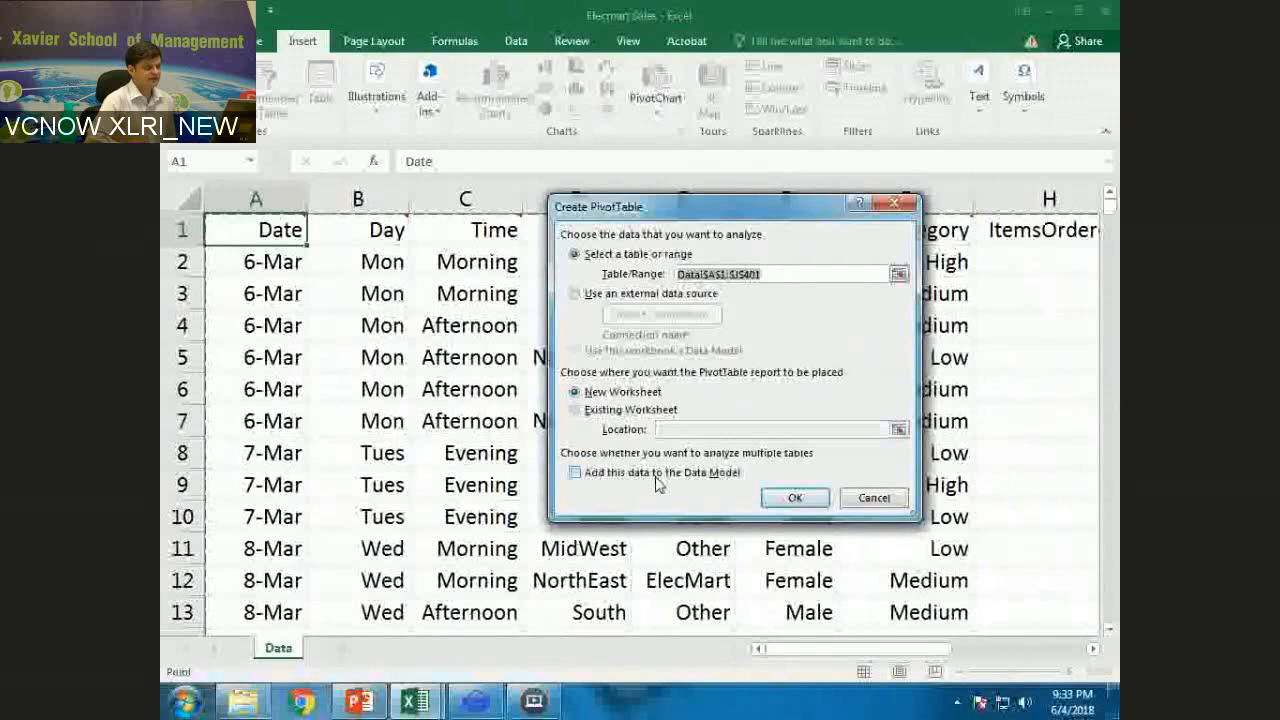
pyautogui.moveTo(740, 225)
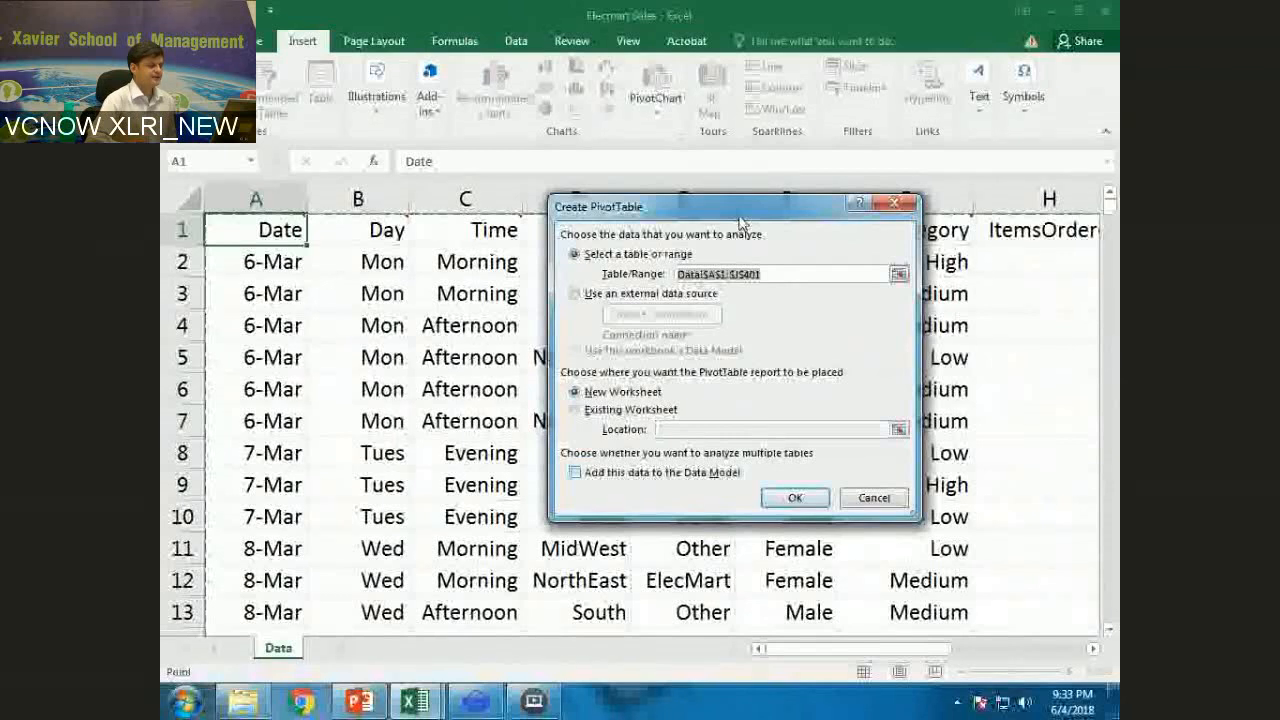
pyautogui.moveTo(748, 214)
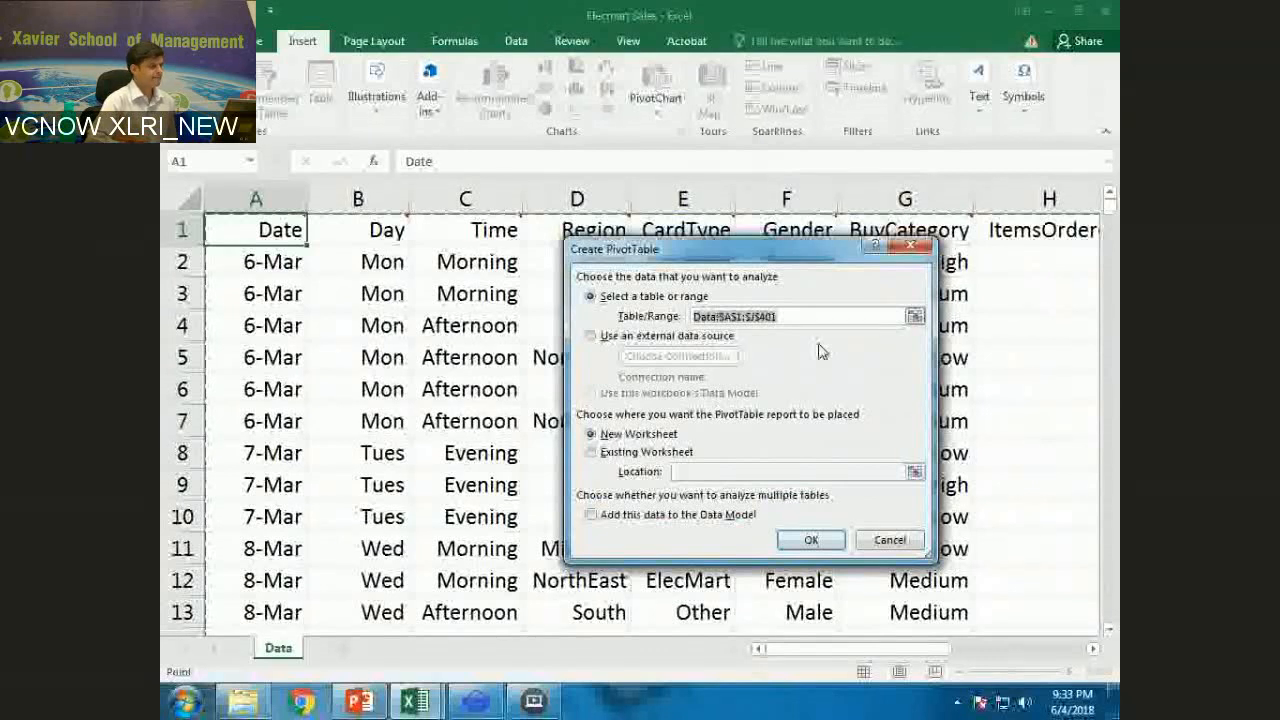
pyautogui.moveTo(820, 560)
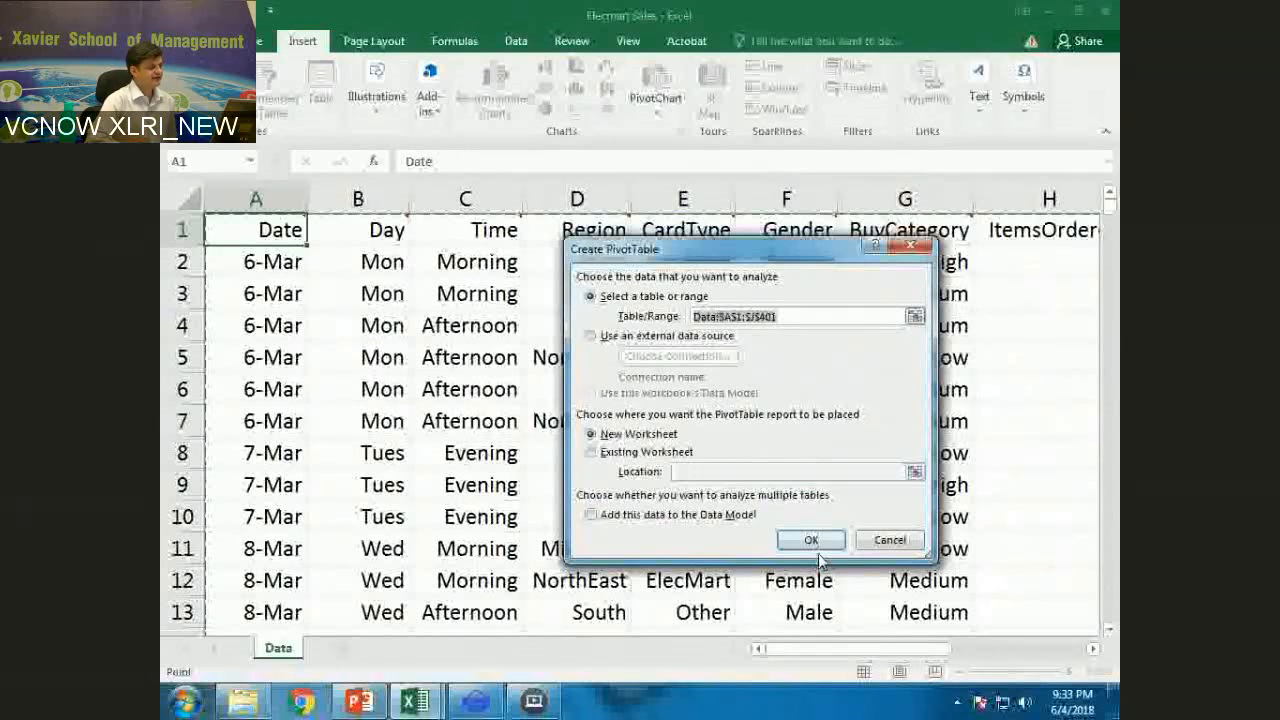
pyautogui.click(811, 540)
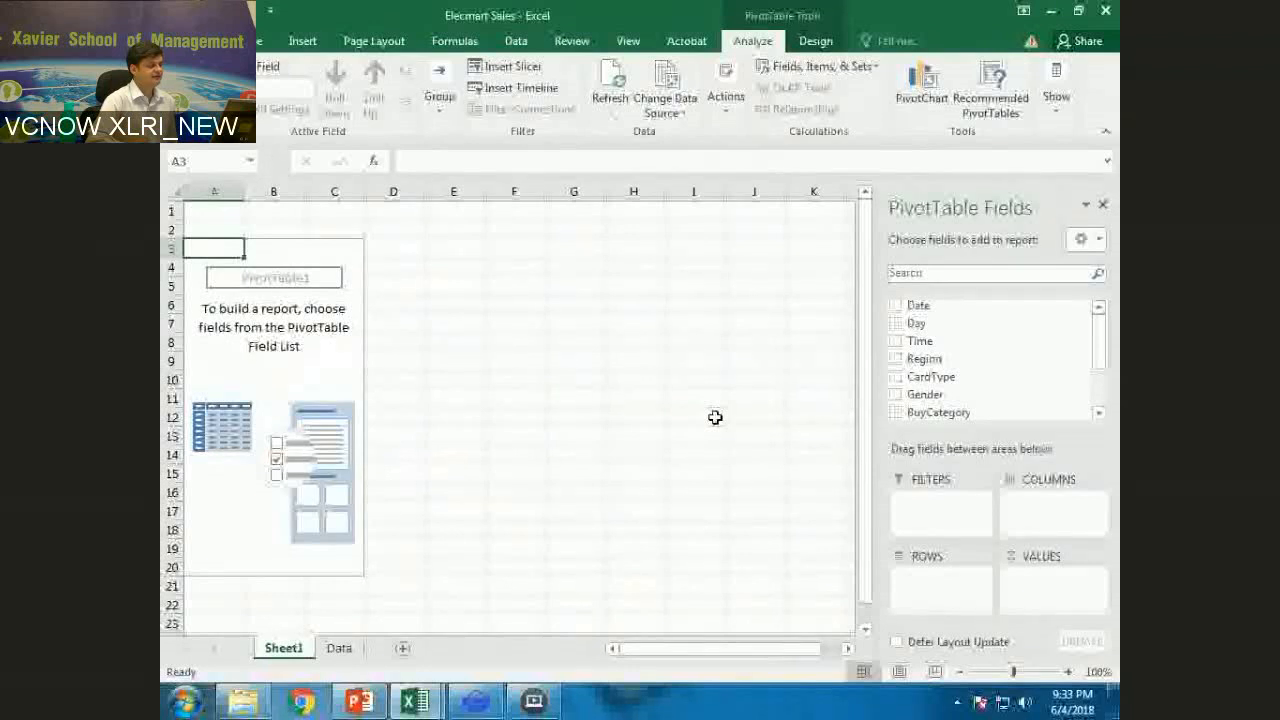
pyautogui.moveTo(215, 248); pyautogui.dragTo(334, 418)
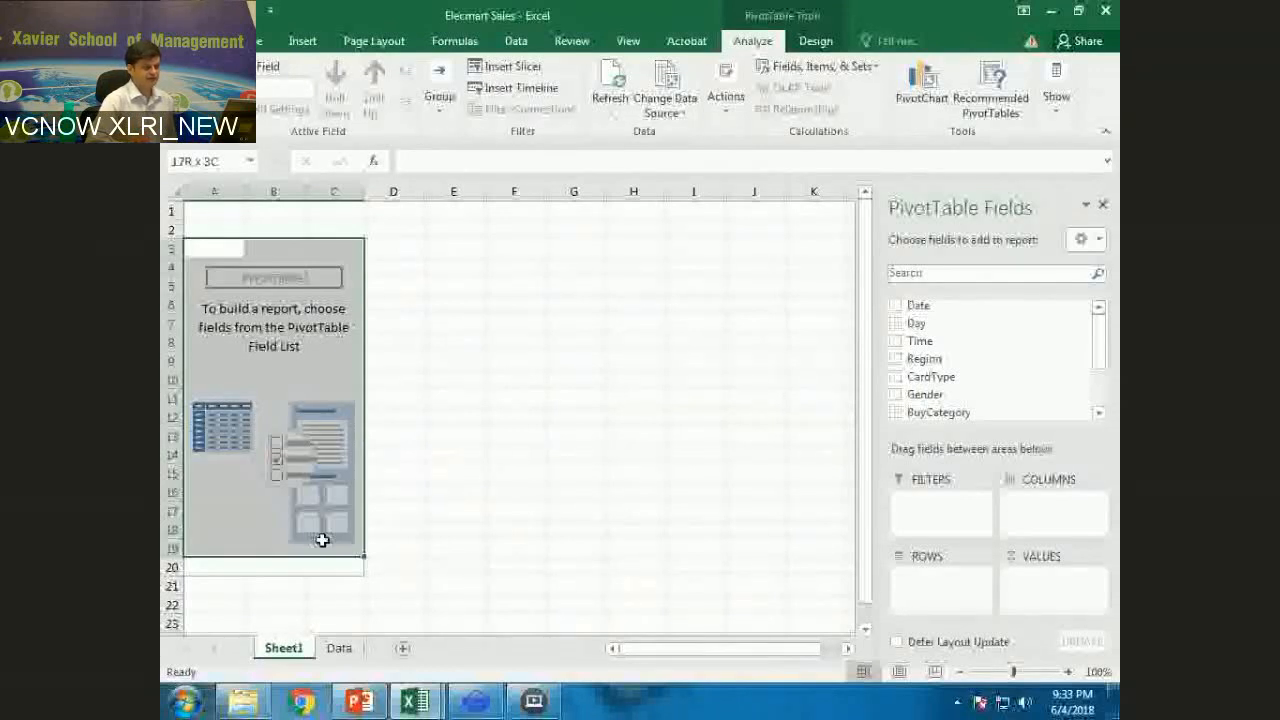
pyautogui.click(273, 248)
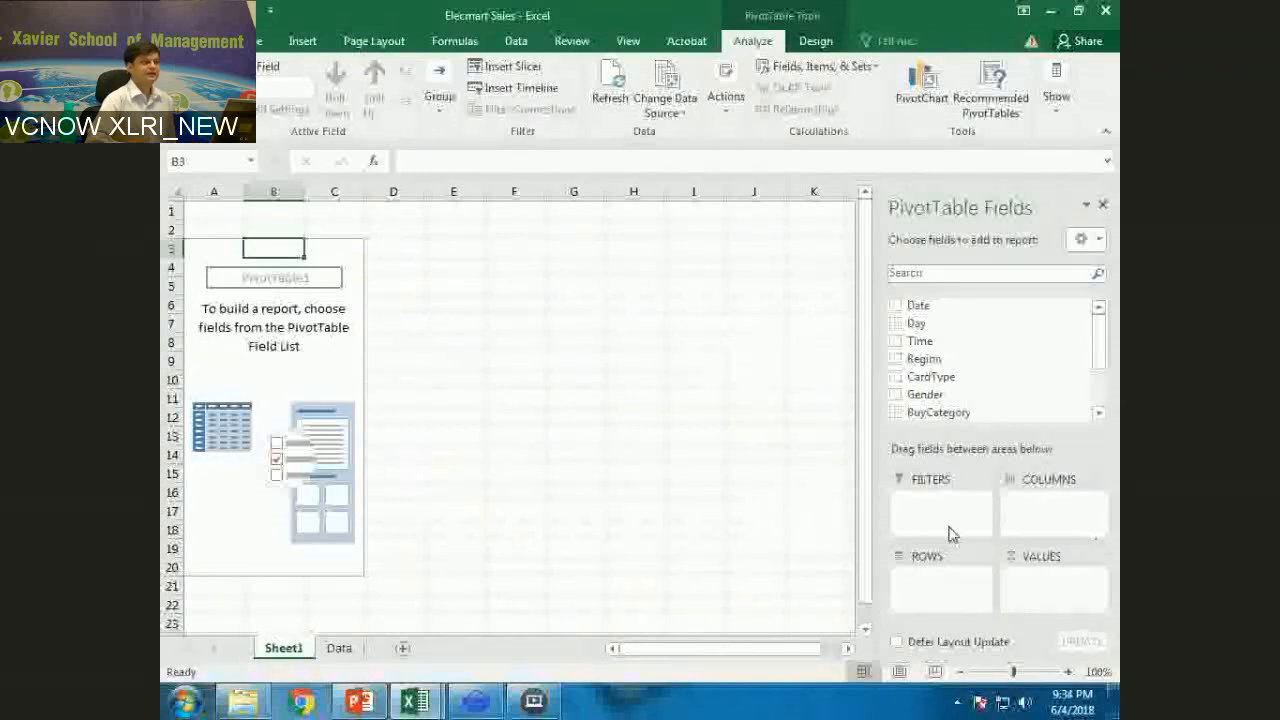
pyautogui.moveTo(990, 270)
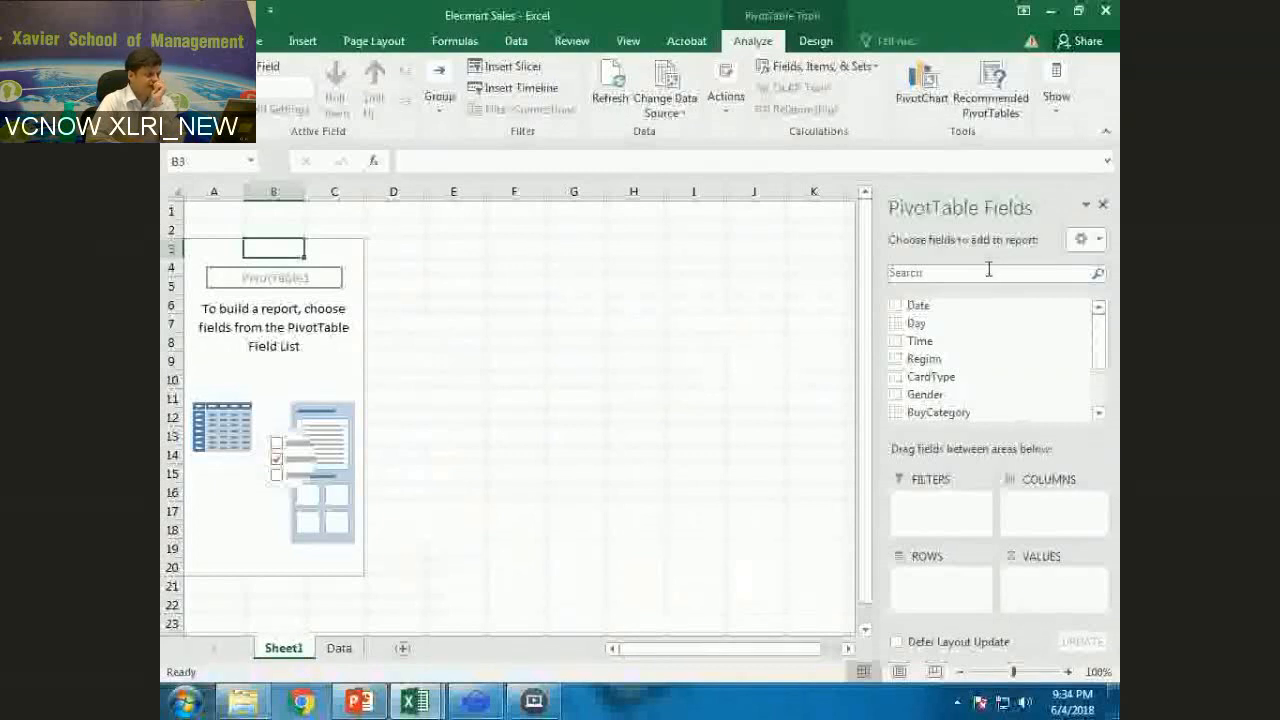
pyautogui.scroll(-3)
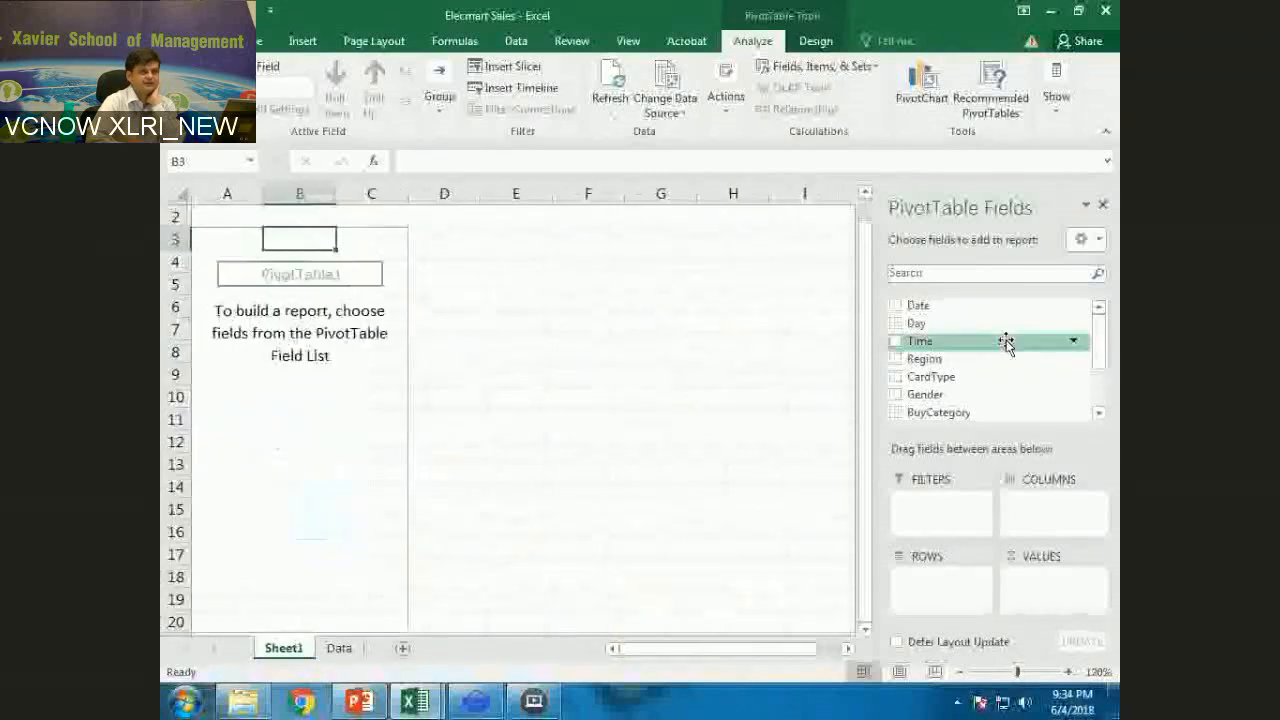
pyautogui.moveTo(935, 358)
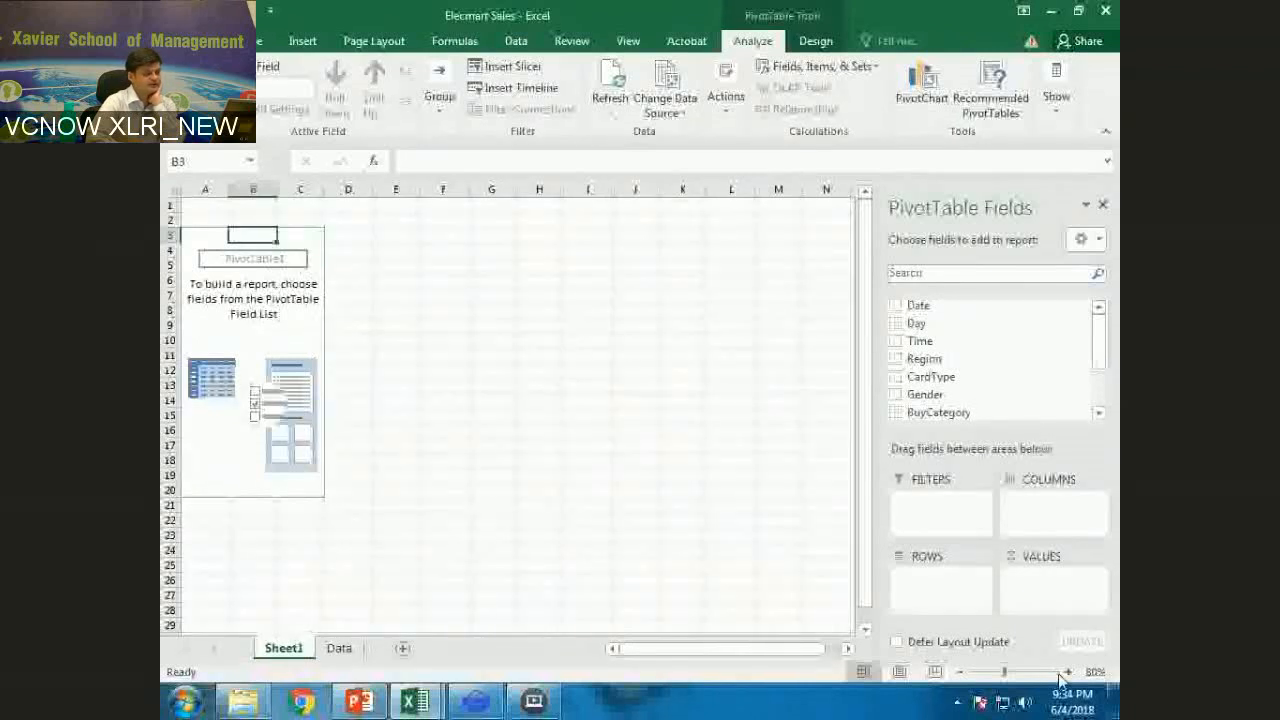
pyautogui.click(1067, 671)
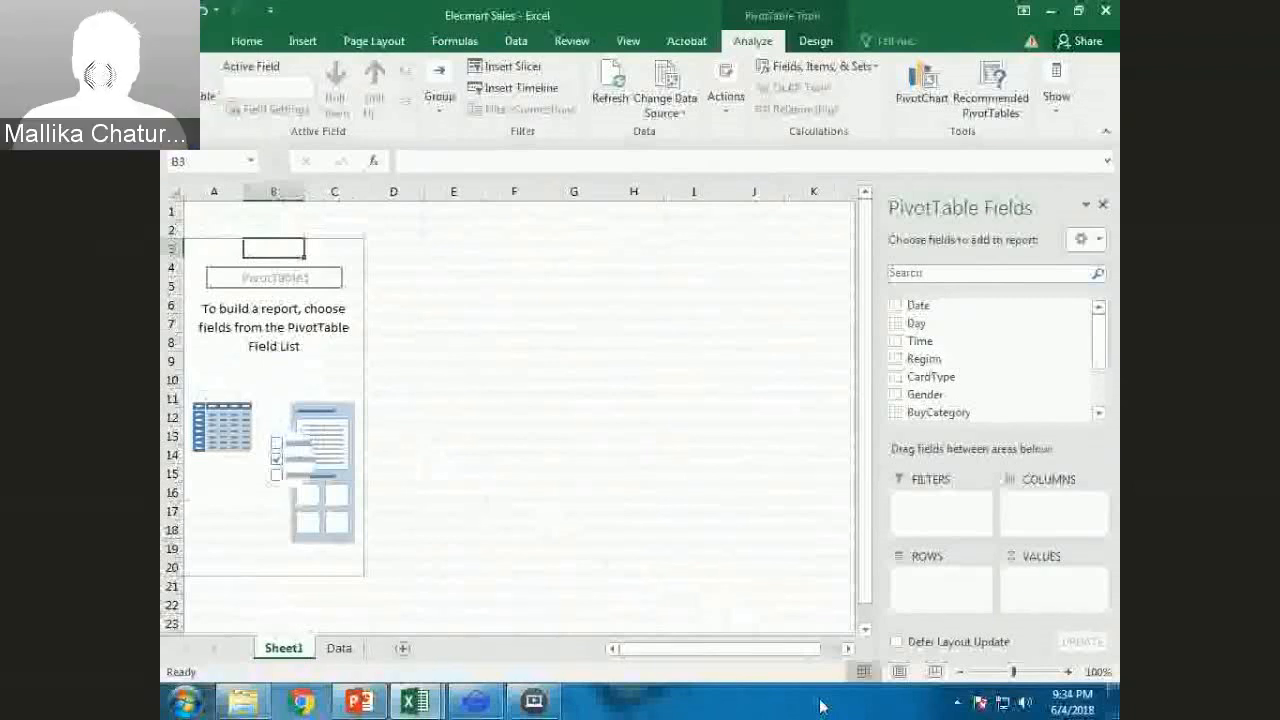
pyautogui.moveTo(870, 700)
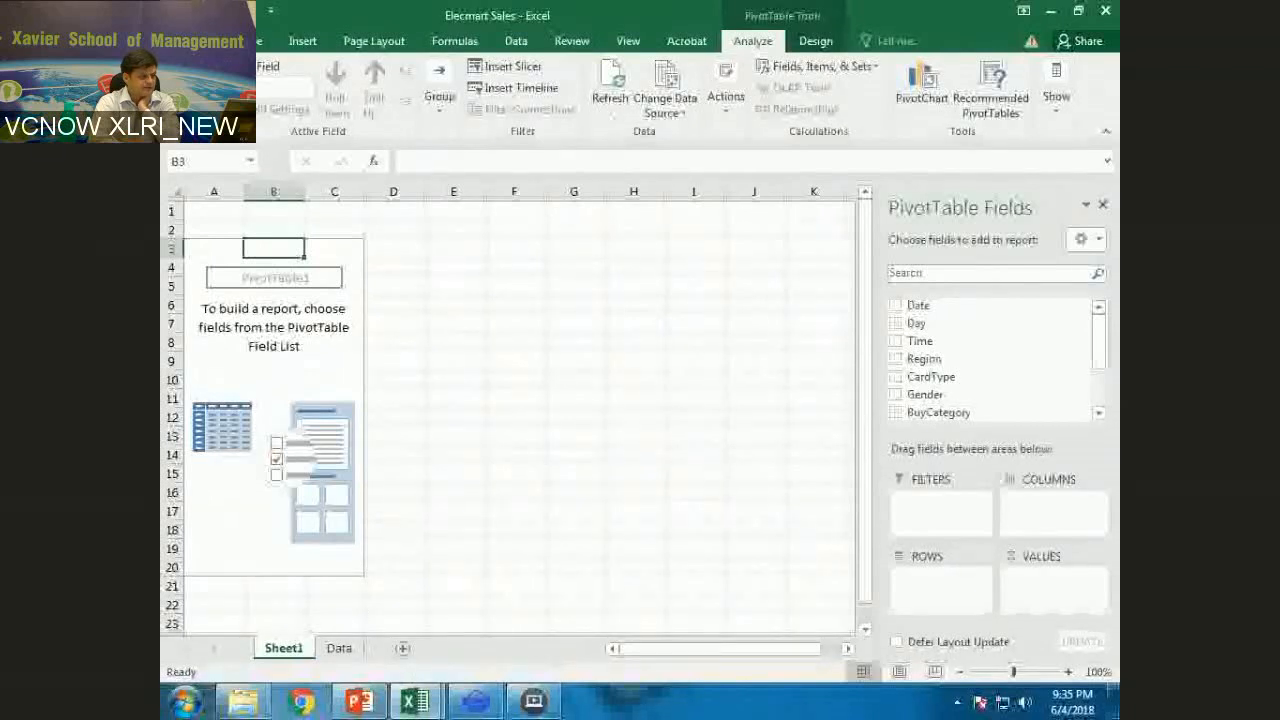
pyautogui.click(958, 671)
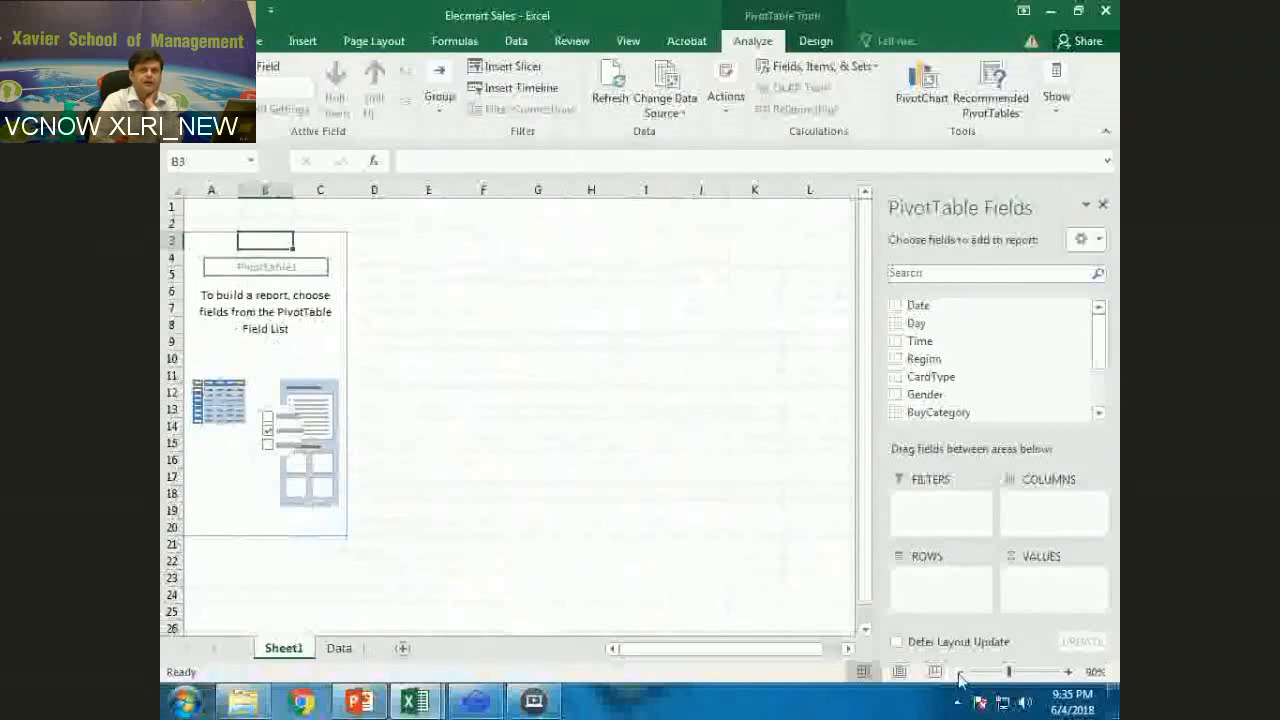
pyautogui.click(1040, 671)
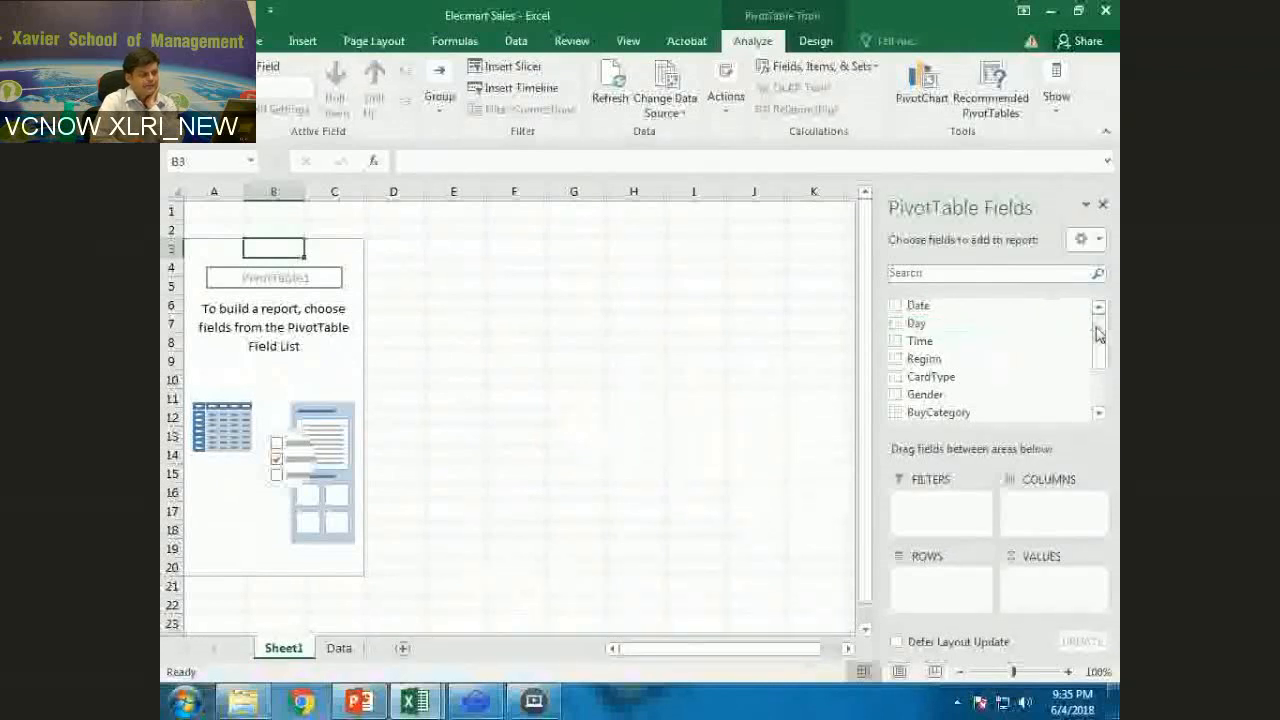
pyautogui.moveTo(950, 305)
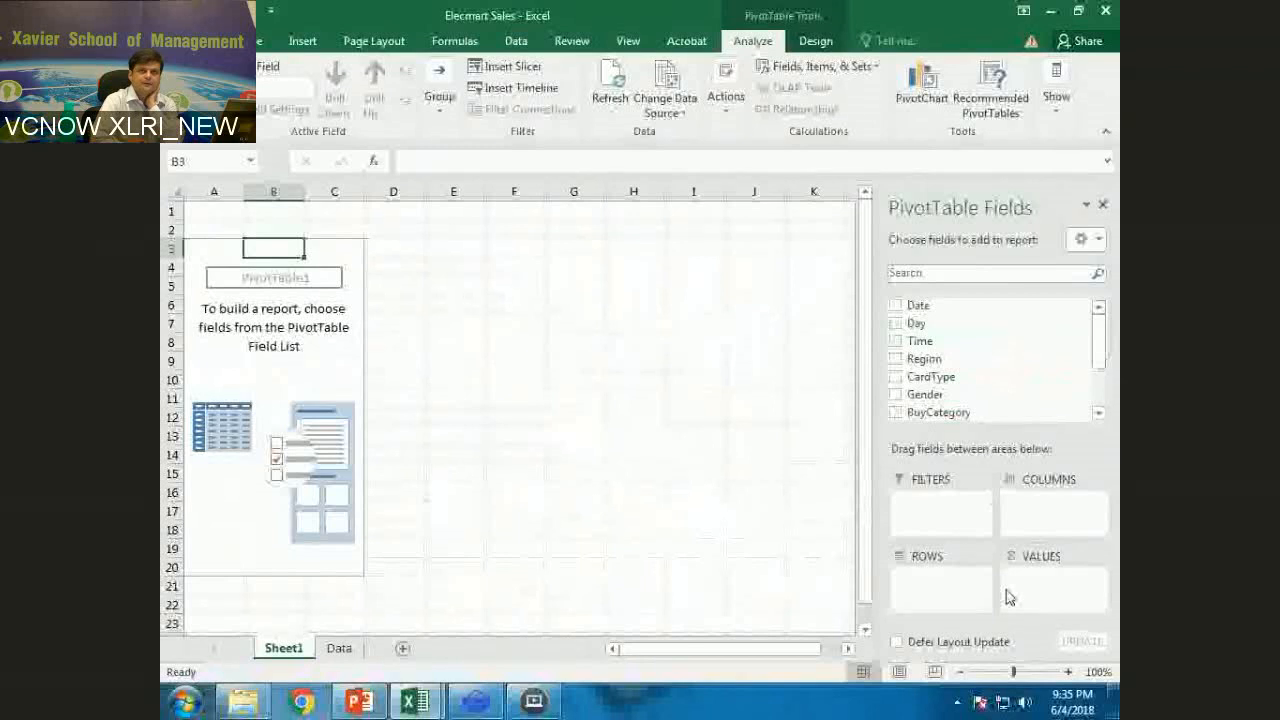
pyautogui.moveTo(1073, 490)
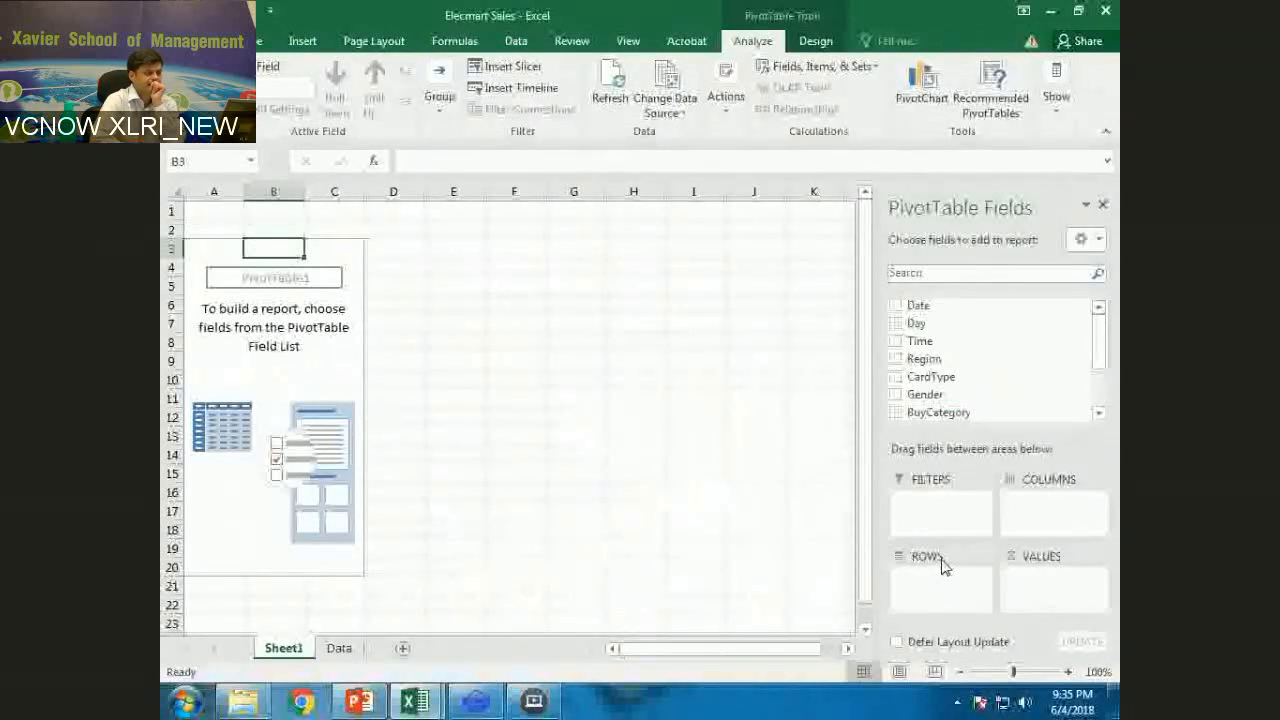
pyautogui.scroll(-3)
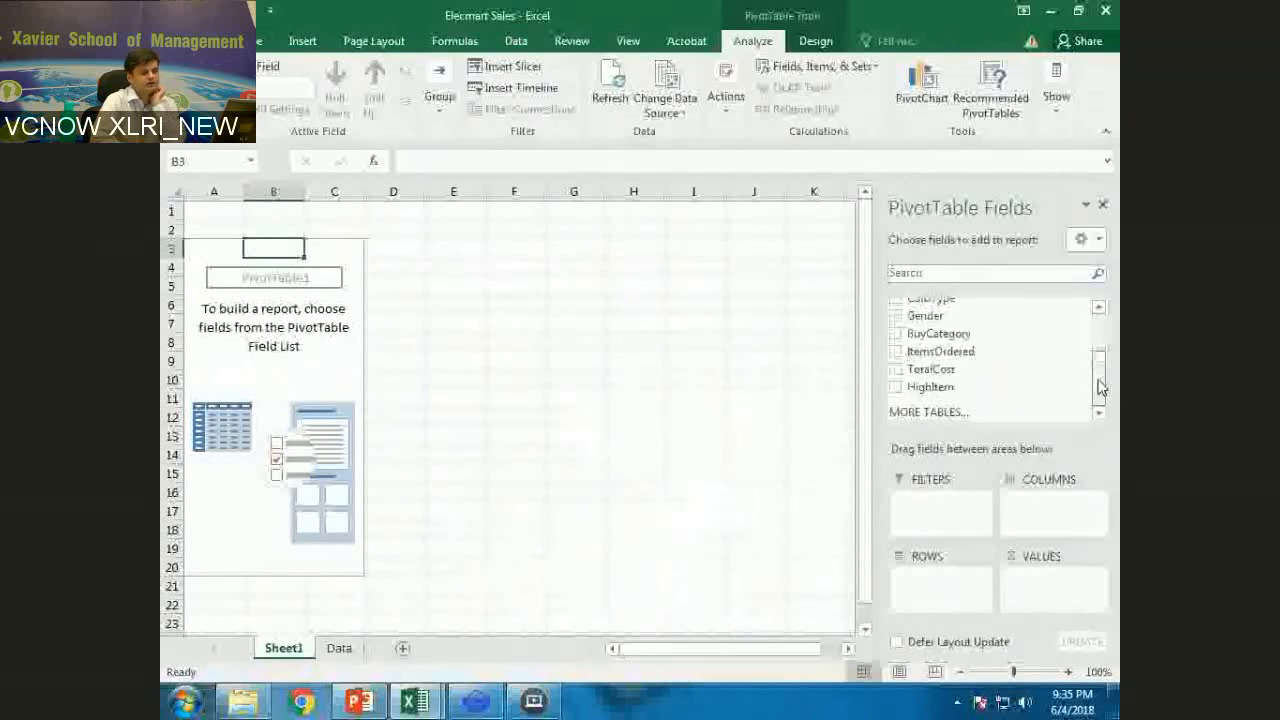
pyautogui.moveTo(930, 369)
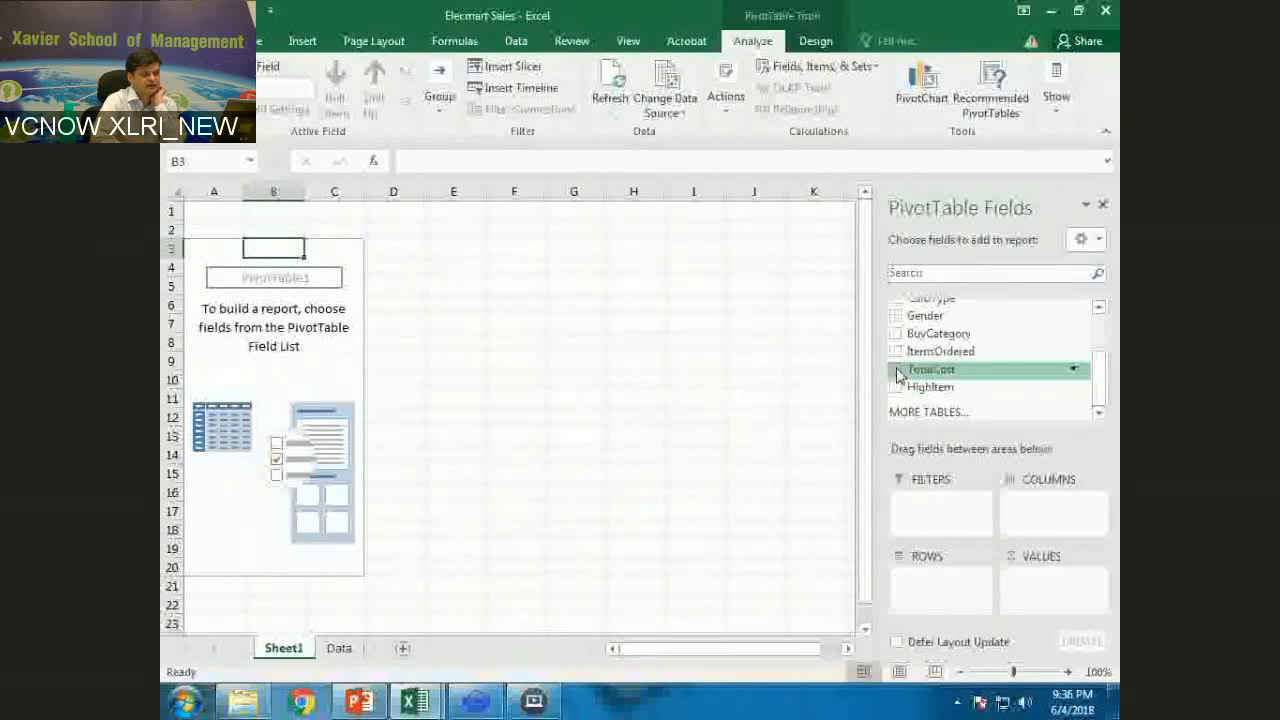
# Step: Add TotalCost to Values as Sum of TotalCost, totalling 61527.21
pyautogui.click(896, 369)
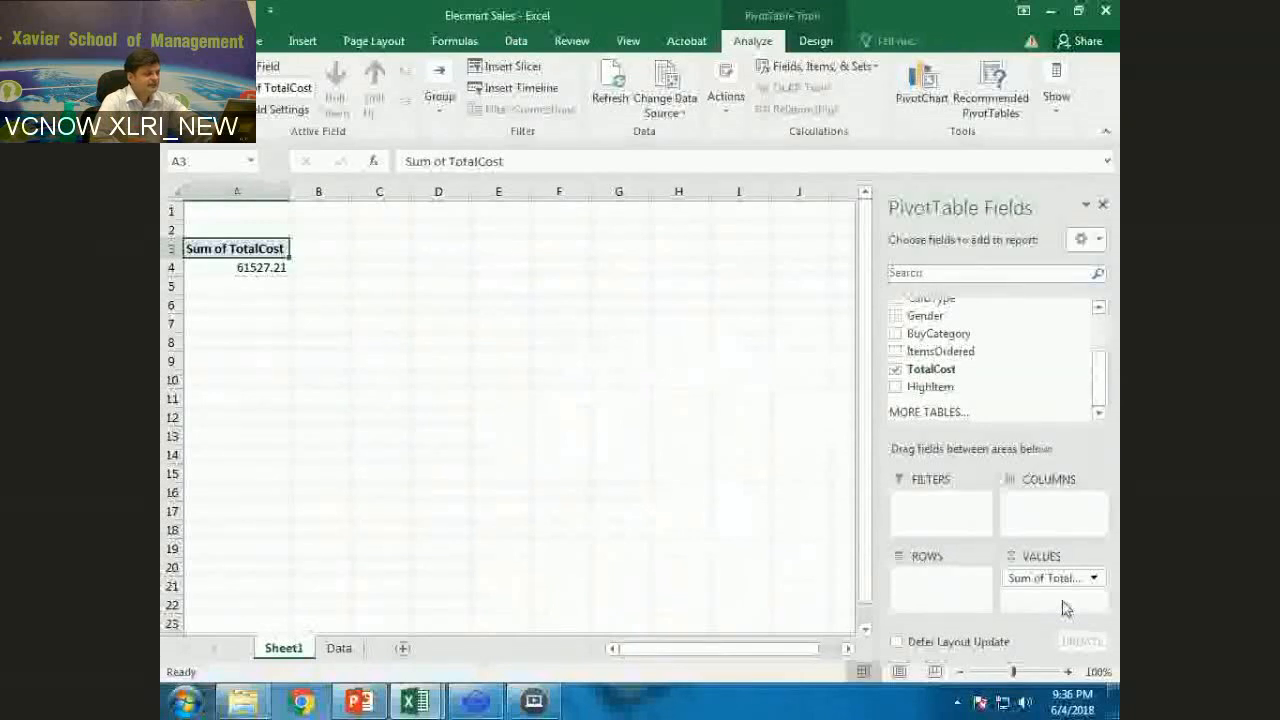
pyautogui.moveTo(268, 287)
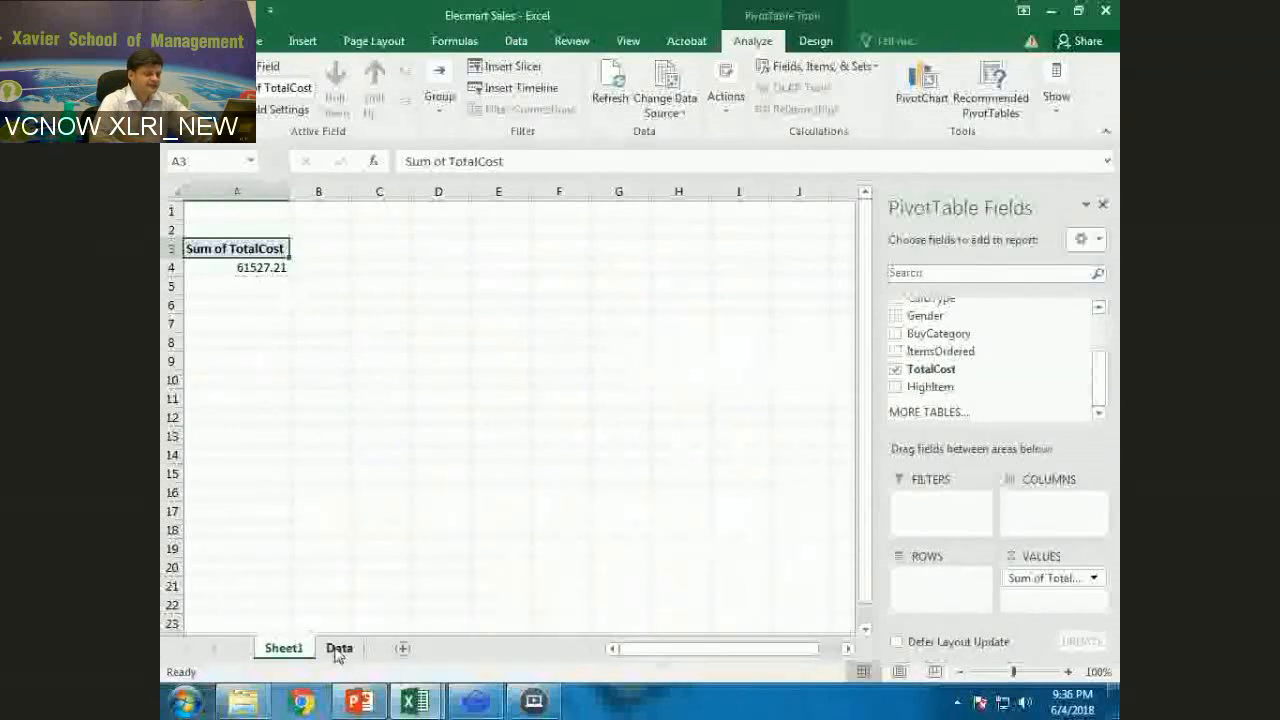
pyautogui.click(339, 648)
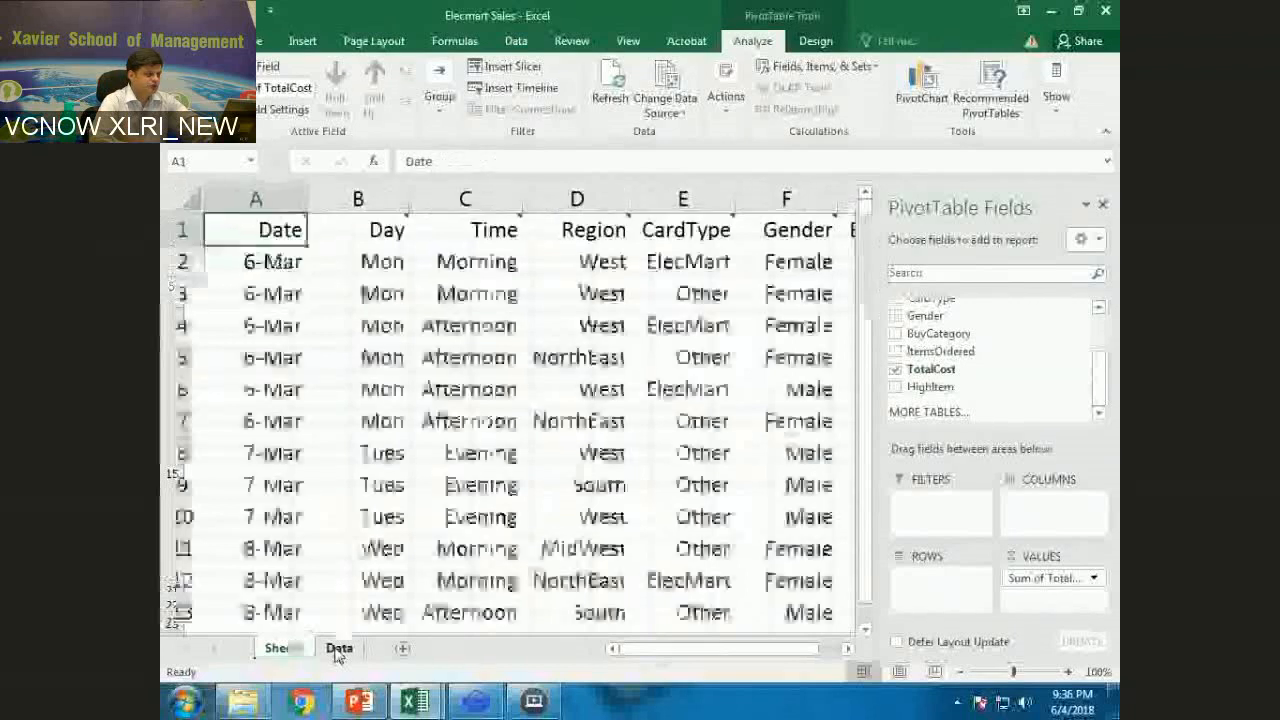
pyautogui.click(338, 648)
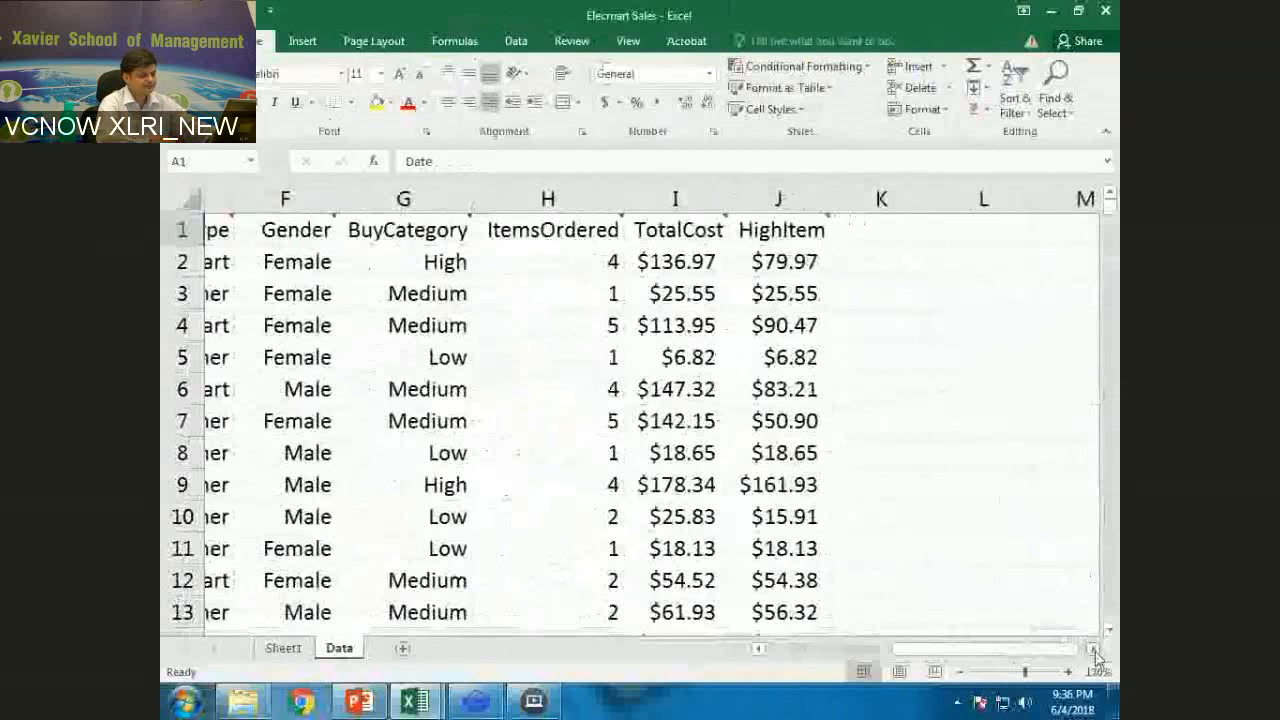
pyautogui.moveTo(646, 261); pyautogui.dragTo(646, 420)
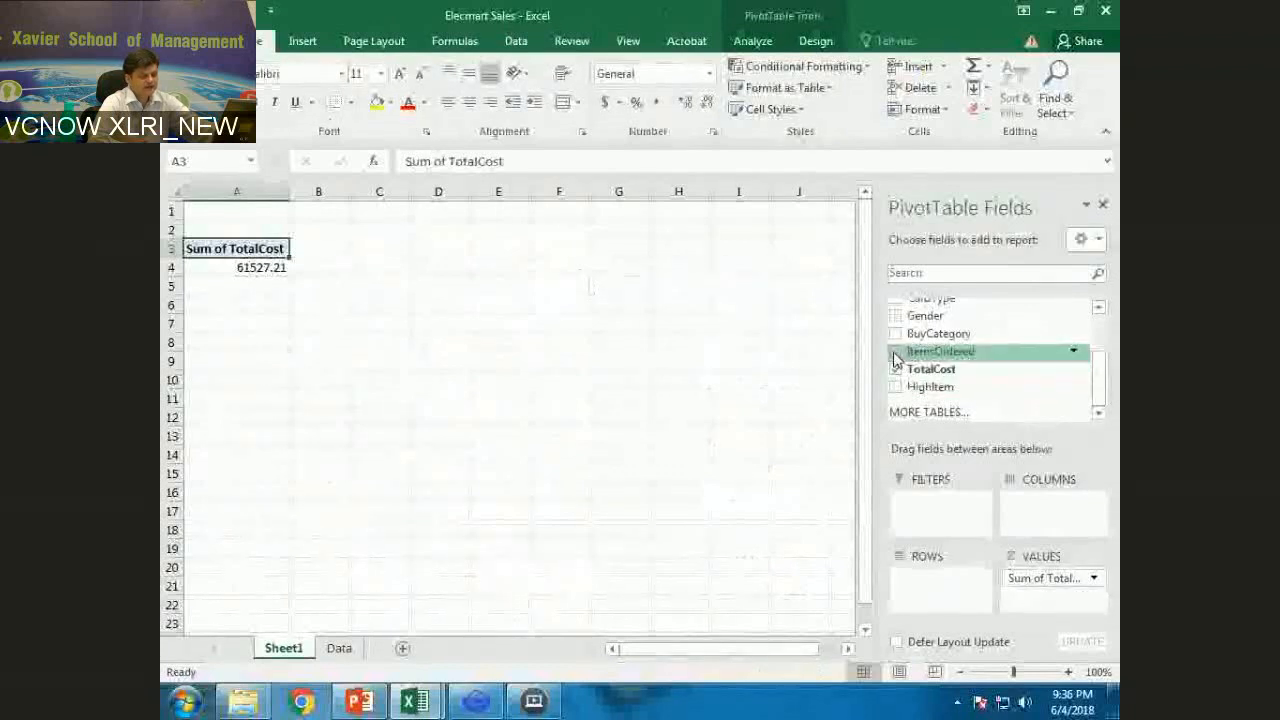
# Step: Briefly add Sum of ItemsOrdered (1387), then untick the fields to clear the PivotTable
pyautogui.click(896, 351)
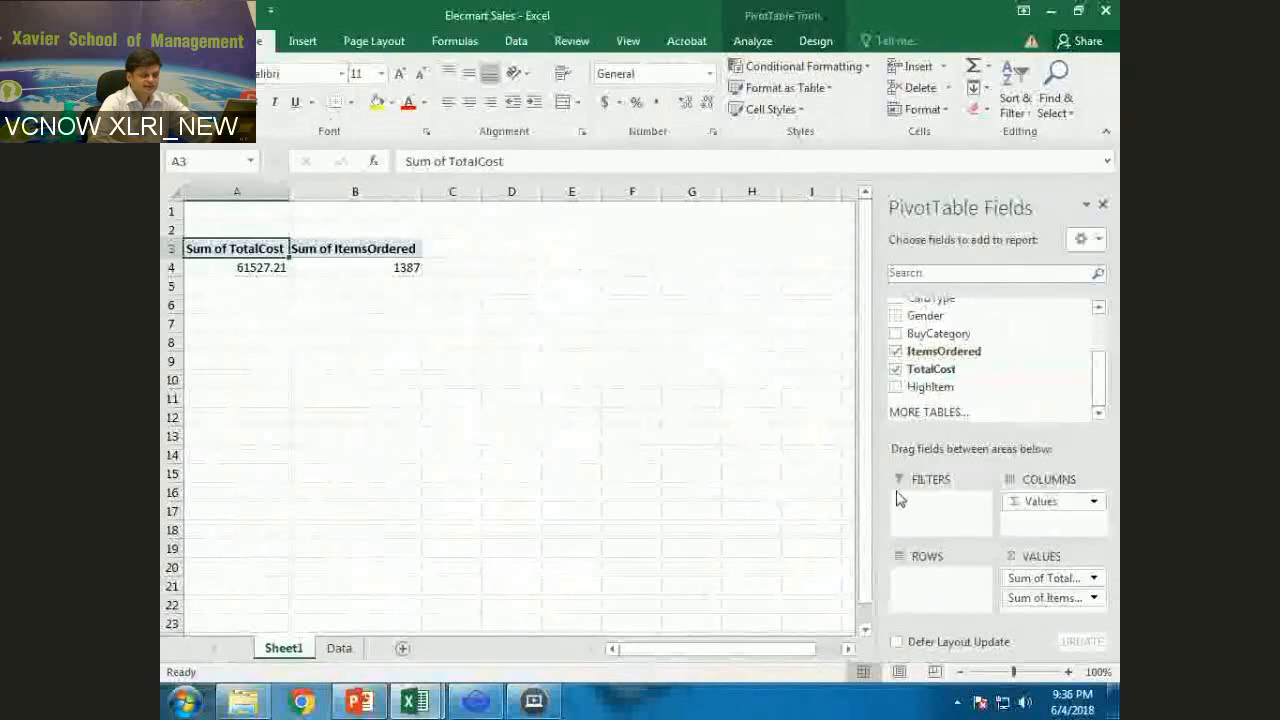
pyautogui.moveTo(930, 387)
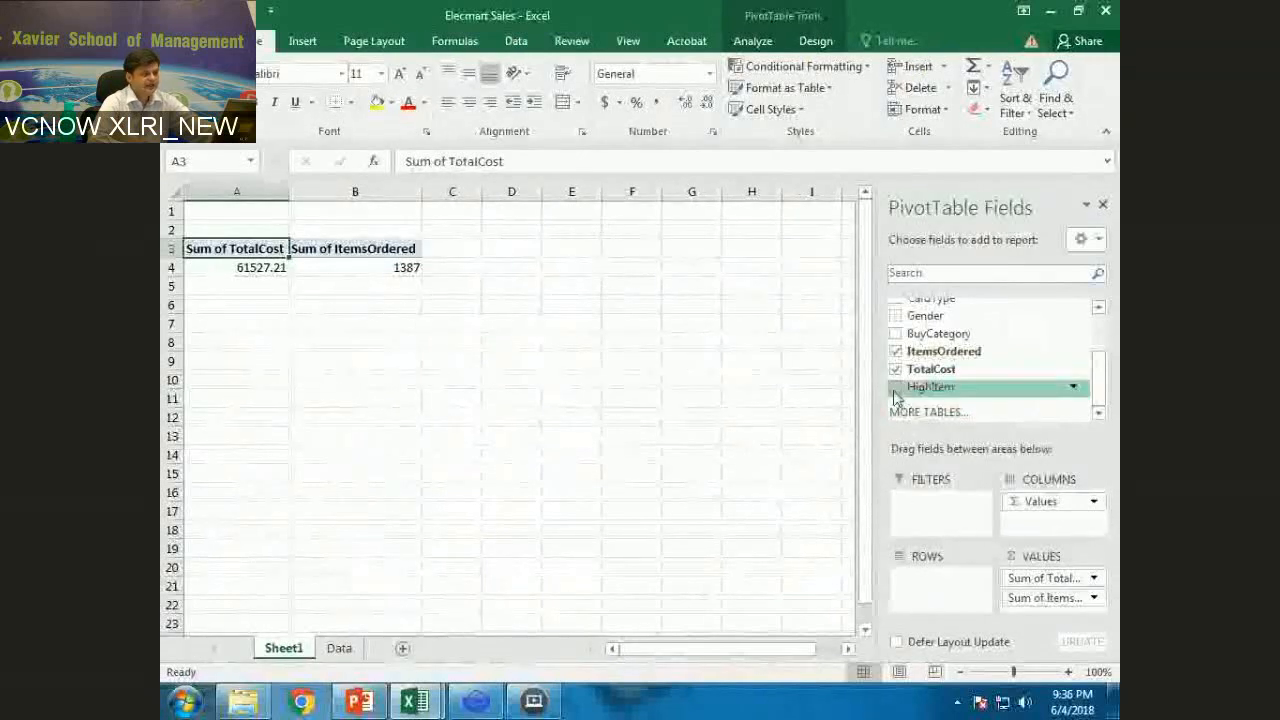
pyautogui.click(896, 387)
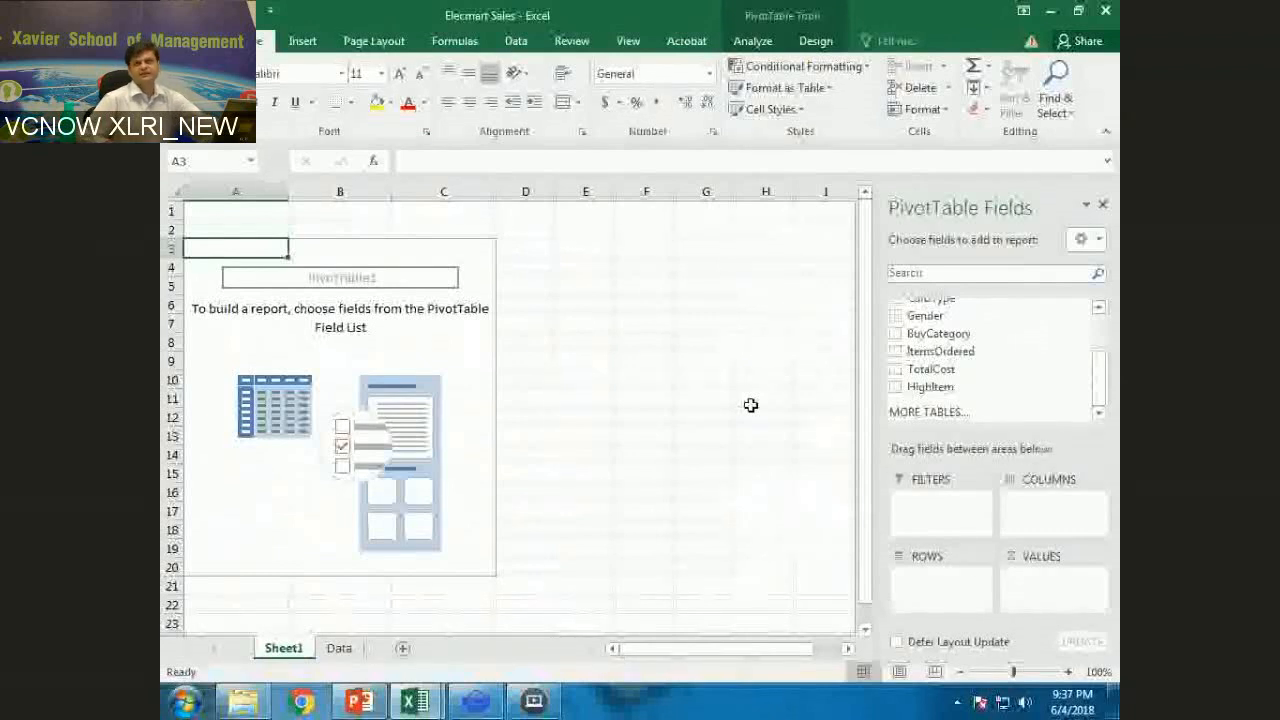
pyautogui.moveTo(763, 391)
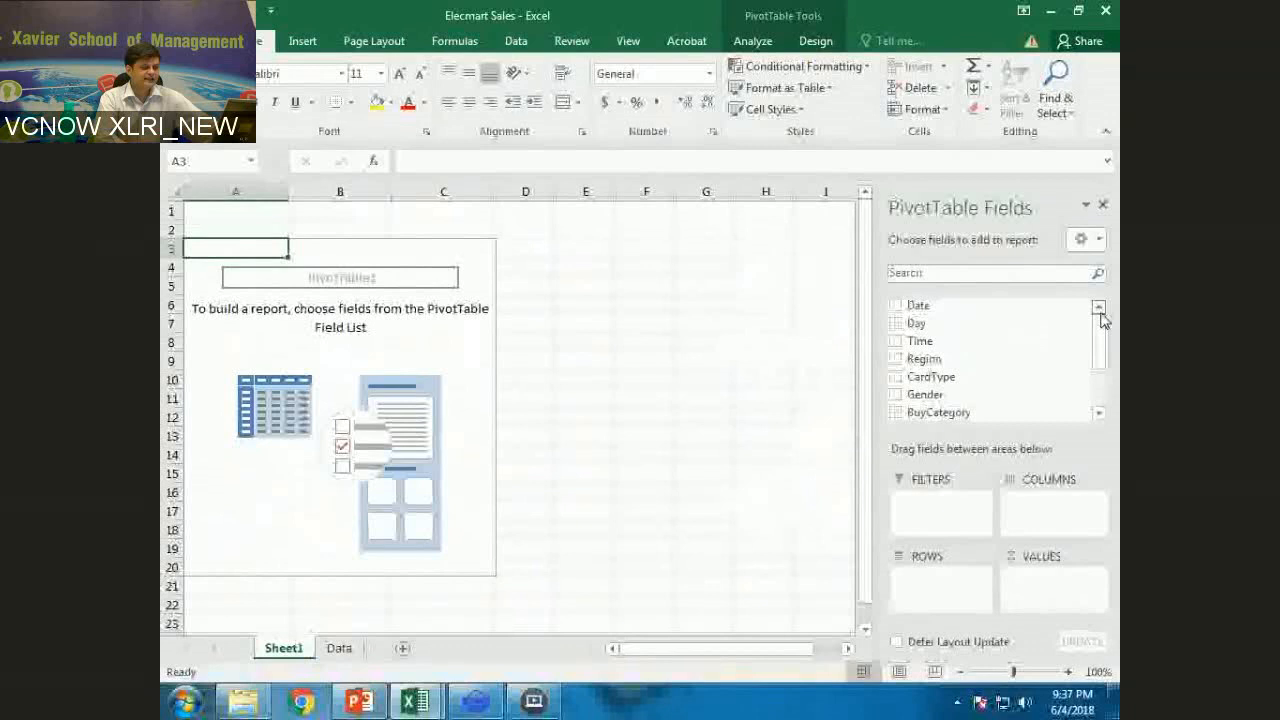
pyautogui.click(896, 340)
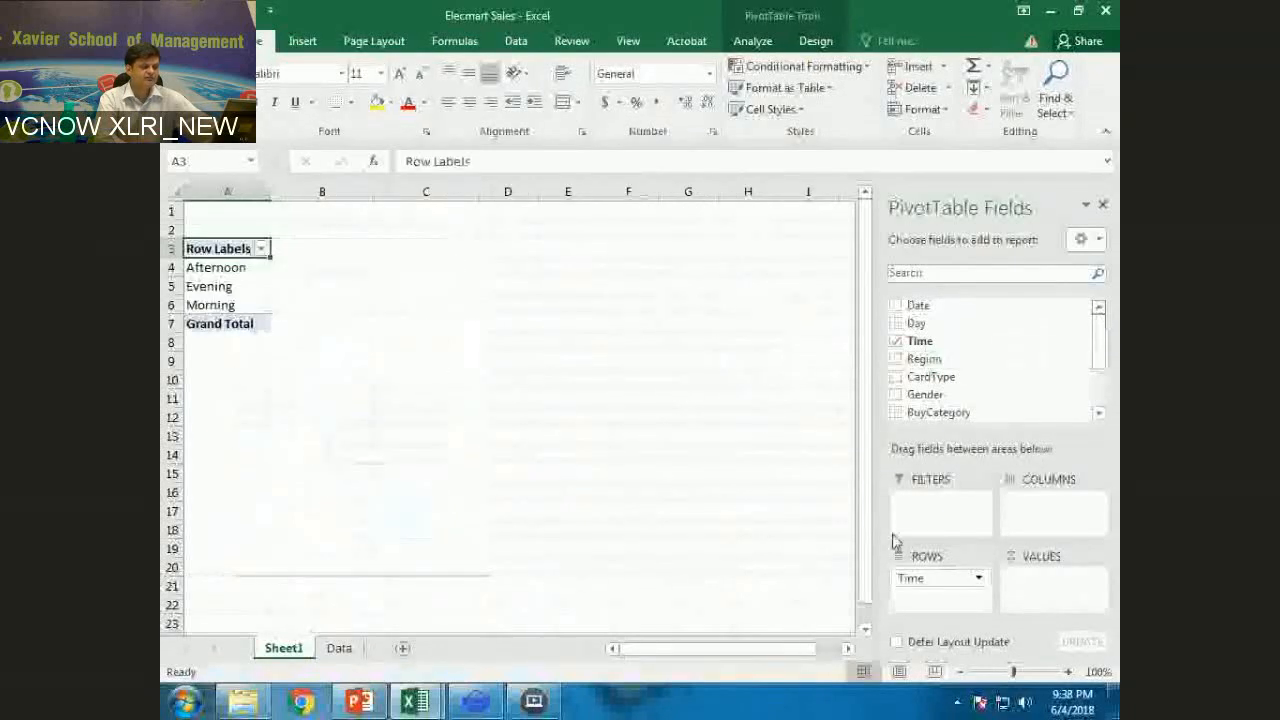
pyautogui.moveTo(897, 547)
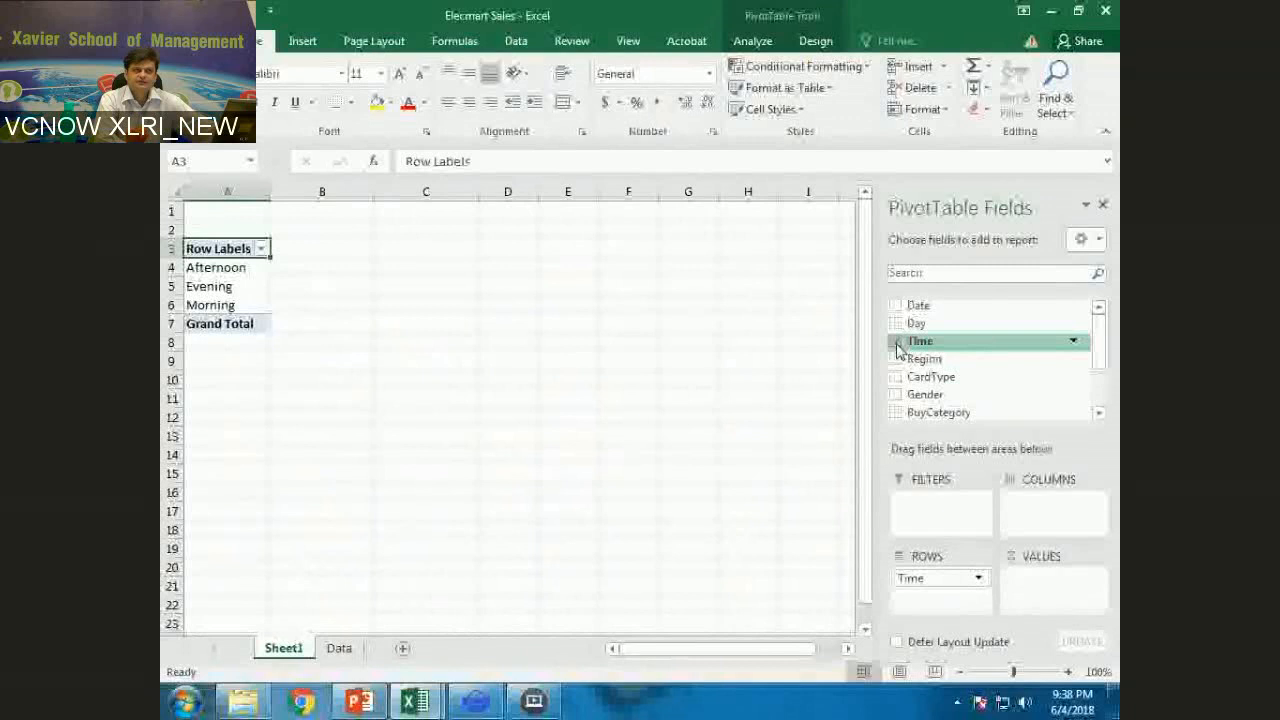
pyautogui.click(896, 341)
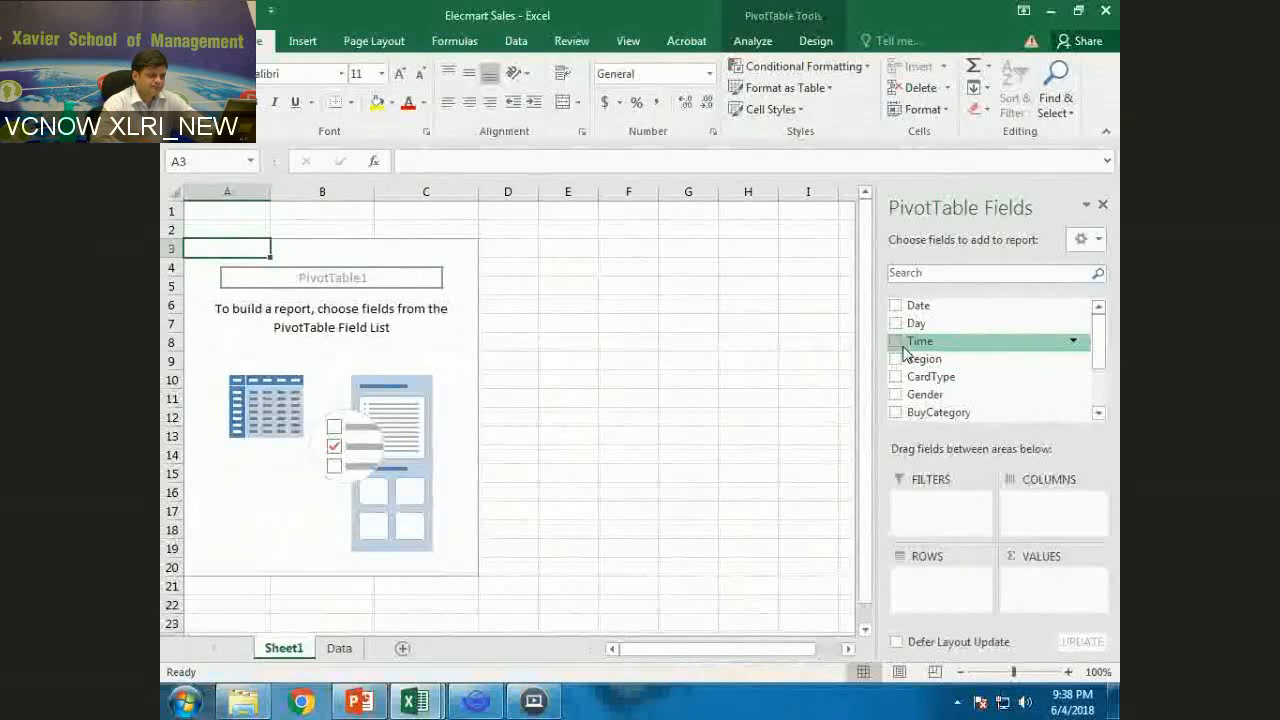
pyautogui.click(896, 369)
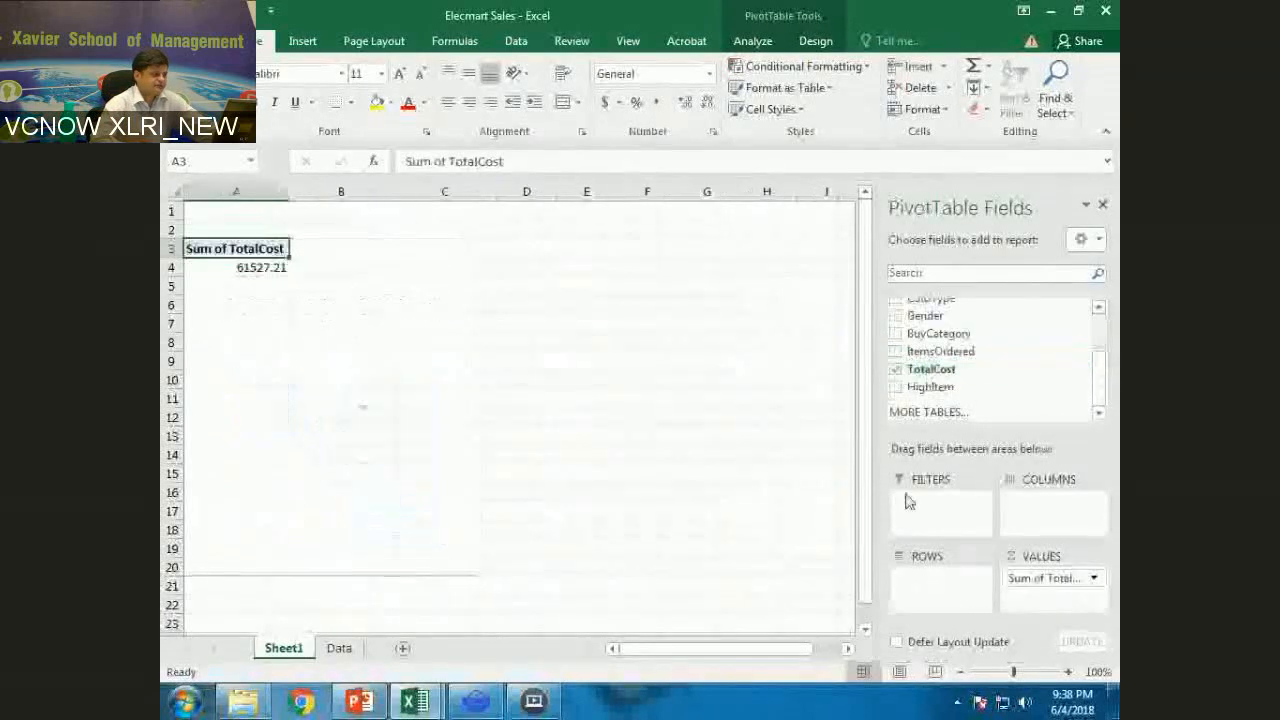
pyautogui.moveTo(938, 545)
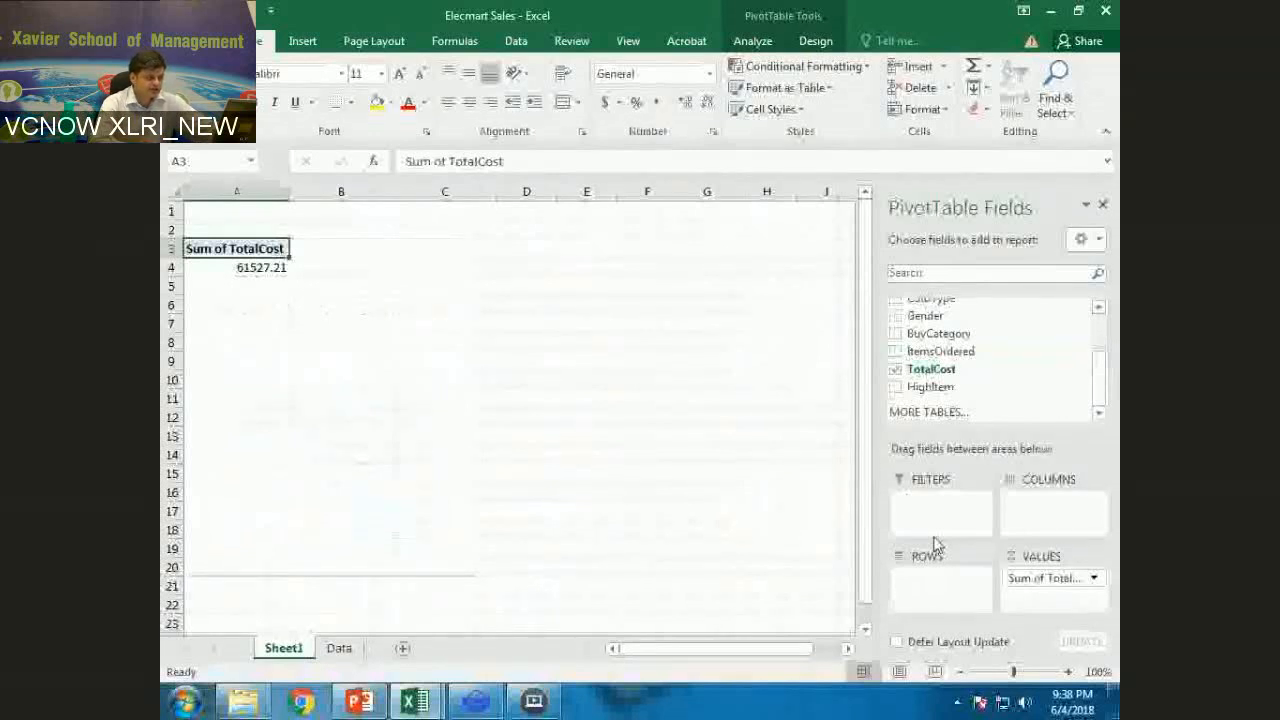
pyautogui.scroll(3)
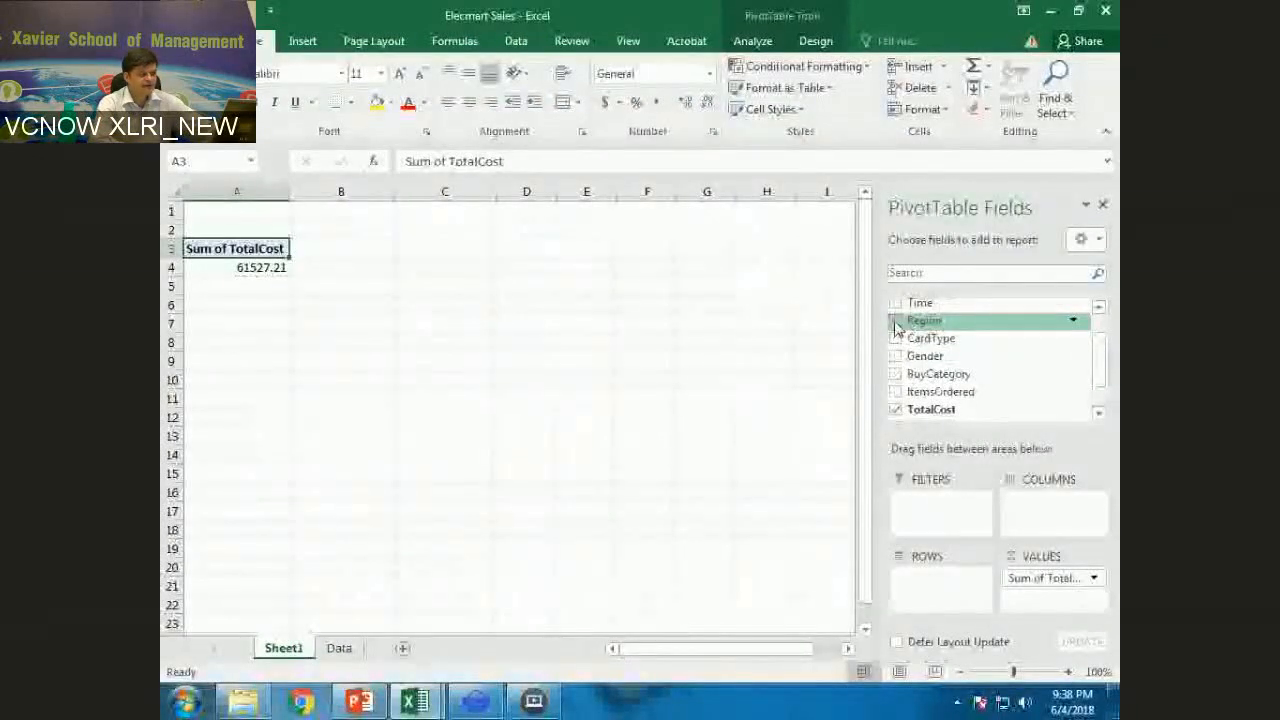
pyautogui.click(896, 320)
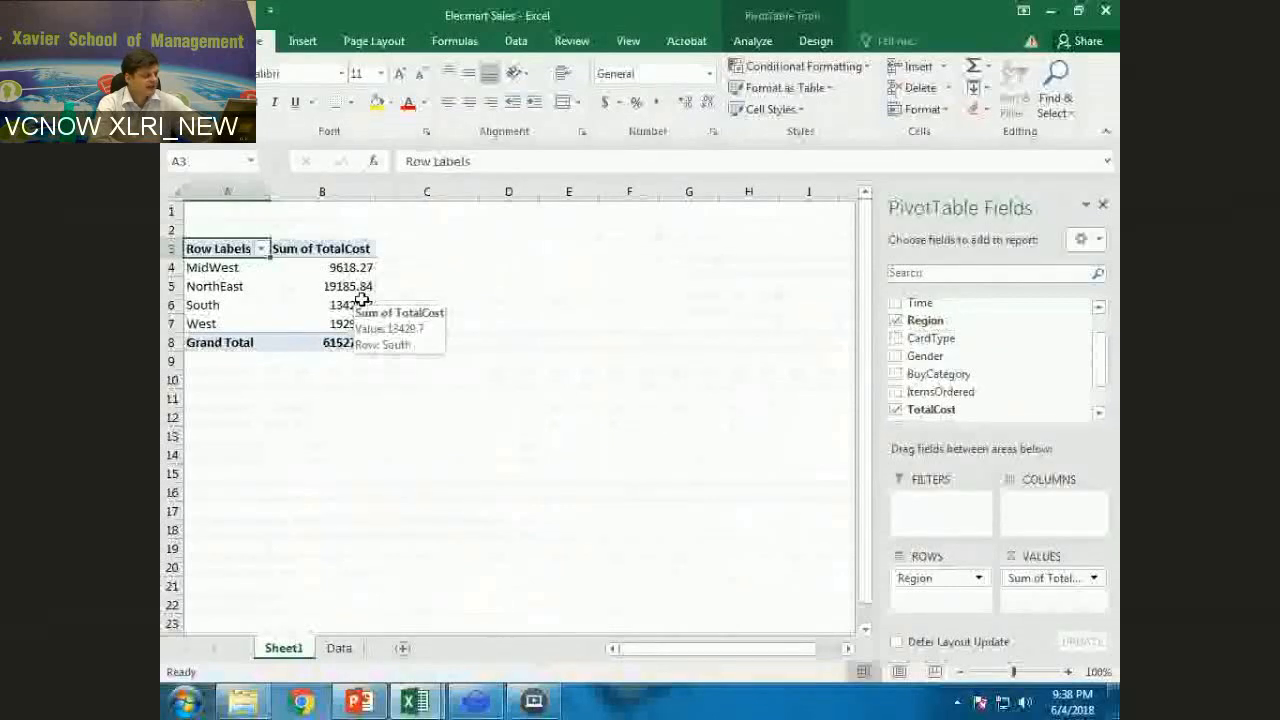
pyautogui.click(350, 267)
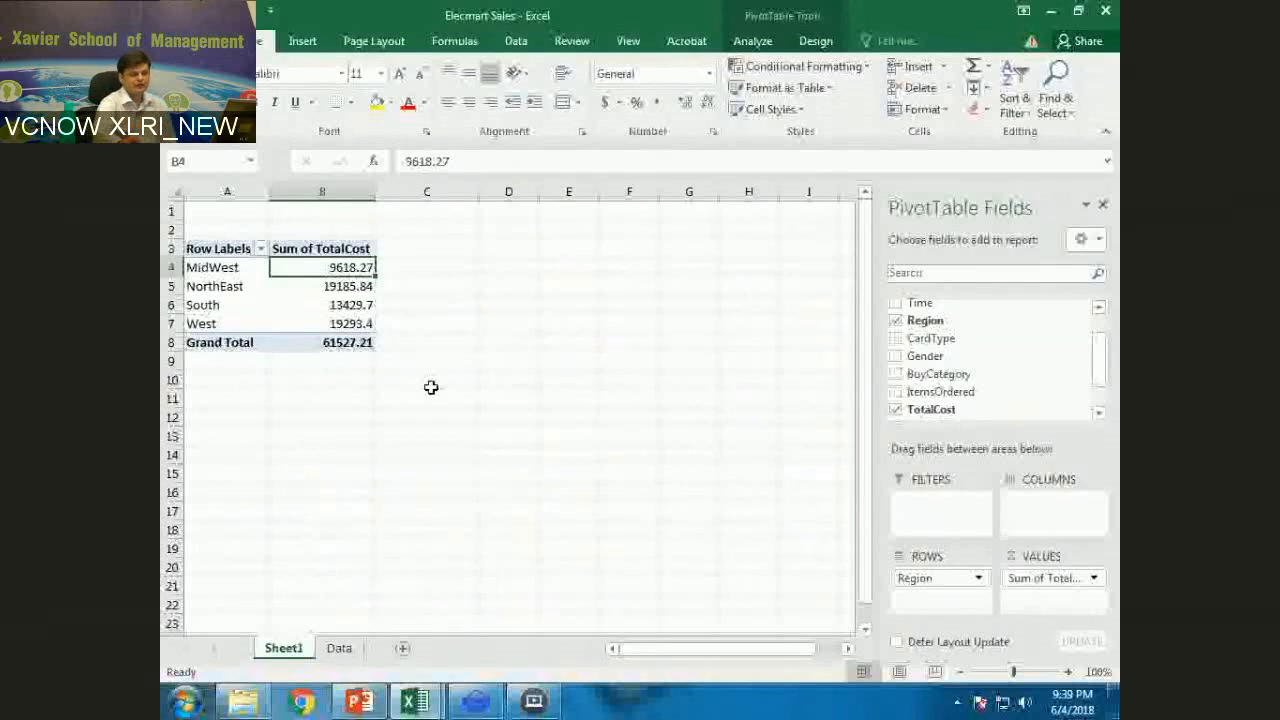
pyautogui.moveTo(448, 401)
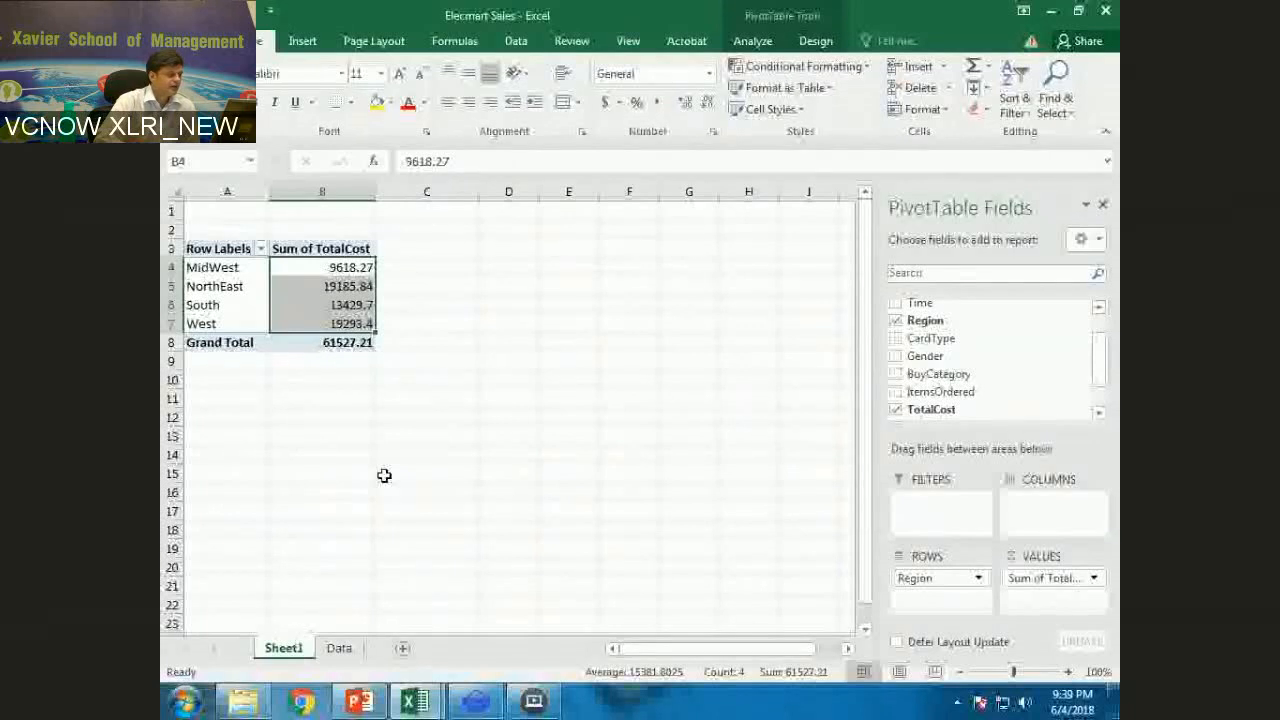
pyautogui.moveTo(985, 449)
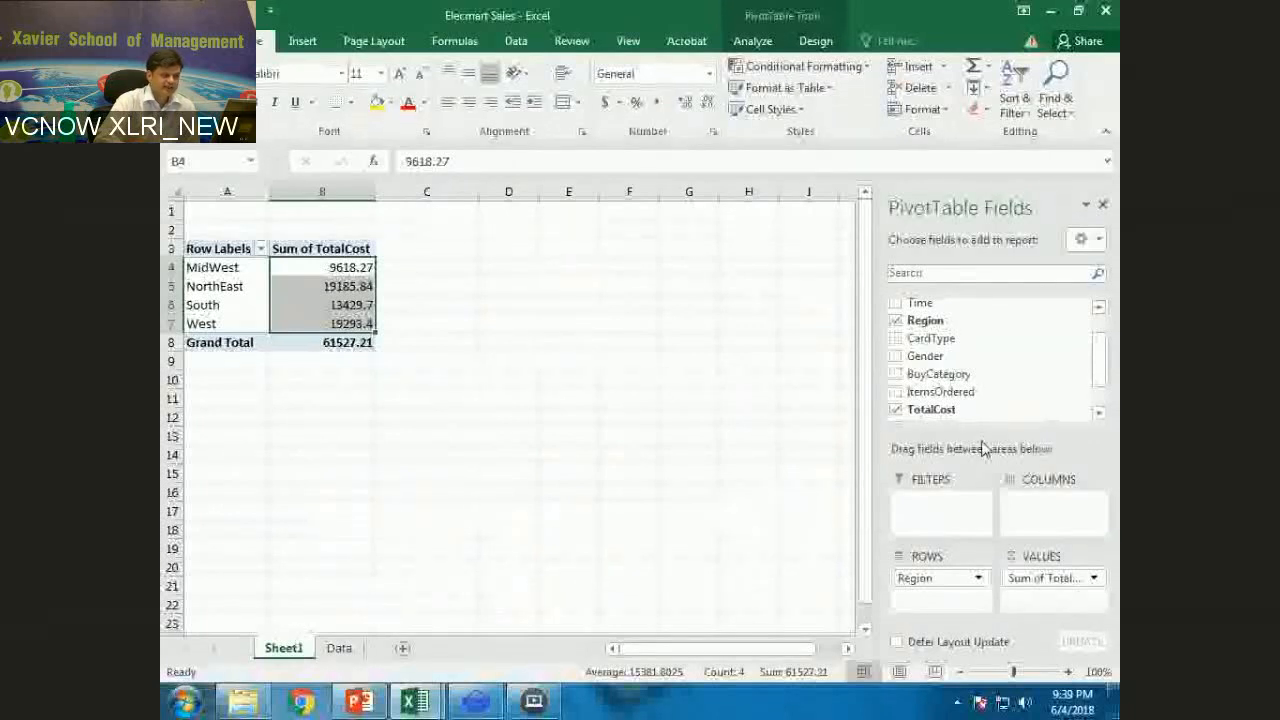
pyautogui.moveTo(985, 438)
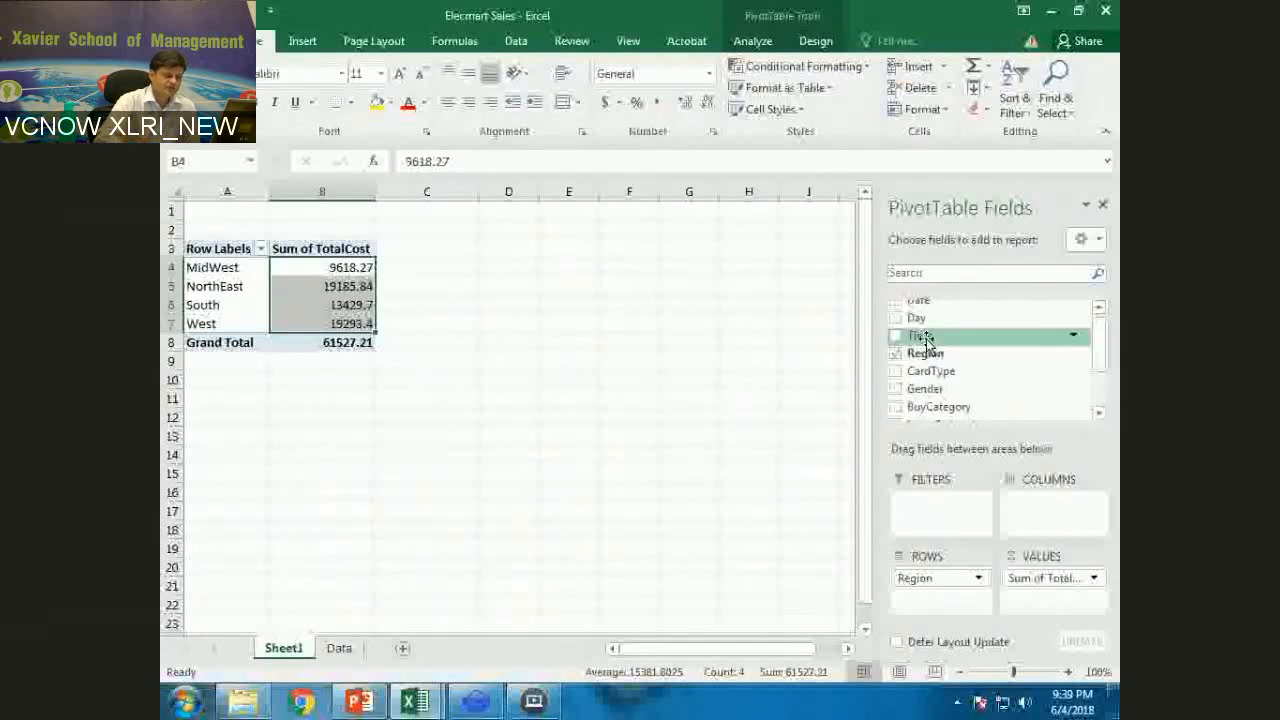
# Step: Add Time to Rows under Region, e.g. MidWest Afternoon 3187.16, Evening 2552.89, Morning 3878.22
pyautogui.click(903, 335)
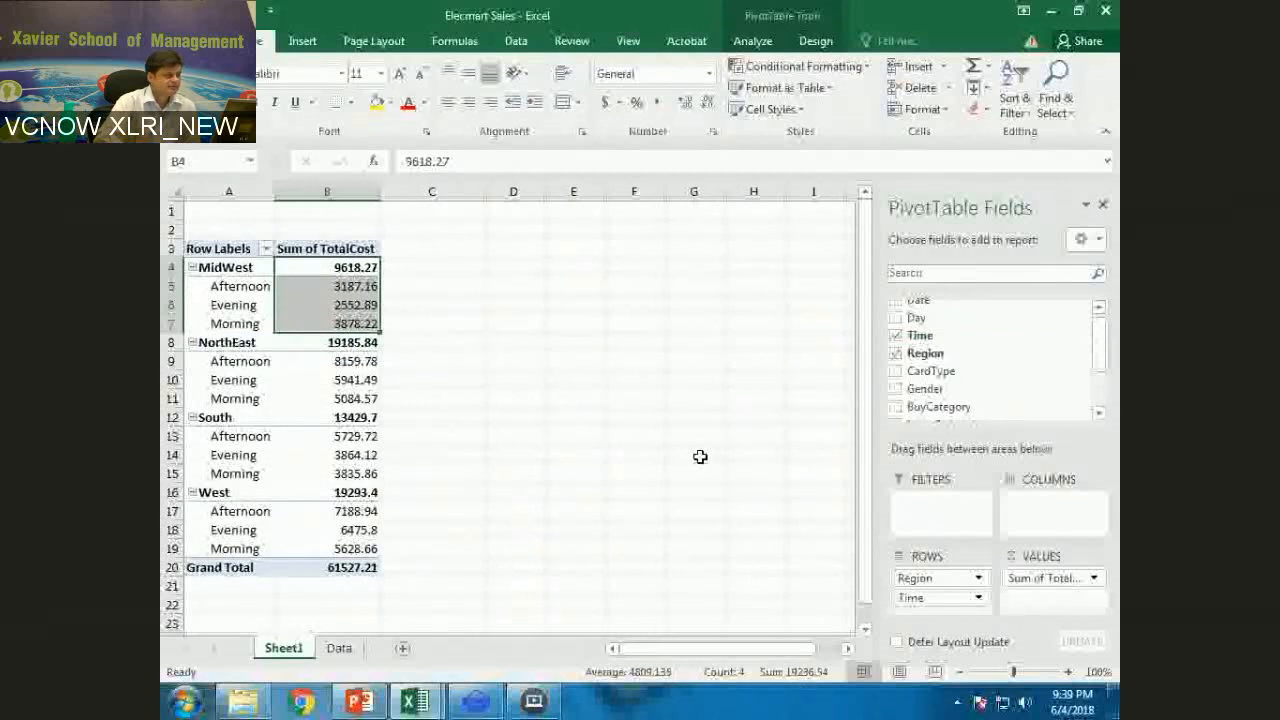
pyautogui.moveTo(984, 614)
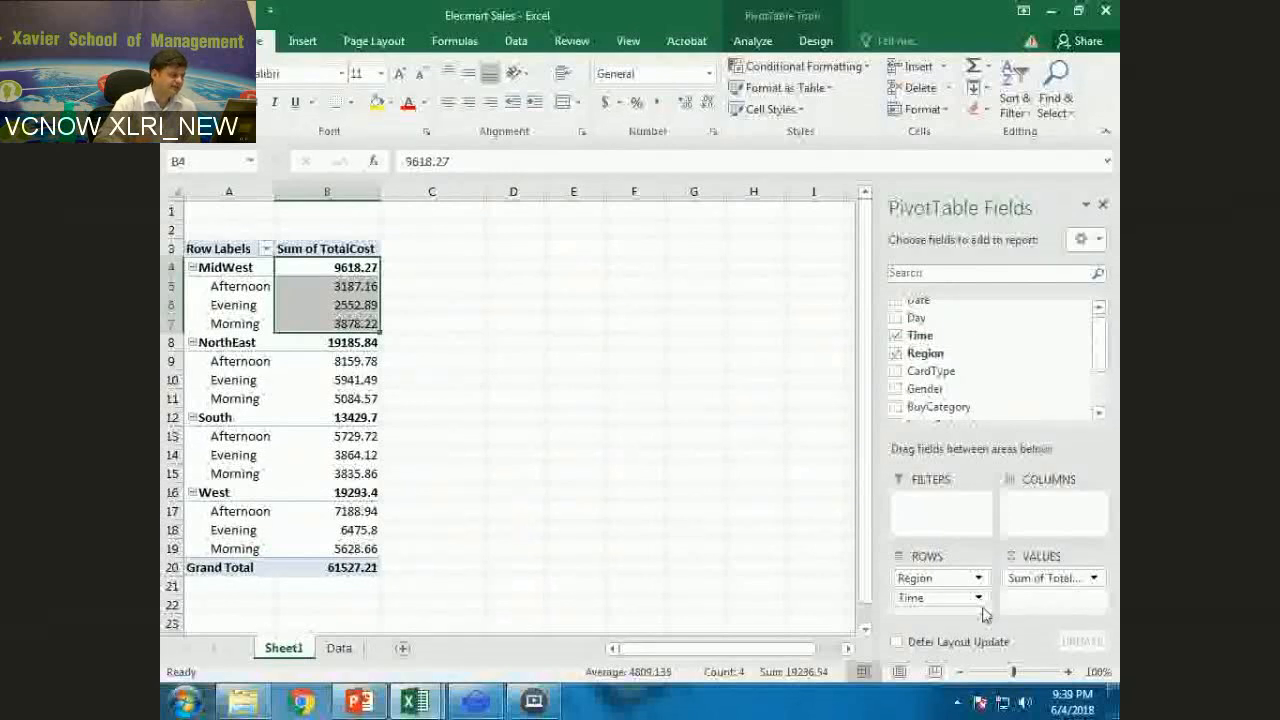
pyautogui.moveTo(520, 303)
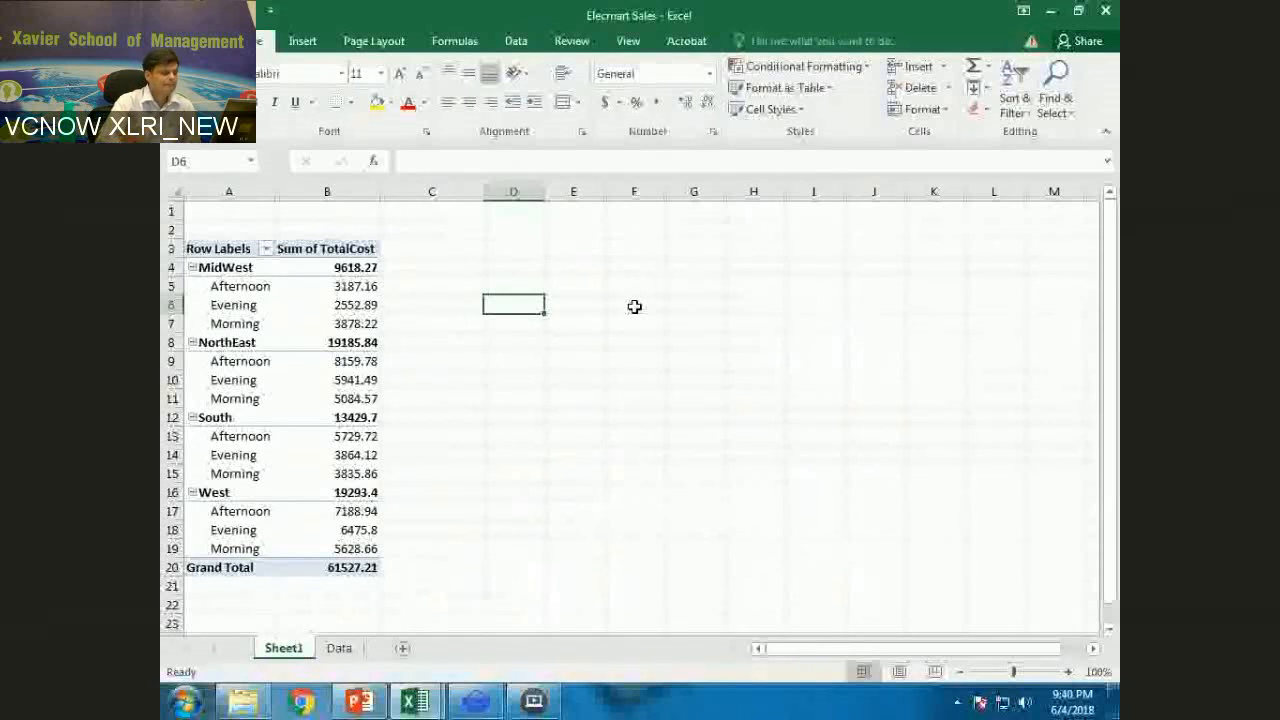
pyautogui.moveTo(335, 333)
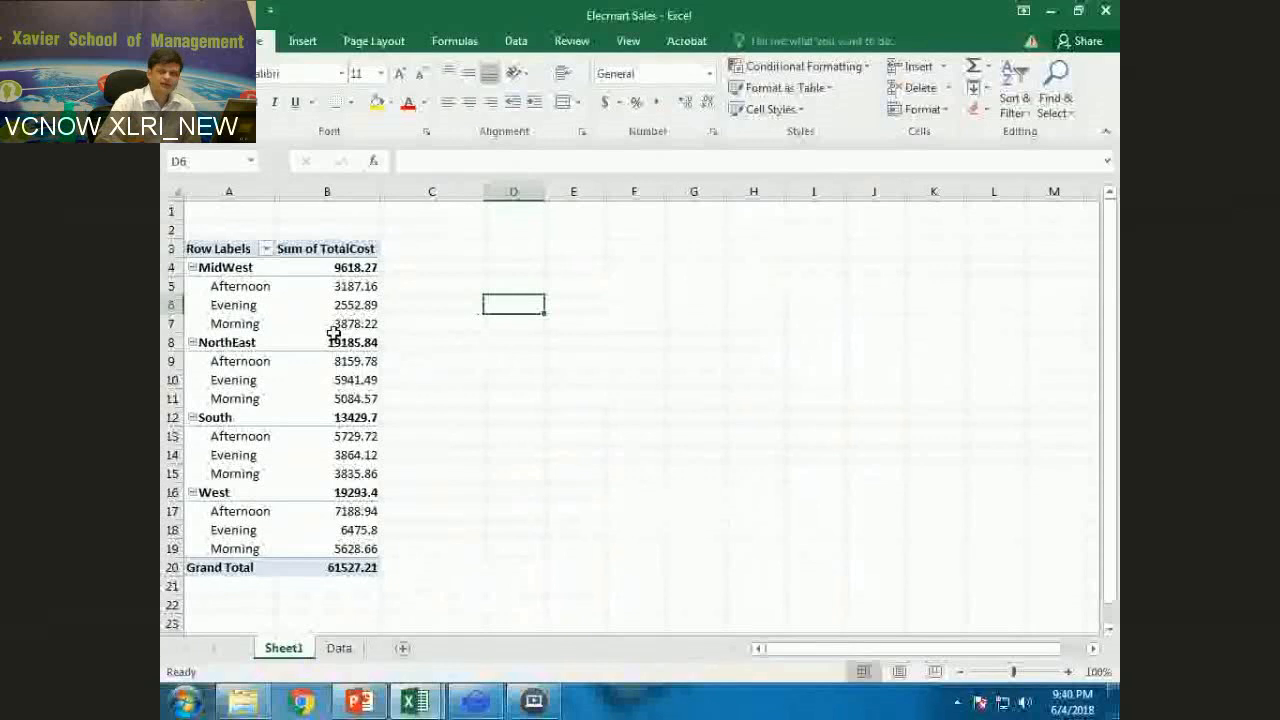
pyautogui.click(431, 342)
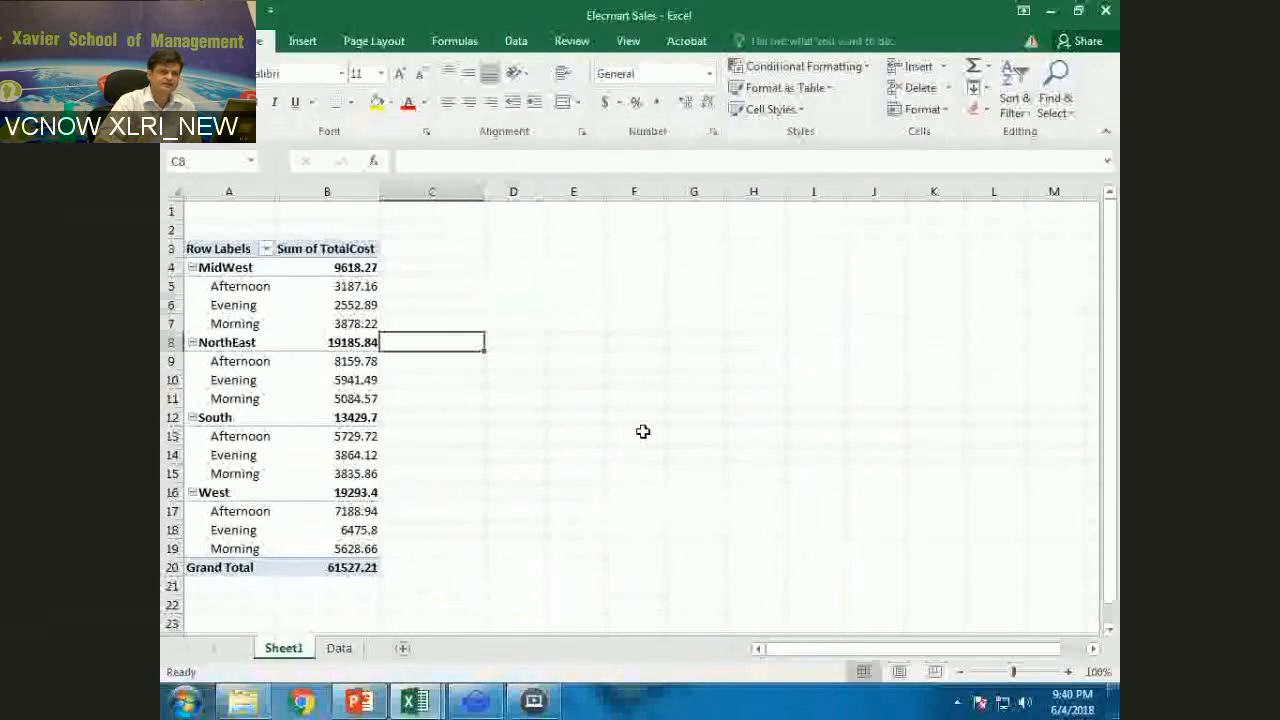
pyautogui.click(326, 323)
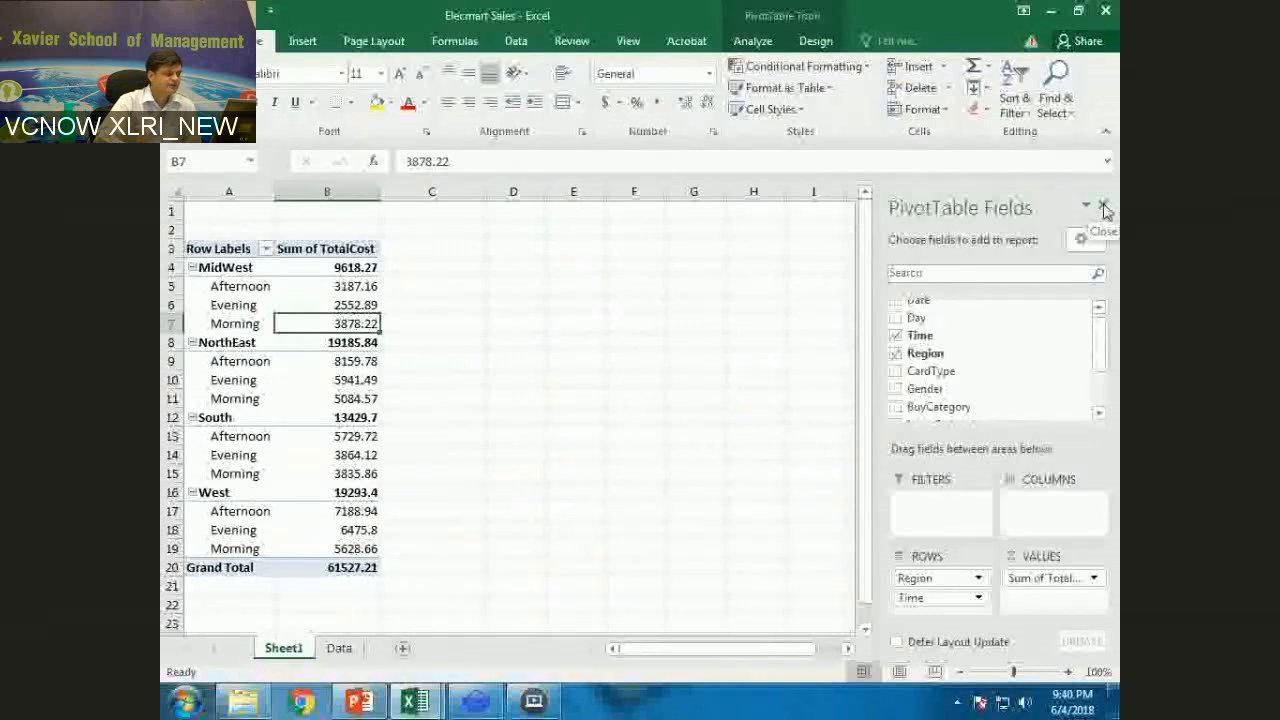
pyautogui.click(1106, 207)
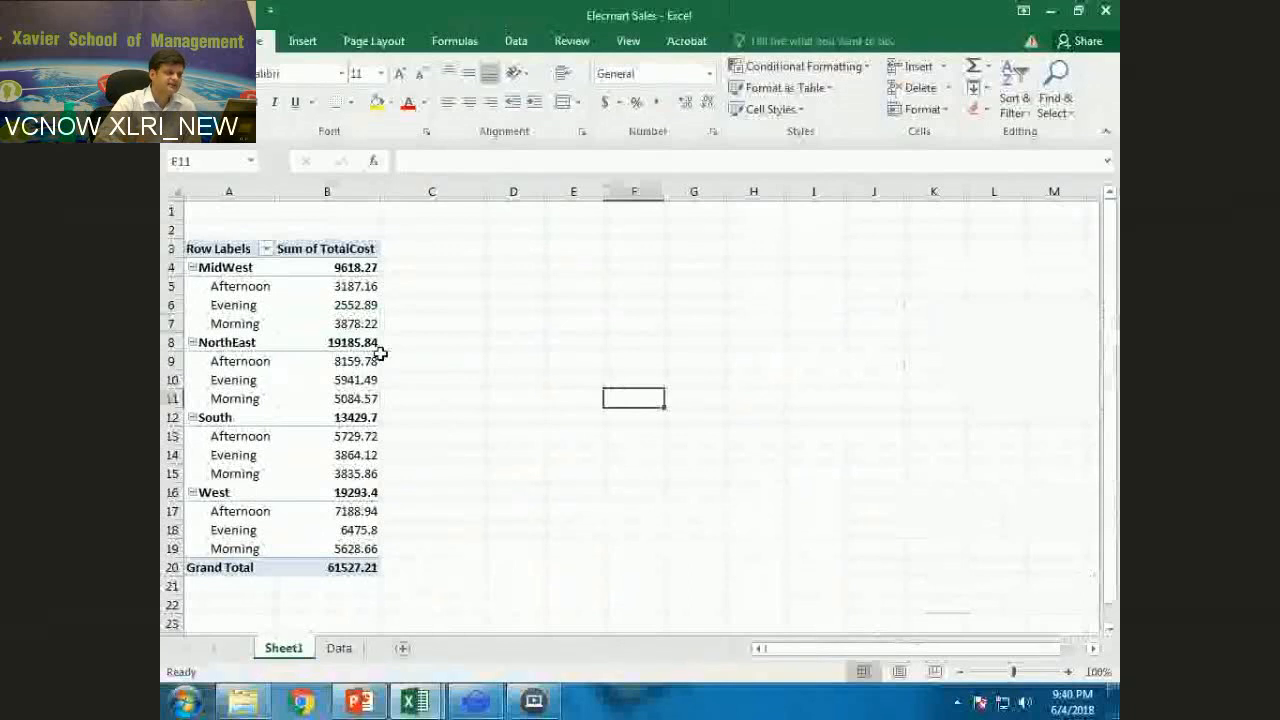
pyautogui.click(327, 323)
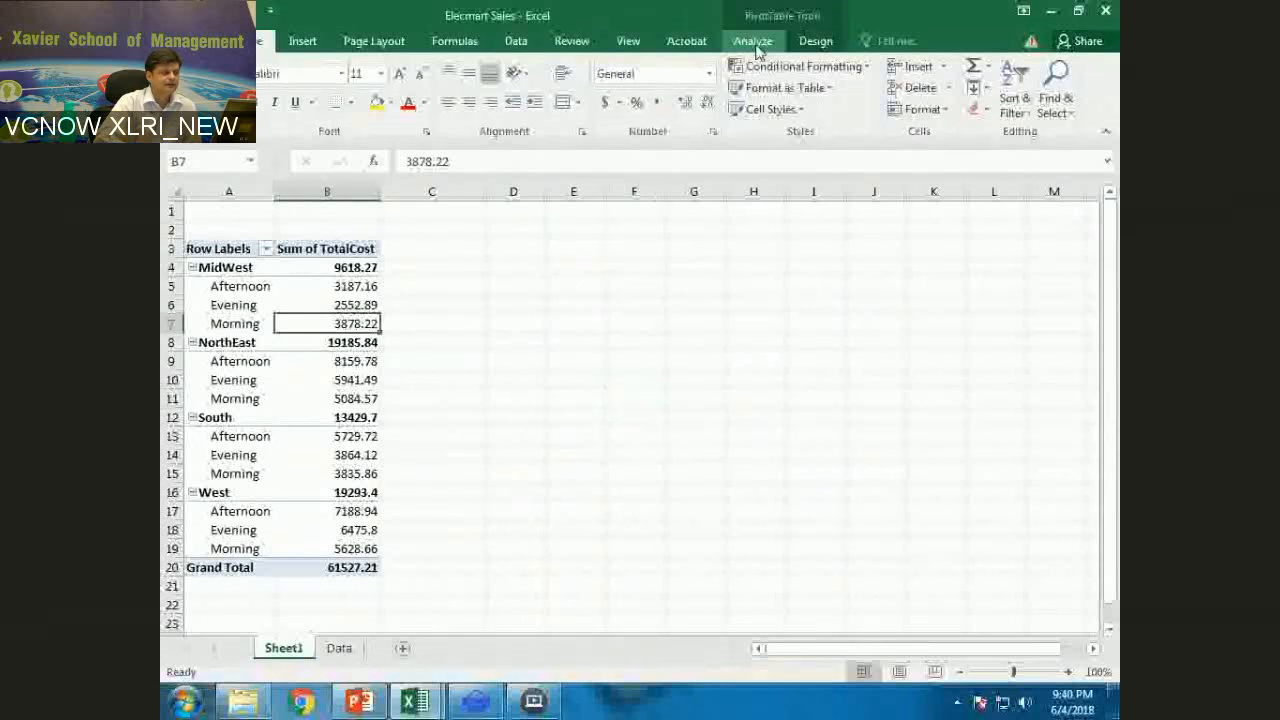
pyautogui.click(752, 40)
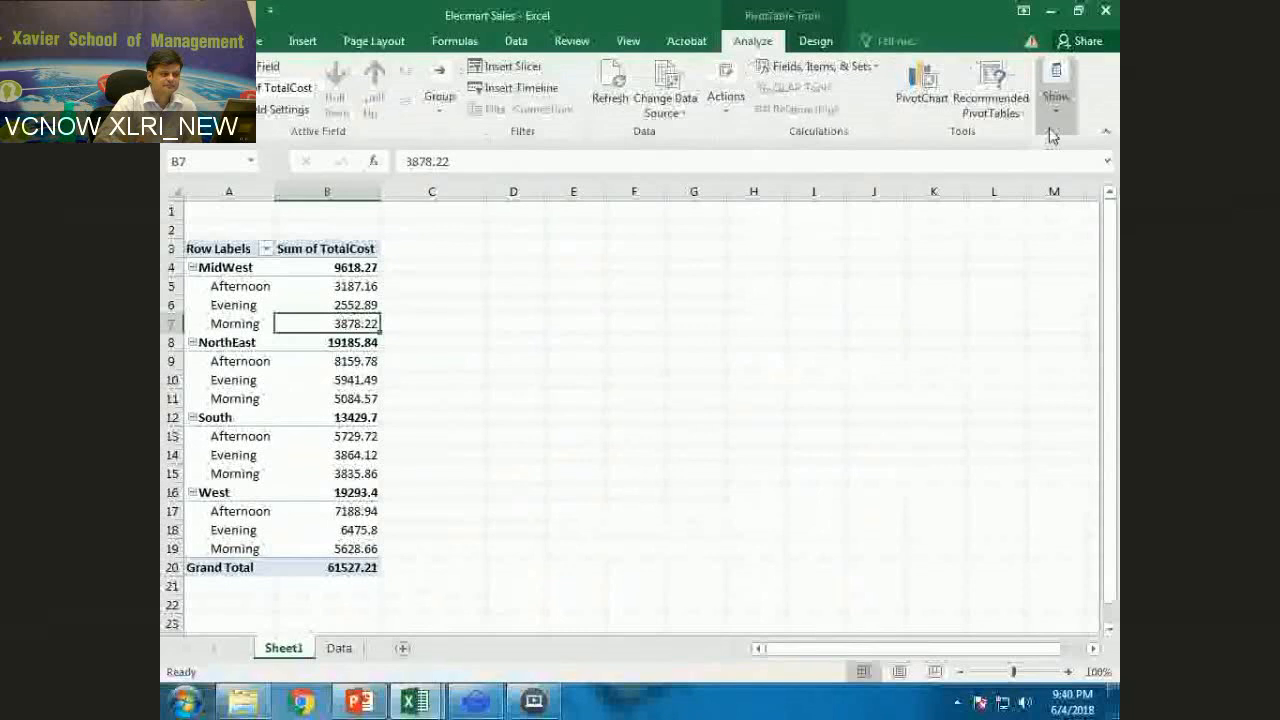
pyautogui.click(1055, 85)
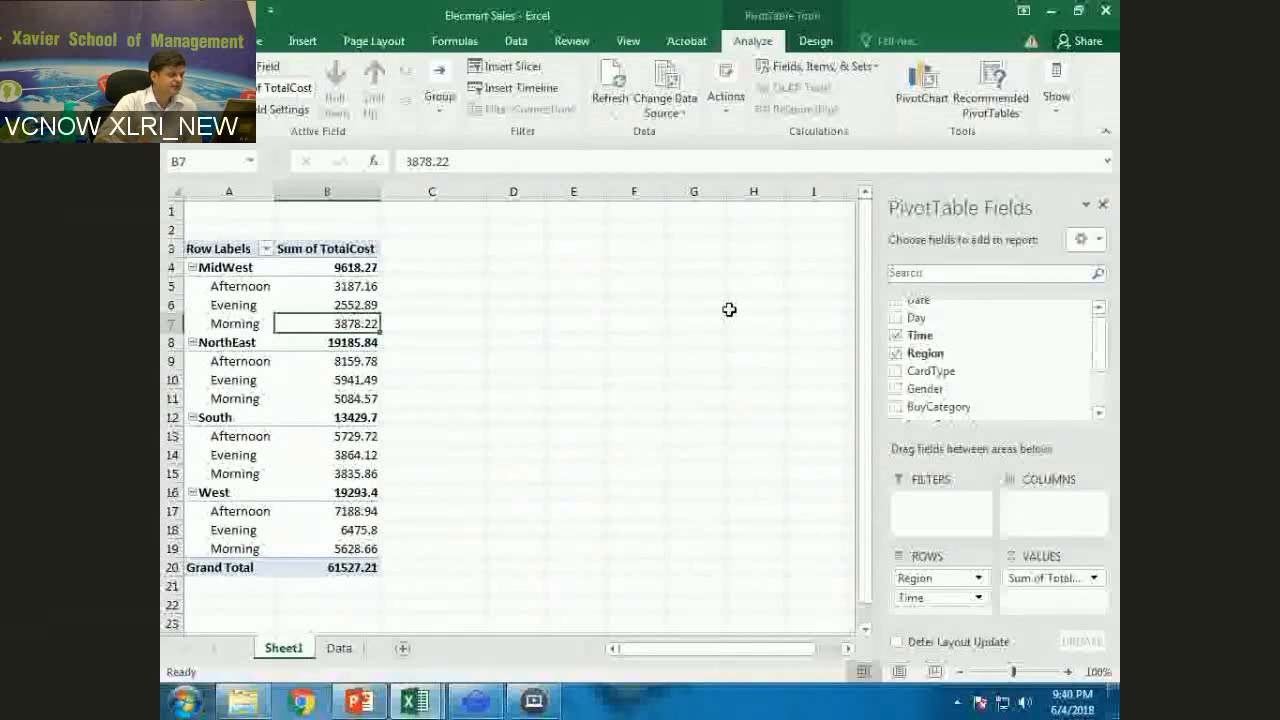
# Step: Collapse and re-expand the MidWest and NorthEast groups, then widen column A
pyautogui.click(194, 267)
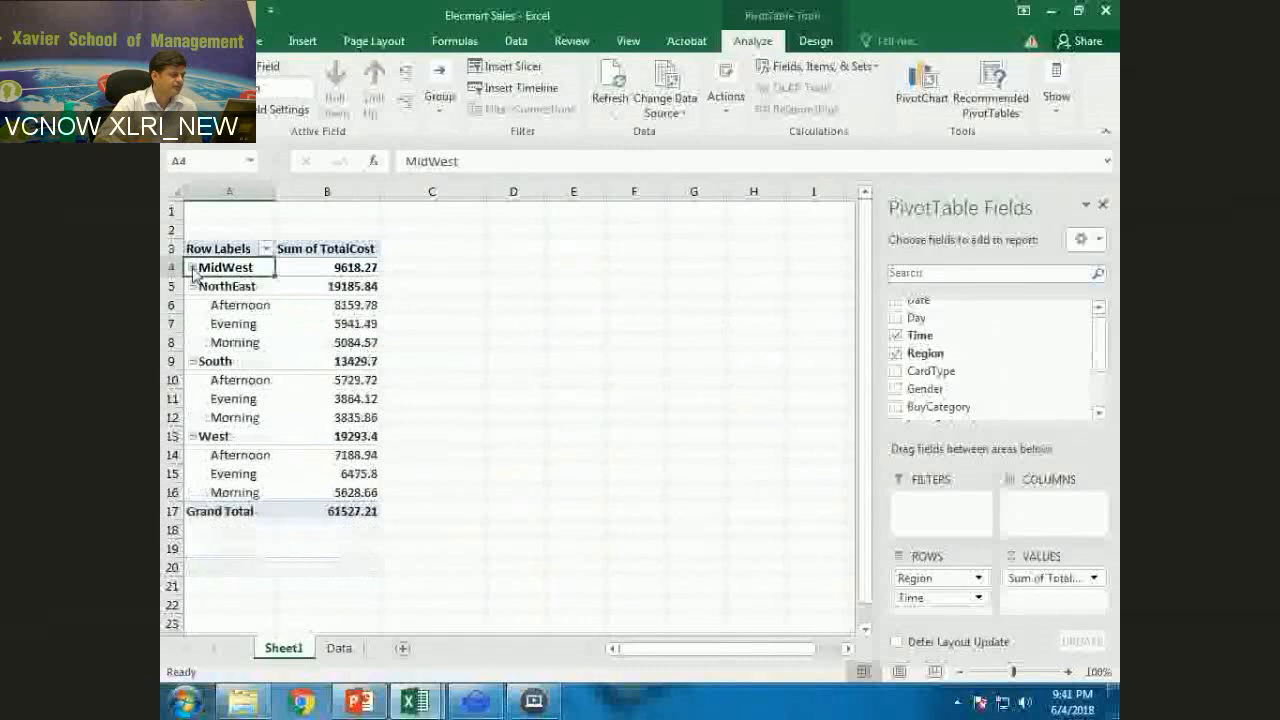
pyautogui.click(193, 267)
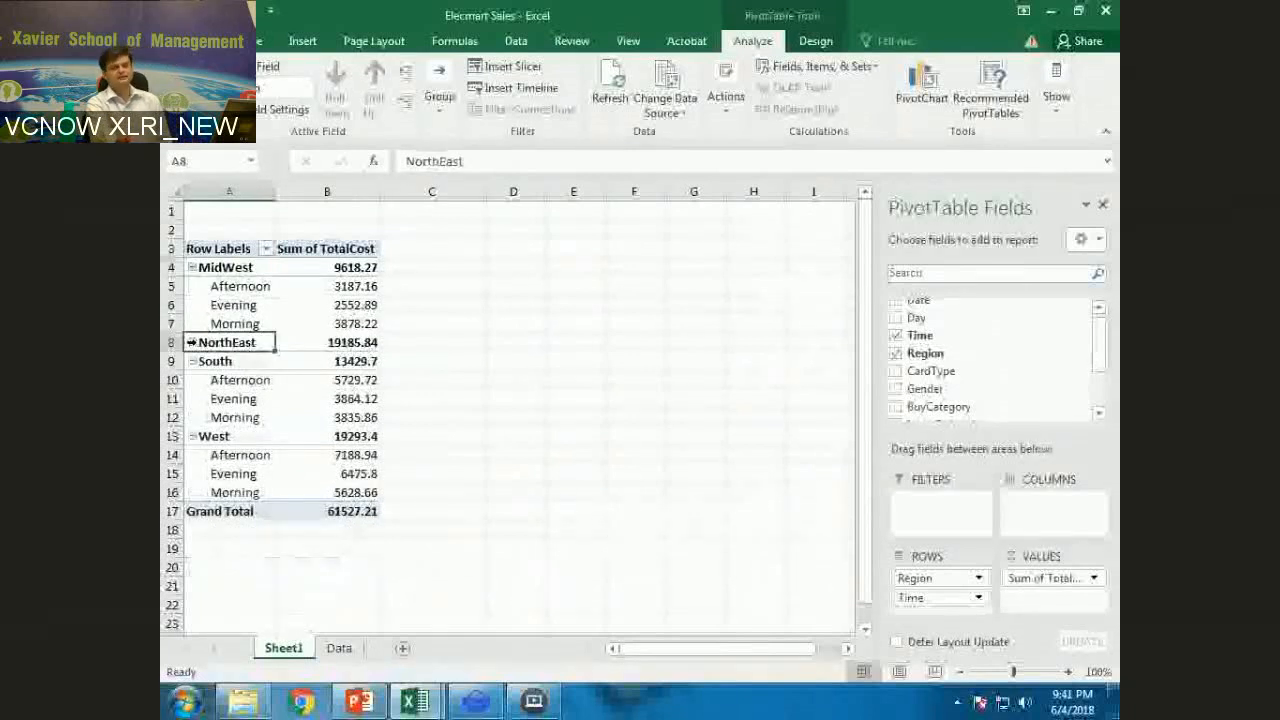
pyautogui.click(192, 342)
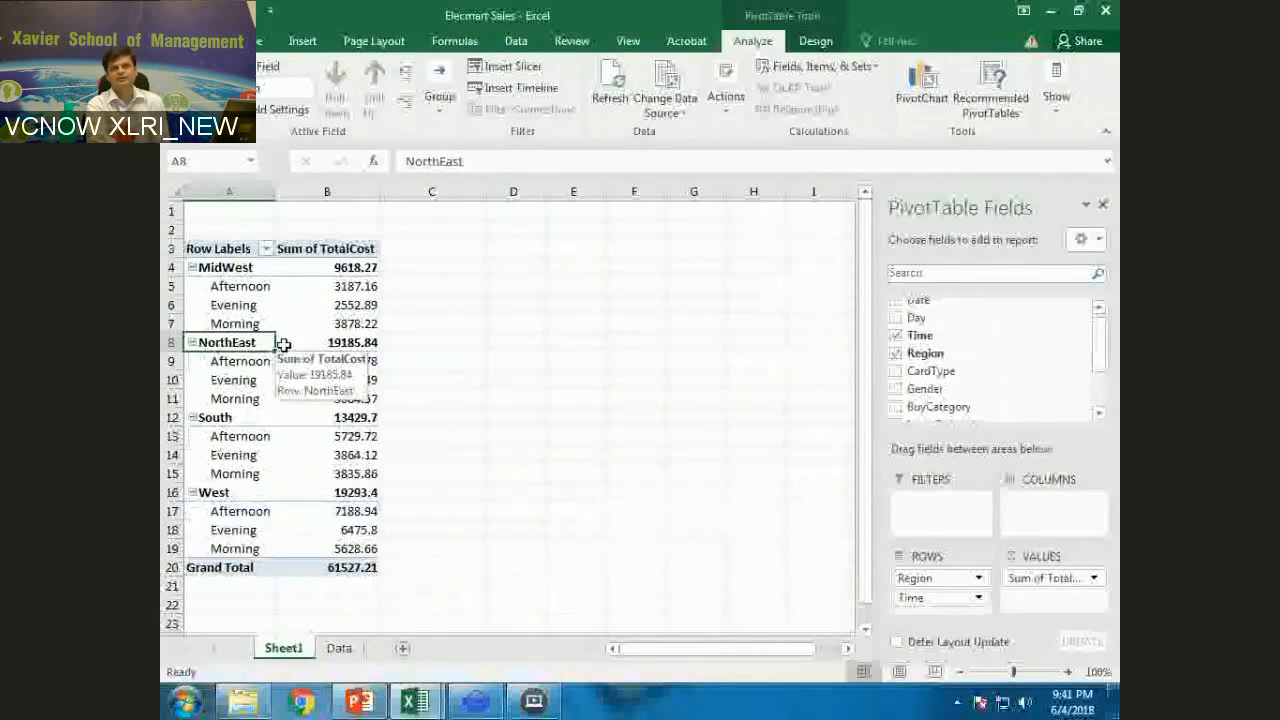
pyautogui.moveTo(321, 405)
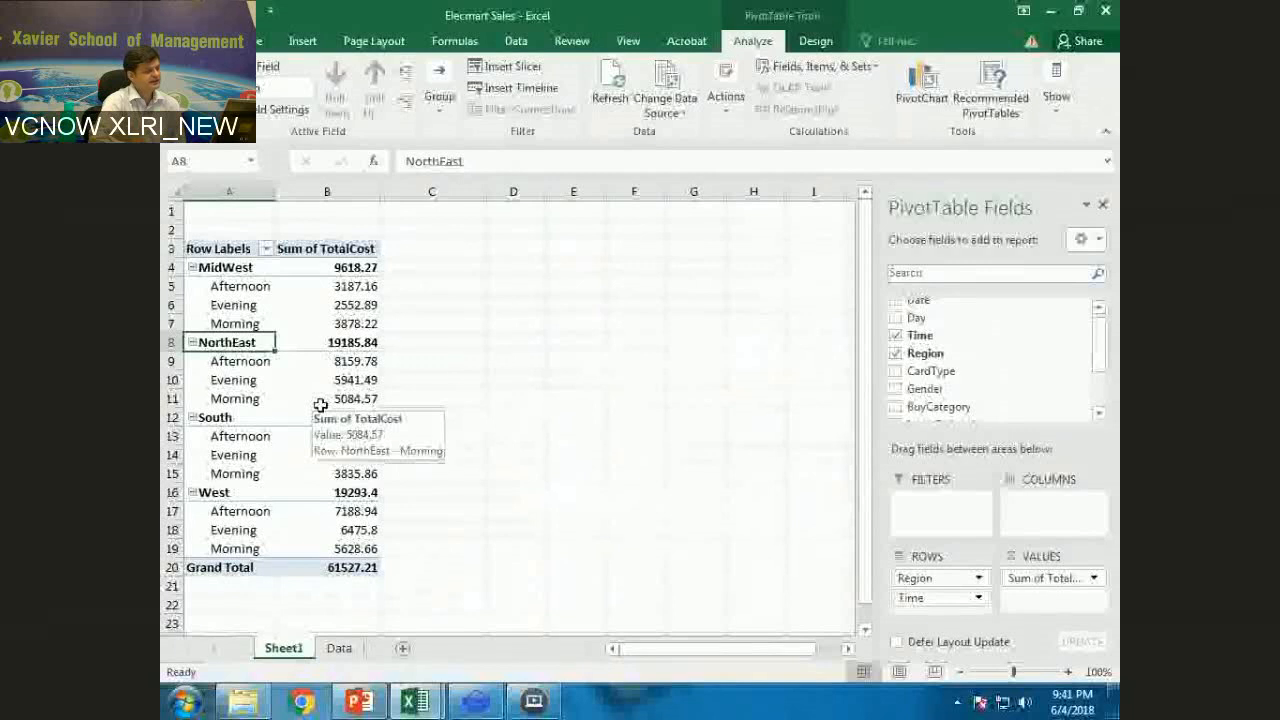
pyautogui.moveTo(278, 189); pyautogui.dragTo(291, 189)
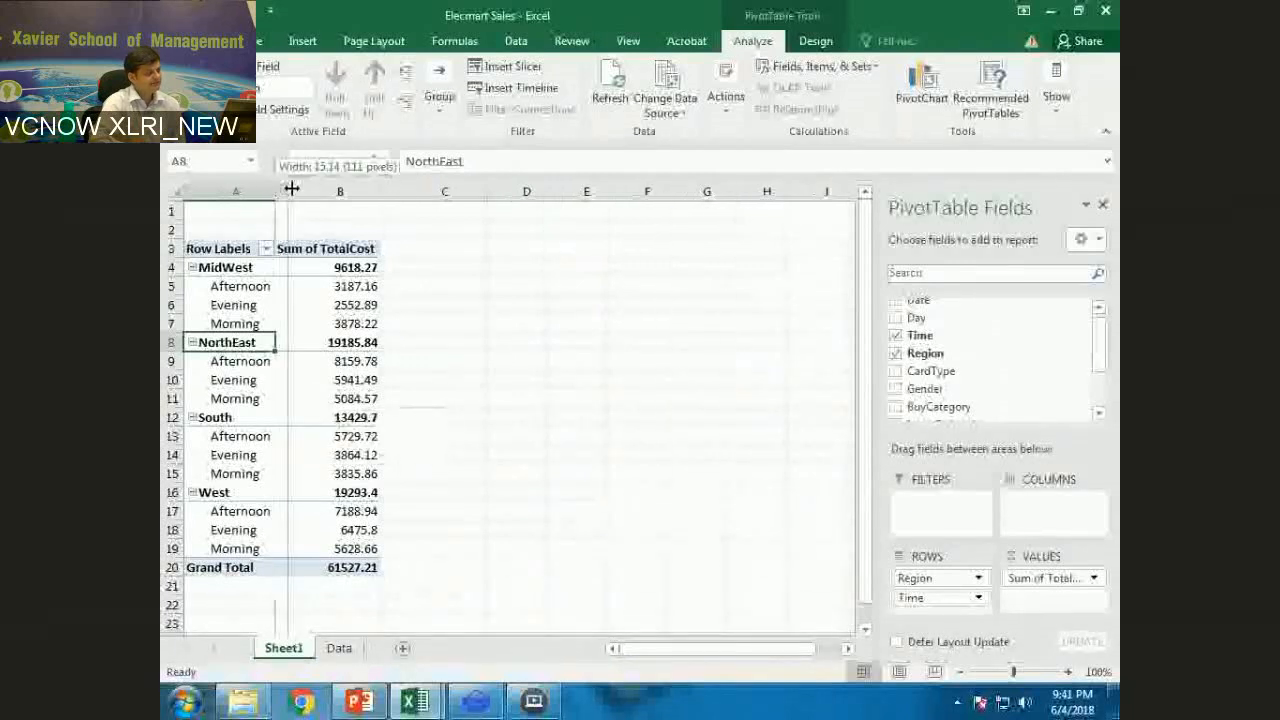
pyautogui.moveTo(312, 287)
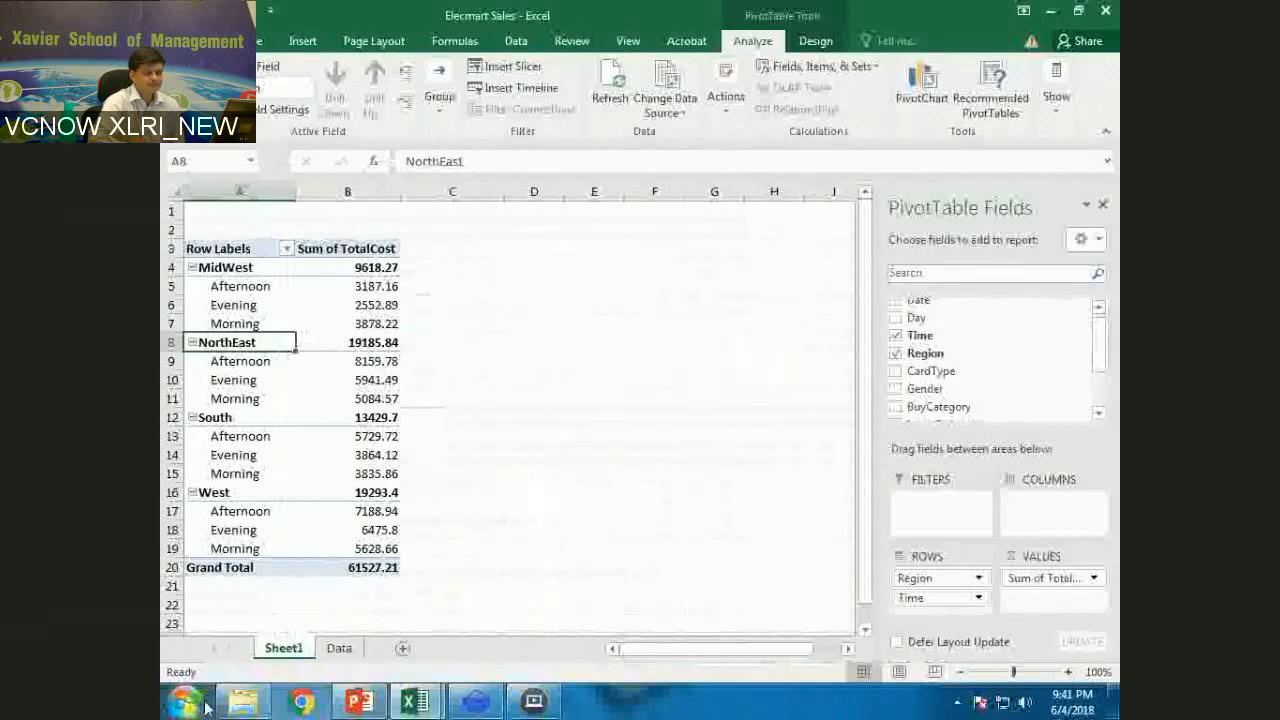
pyautogui.rightClick(180, 648)
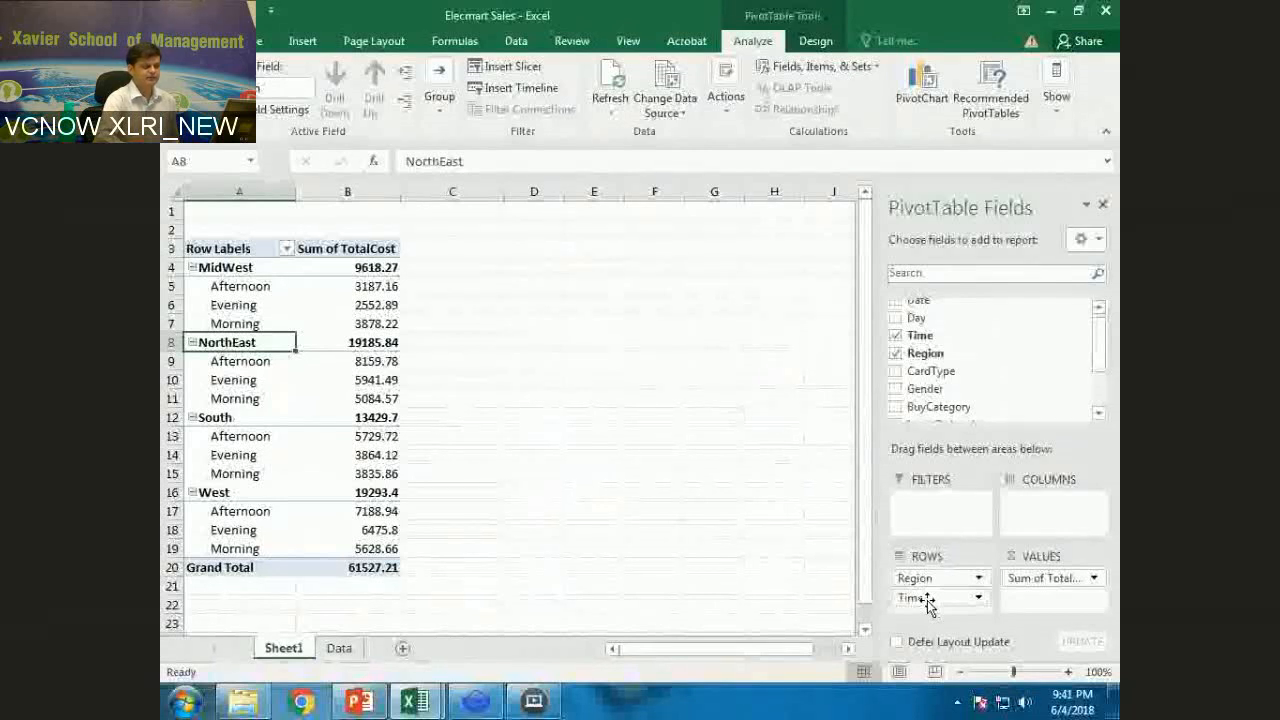
# Step: Move Time above Region in Rows: Afternoon 24265.6, Evening 18834.3, Morning 18427.31
pyautogui.moveTo(920, 597); pyautogui.dragTo(920, 570)
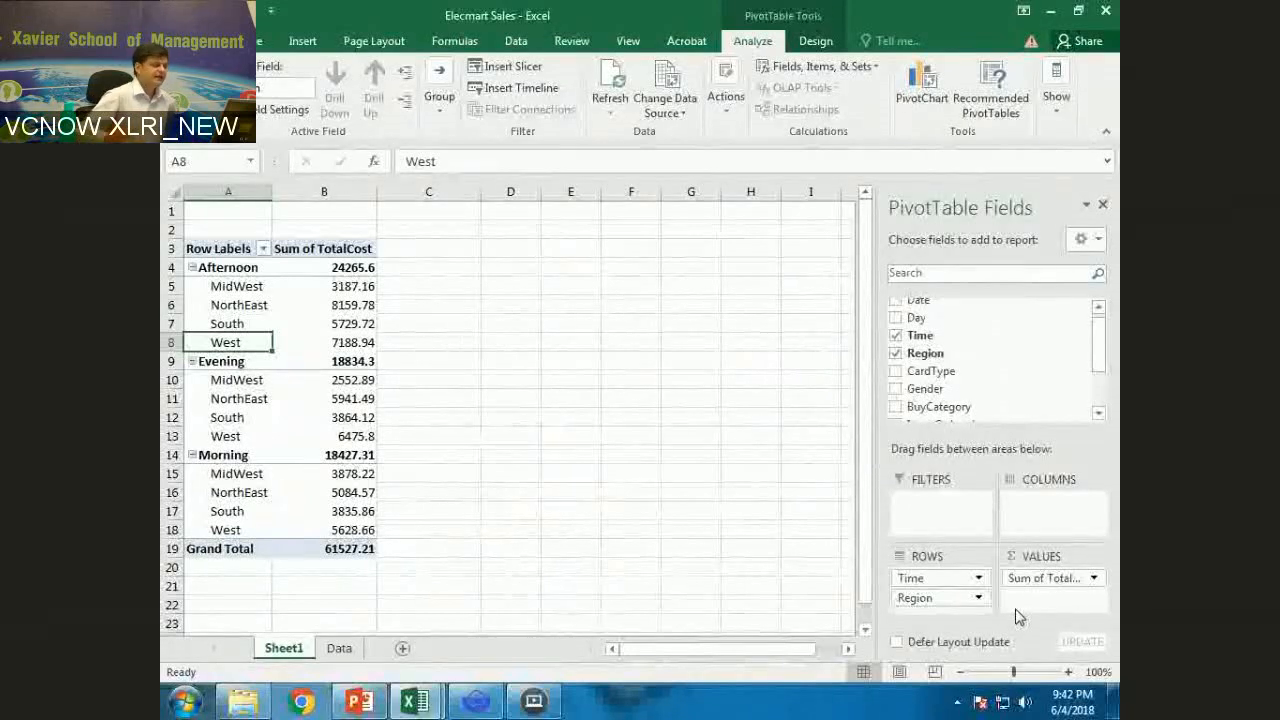
pyautogui.moveTo(924, 389)
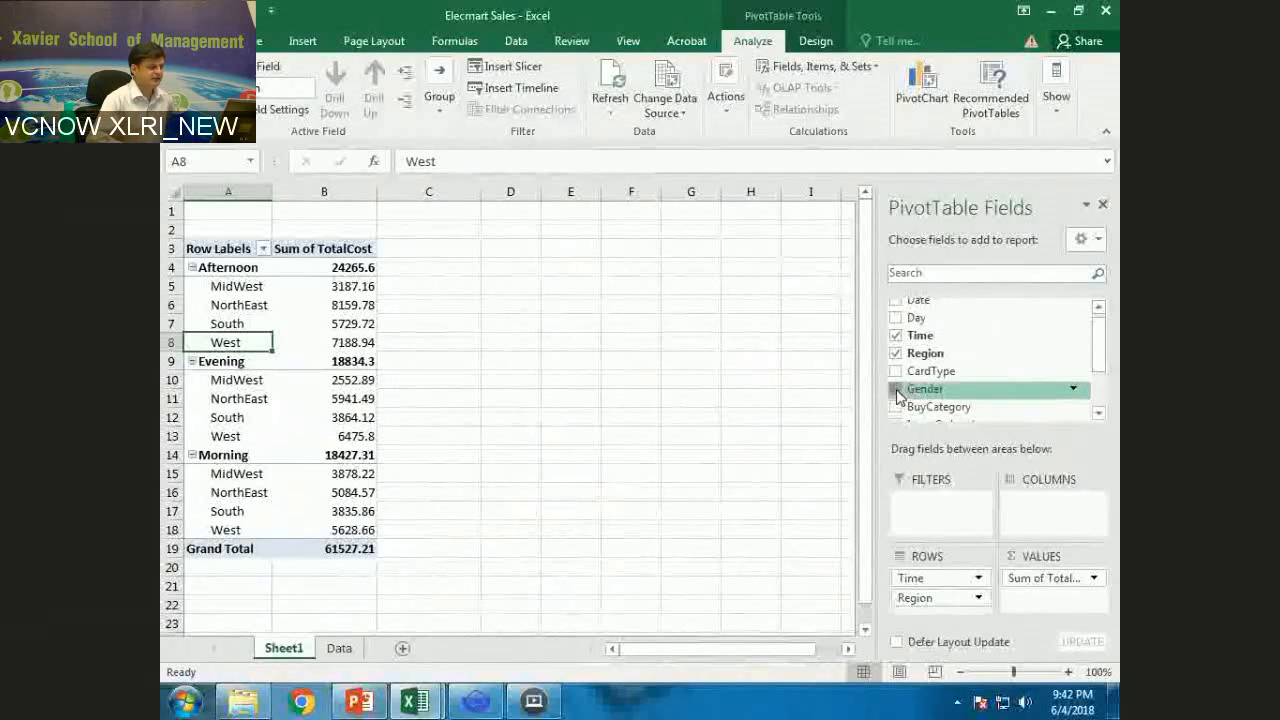
pyautogui.click(896, 389)
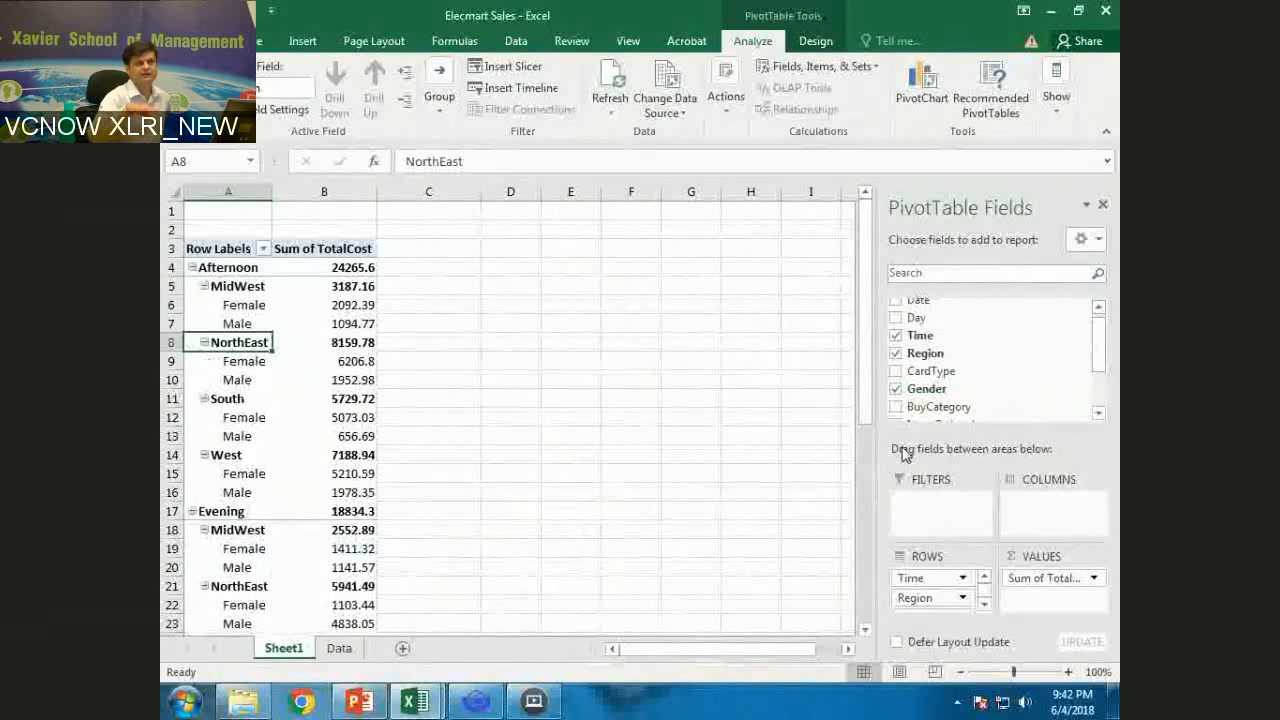
pyautogui.moveTo(930, 371)
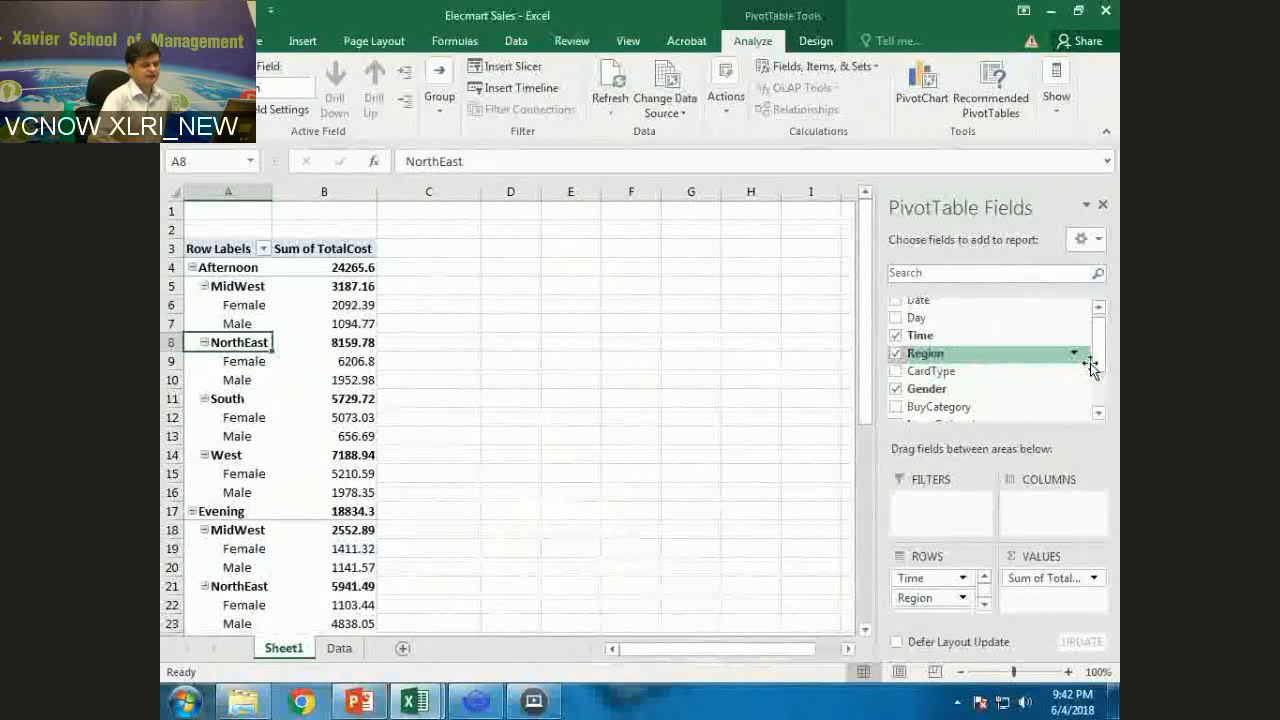
pyautogui.scroll(-3)
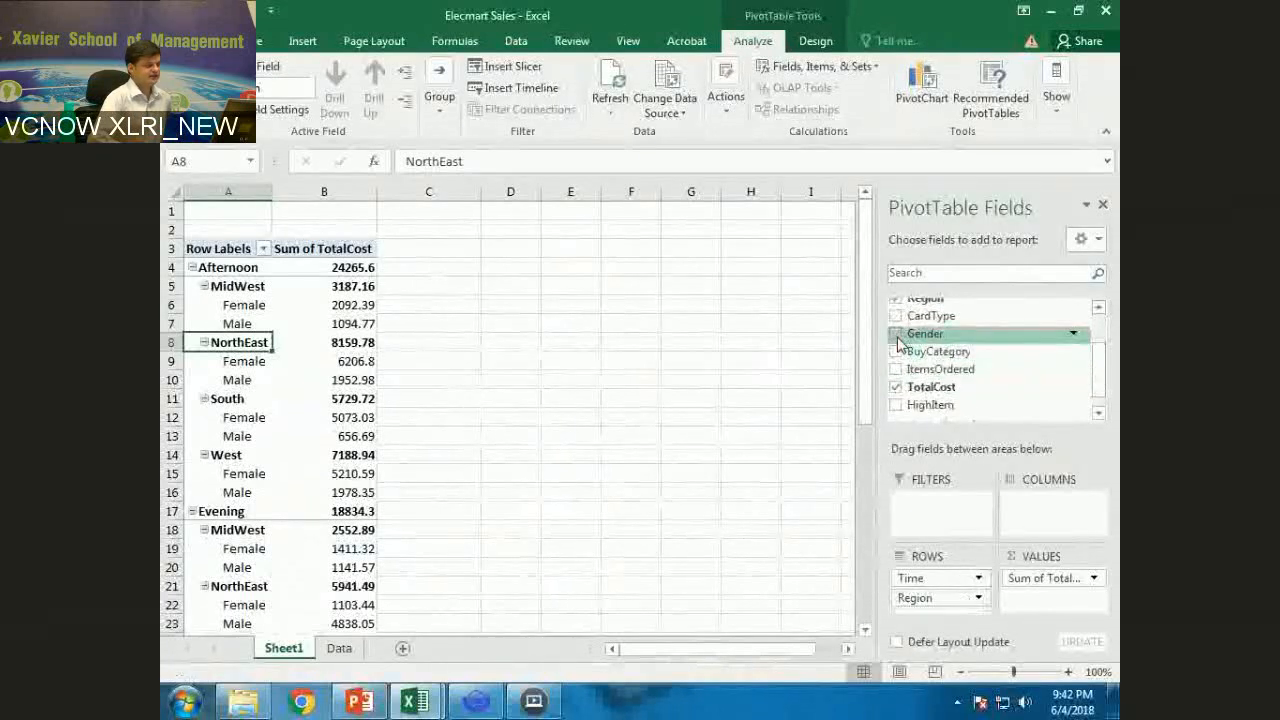
pyautogui.click(896, 333)
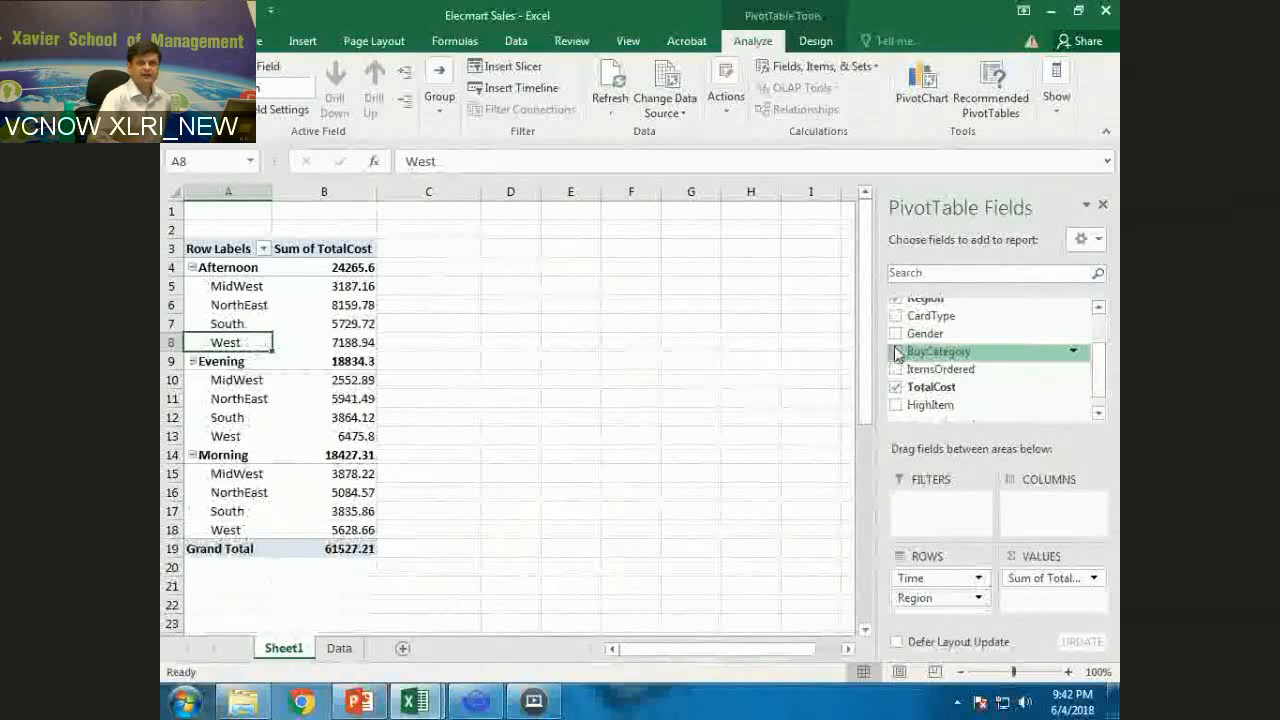
pyautogui.moveTo(924, 333)
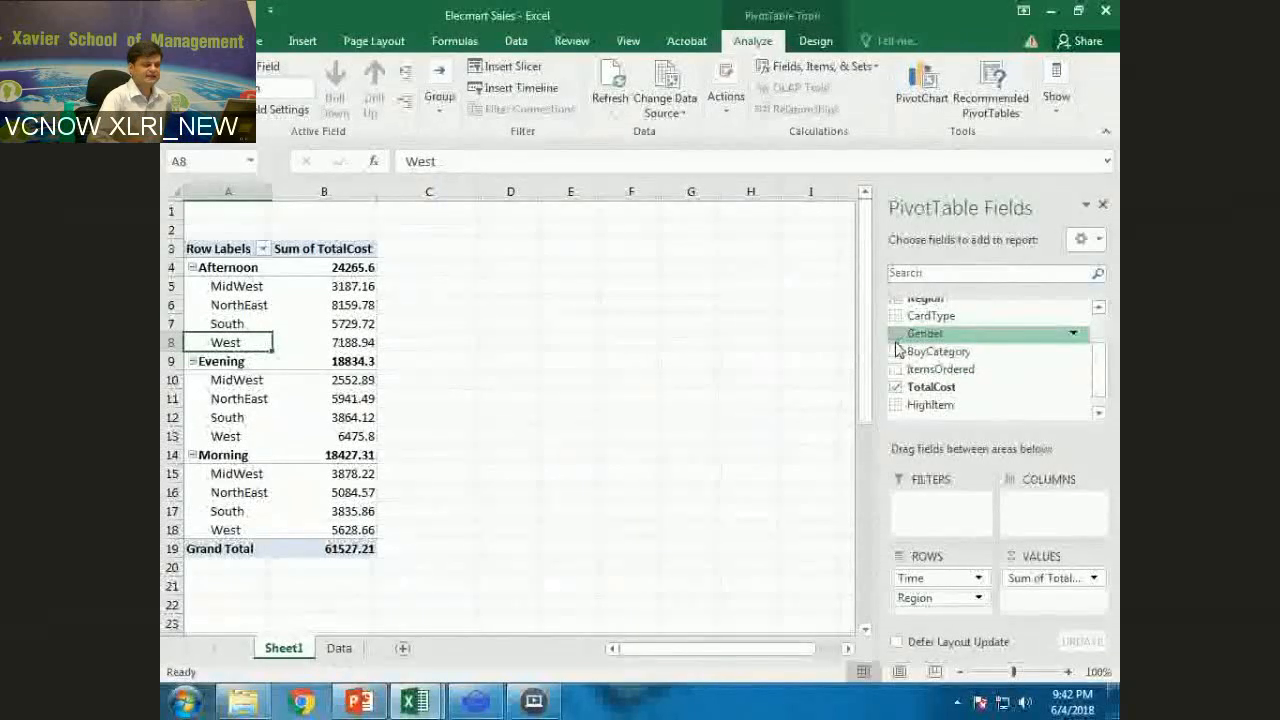
pyautogui.click(896, 333)
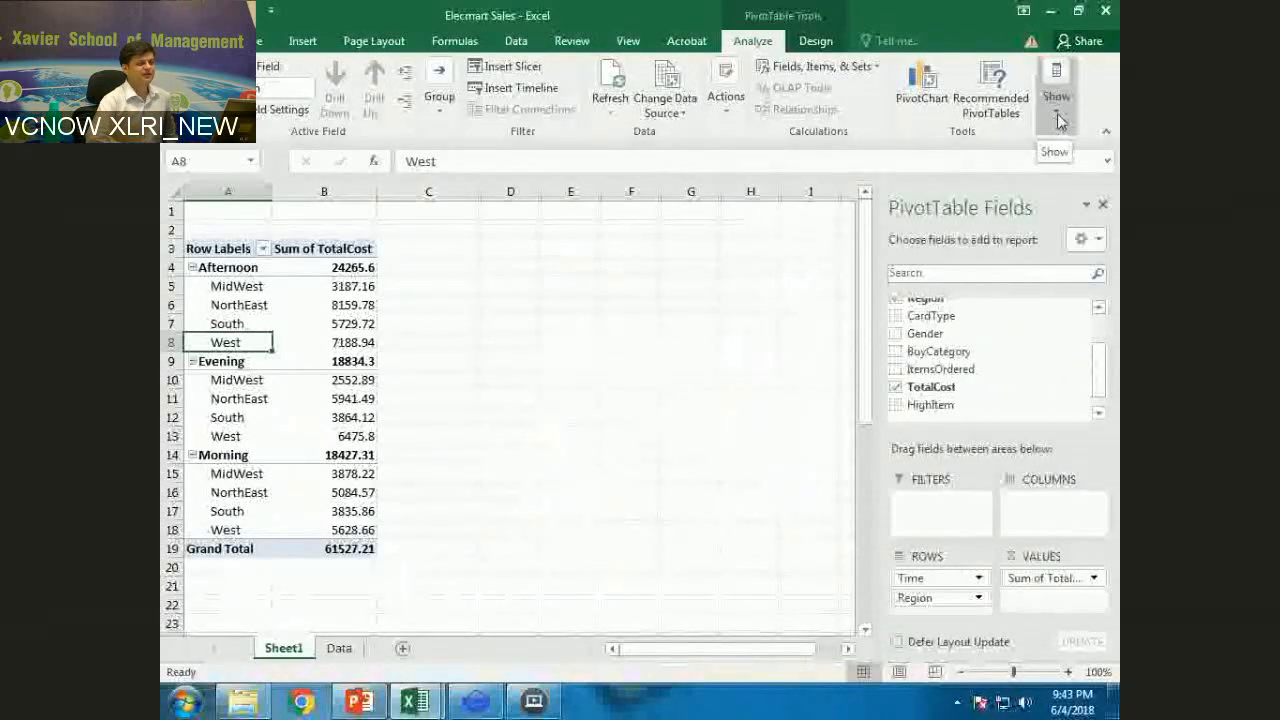
pyautogui.click(1055, 90)
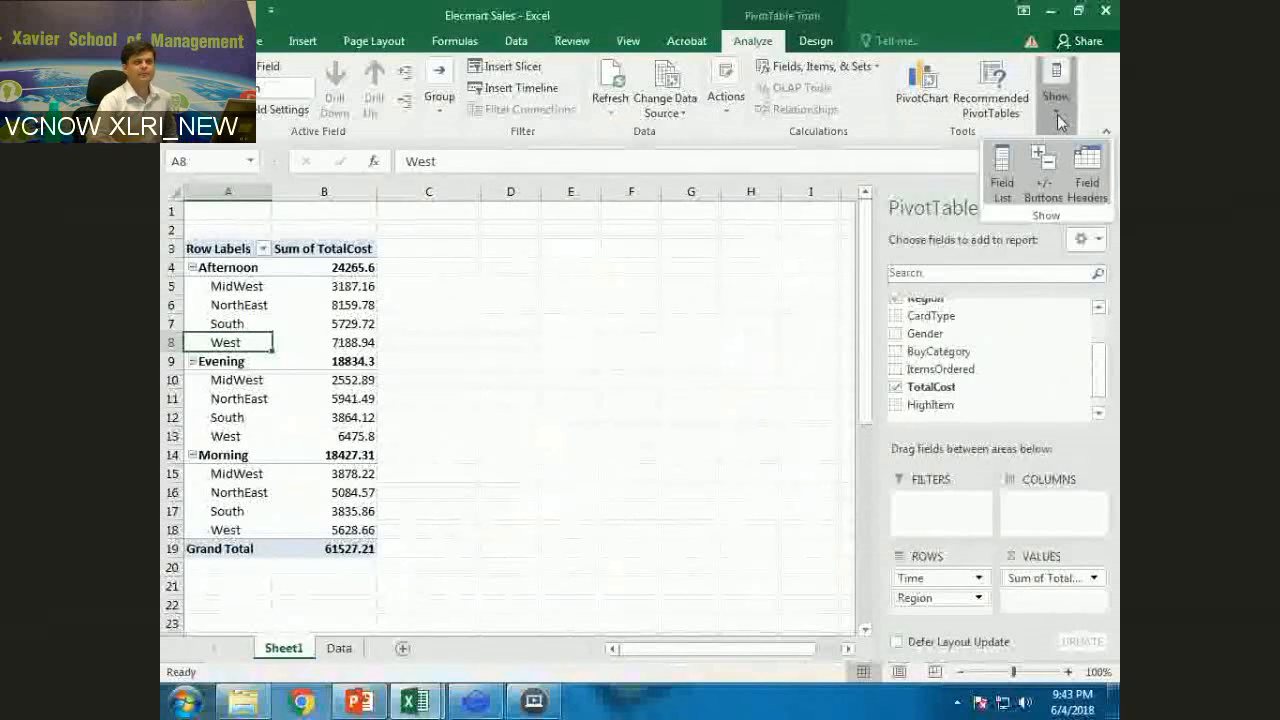
pyautogui.moveTo(1003, 170)
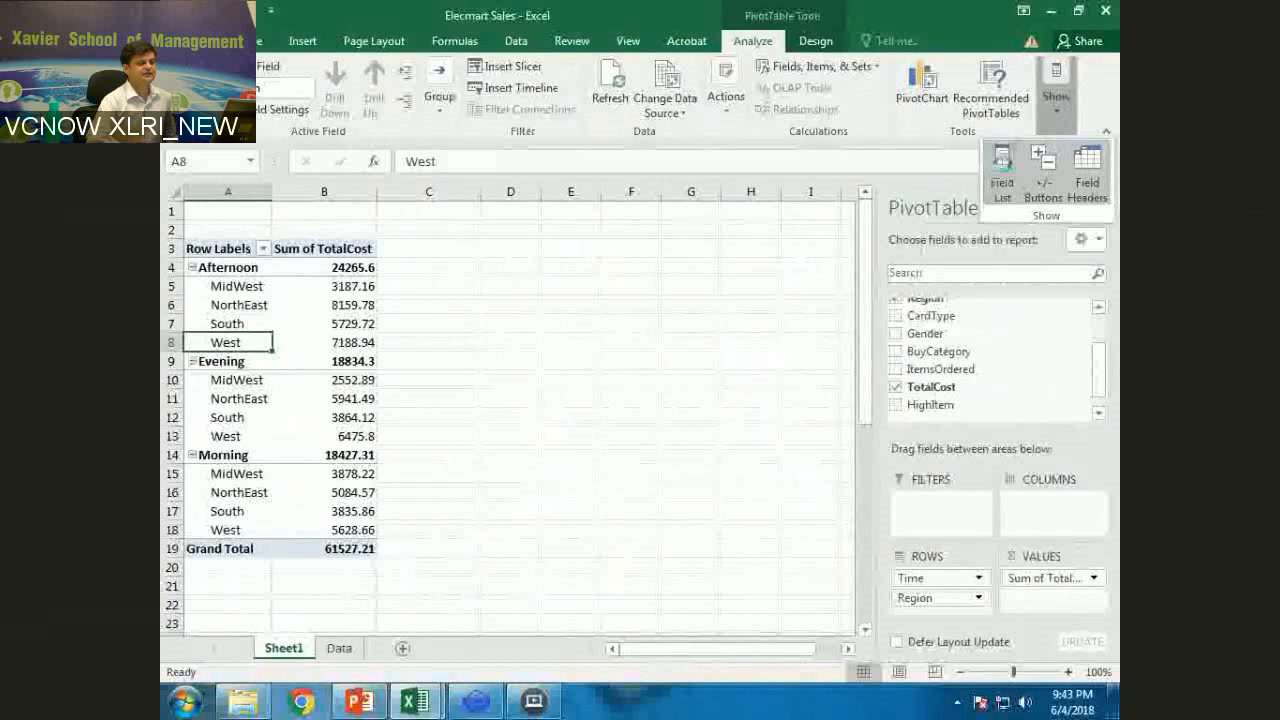
pyautogui.click(1001, 170)
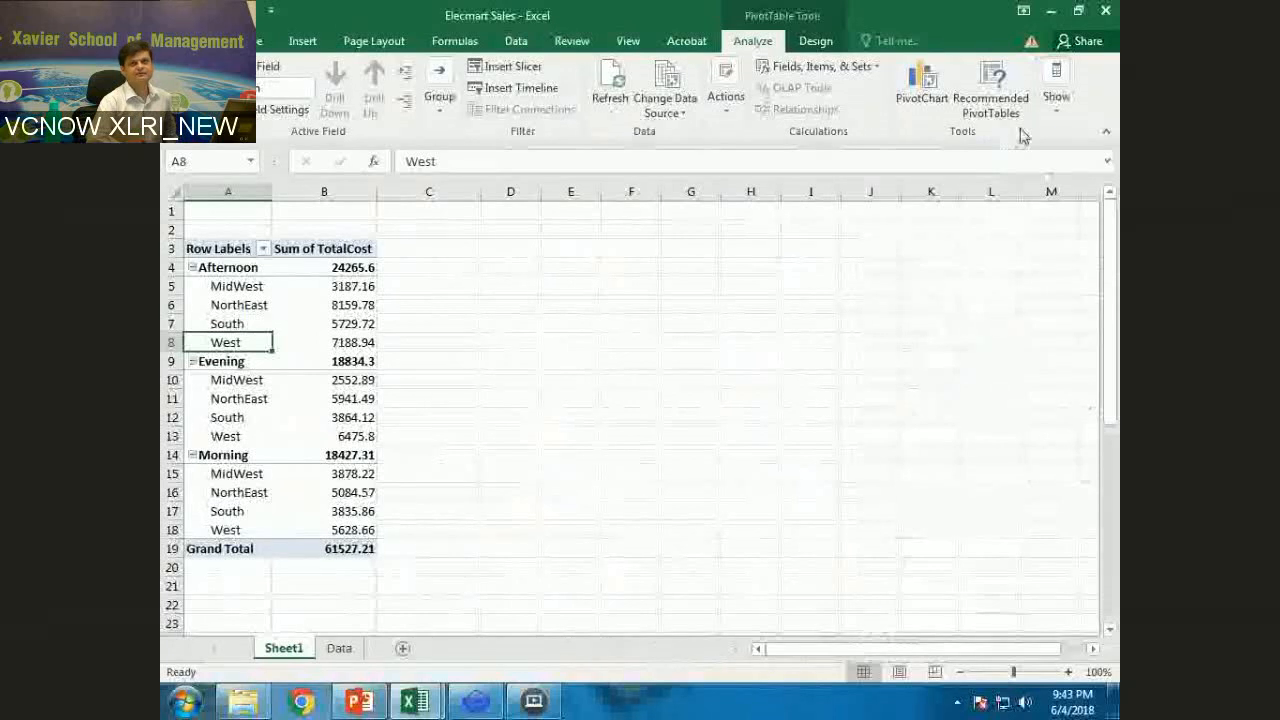
pyautogui.click(1056, 85)
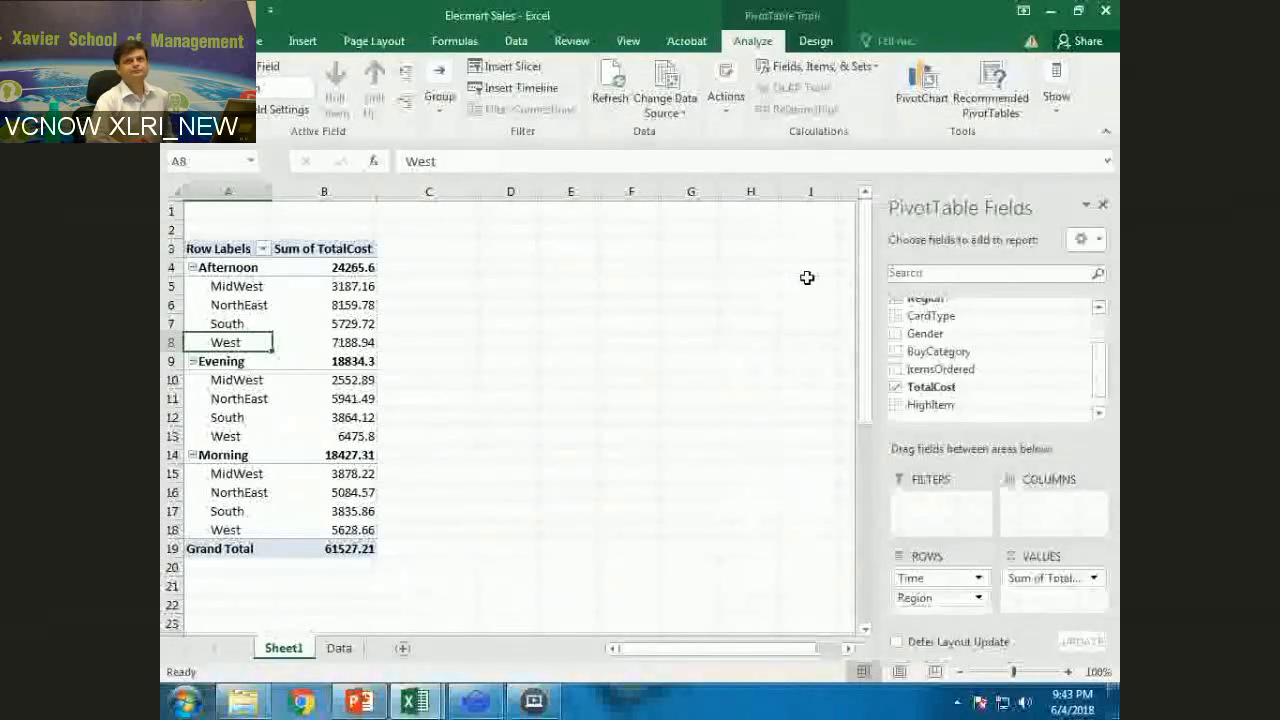
pyautogui.moveTo(754, 266)
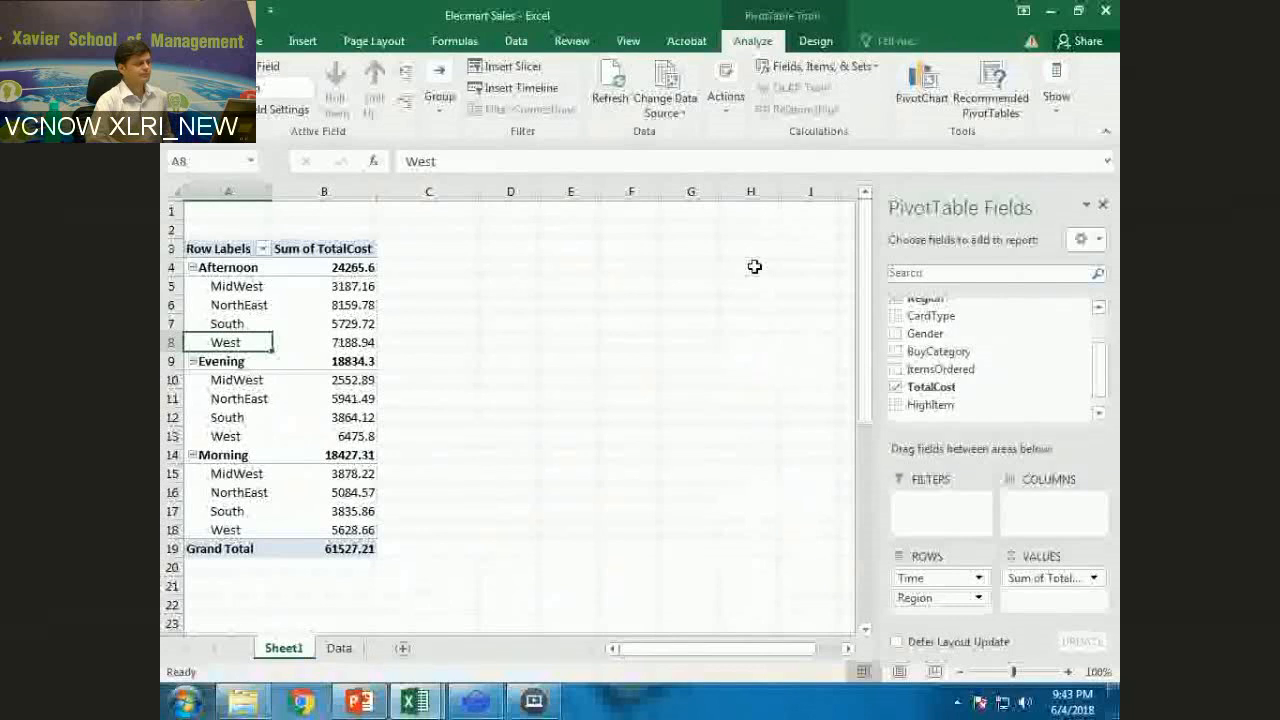
pyautogui.click(323, 323)
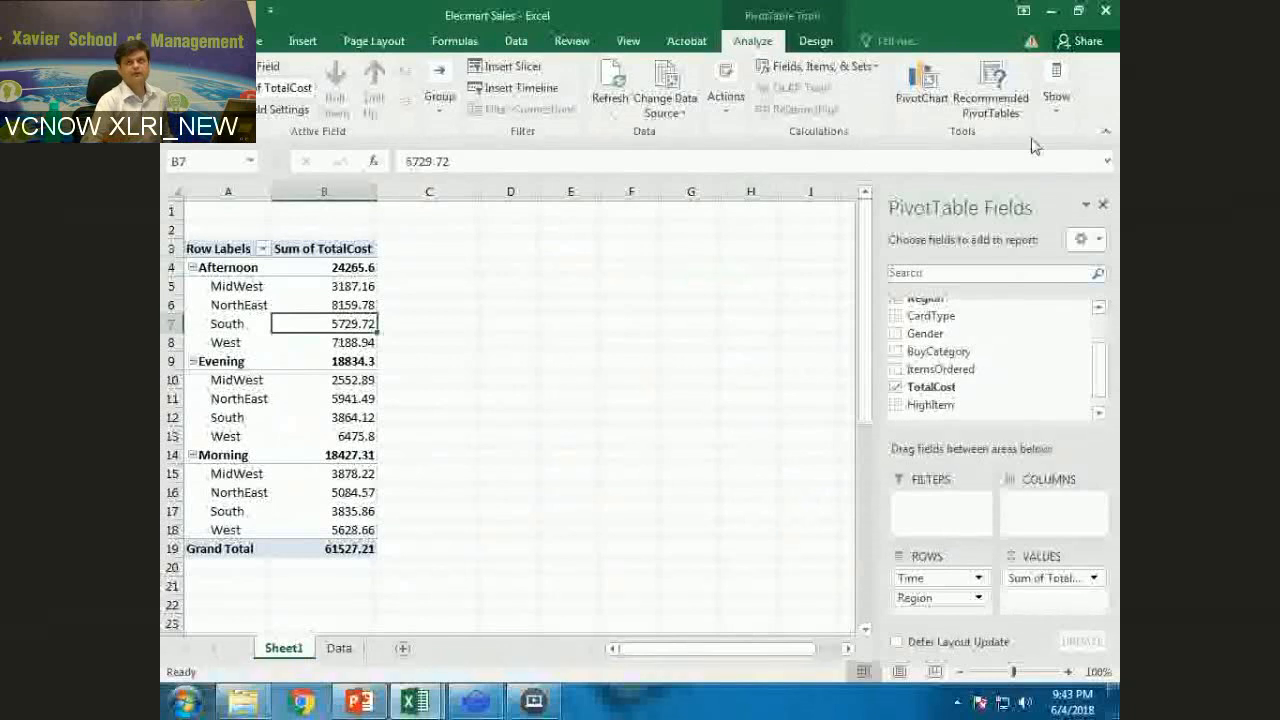
pyautogui.click(1056, 90)
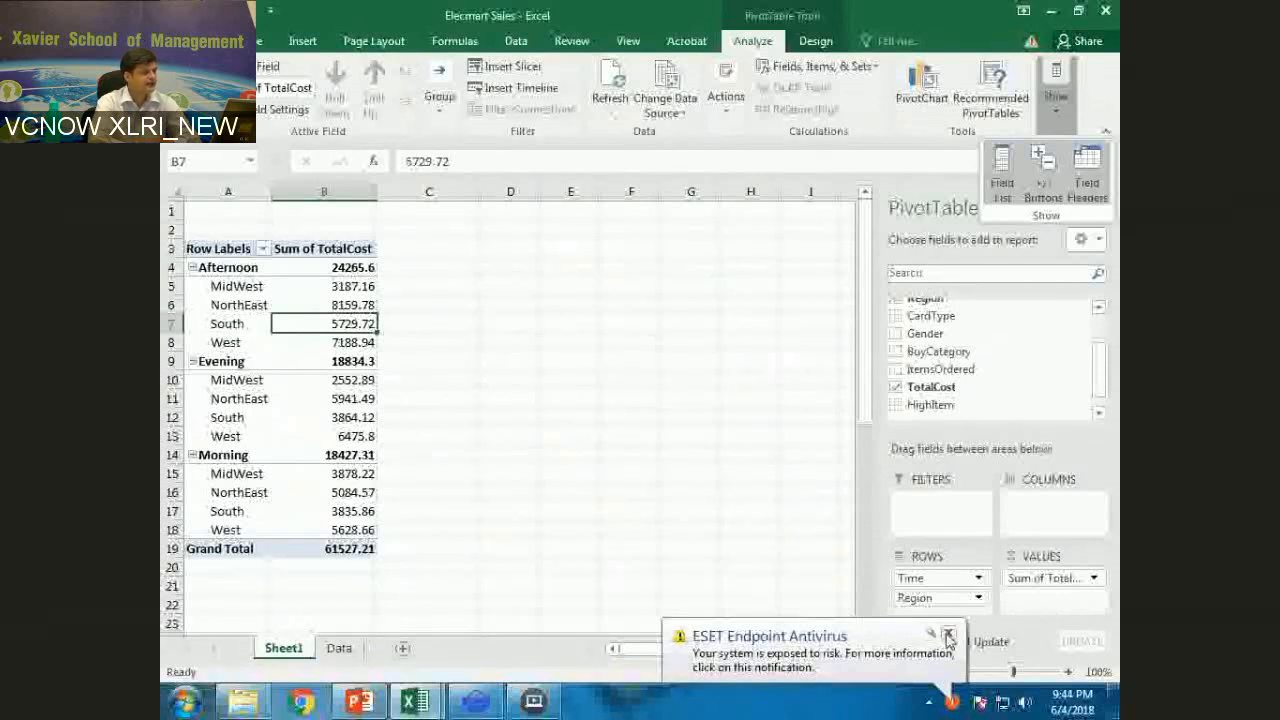
pyautogui.click(948, 635)
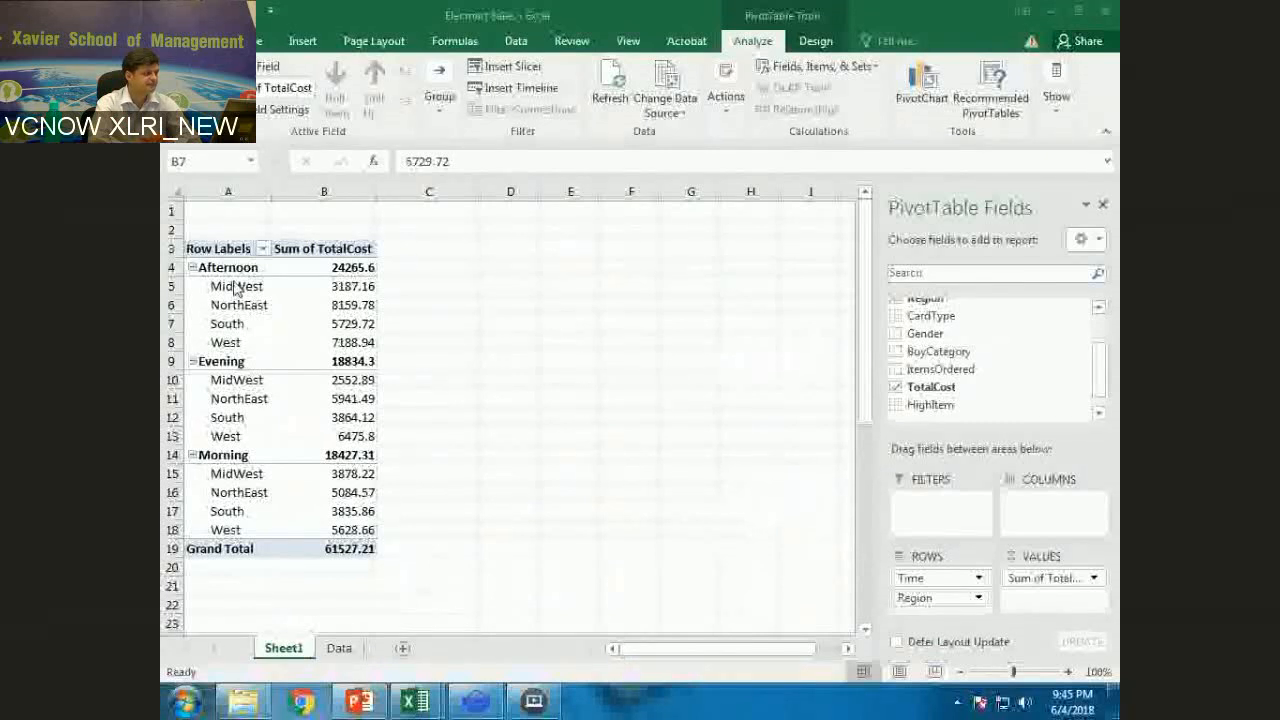
# Step: Set Report Layout to Show in Tabular Form, adding Afternoon, Evening and Morning Total rows
pyautogui.click(815, 40)
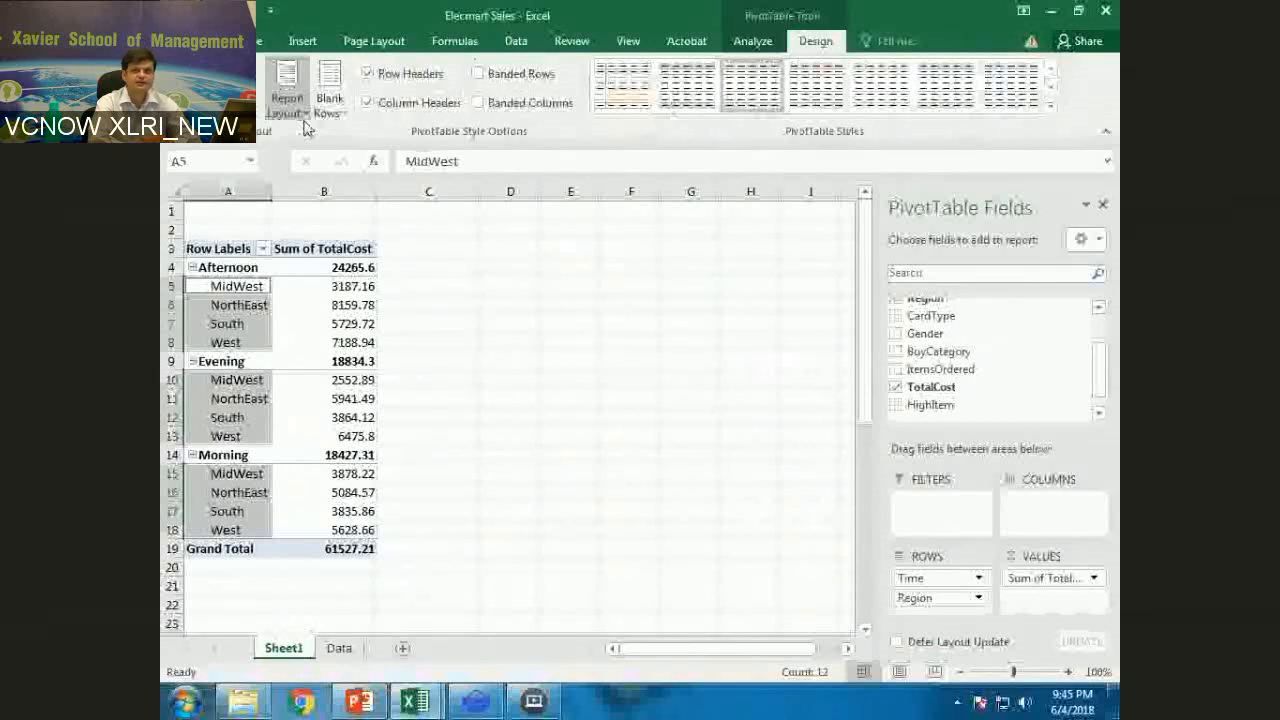
pyautogui.click(288, 85)
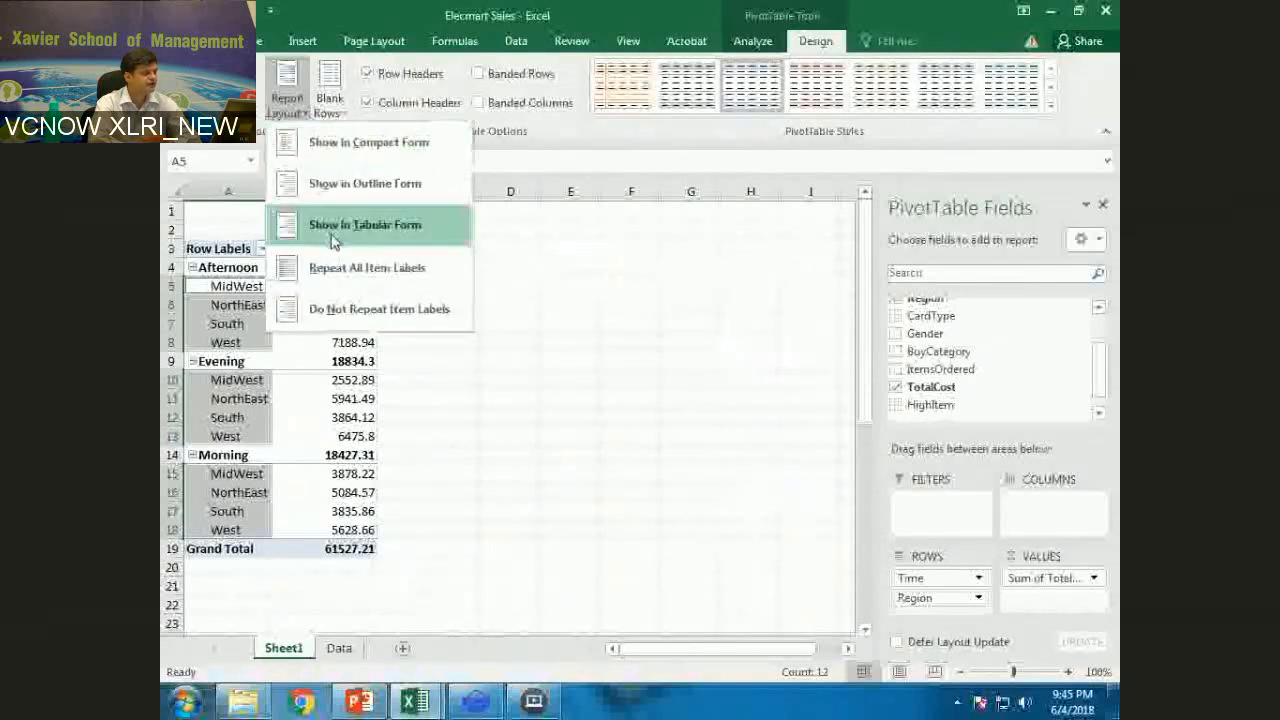
pyautogui.moveTo(385, 234)
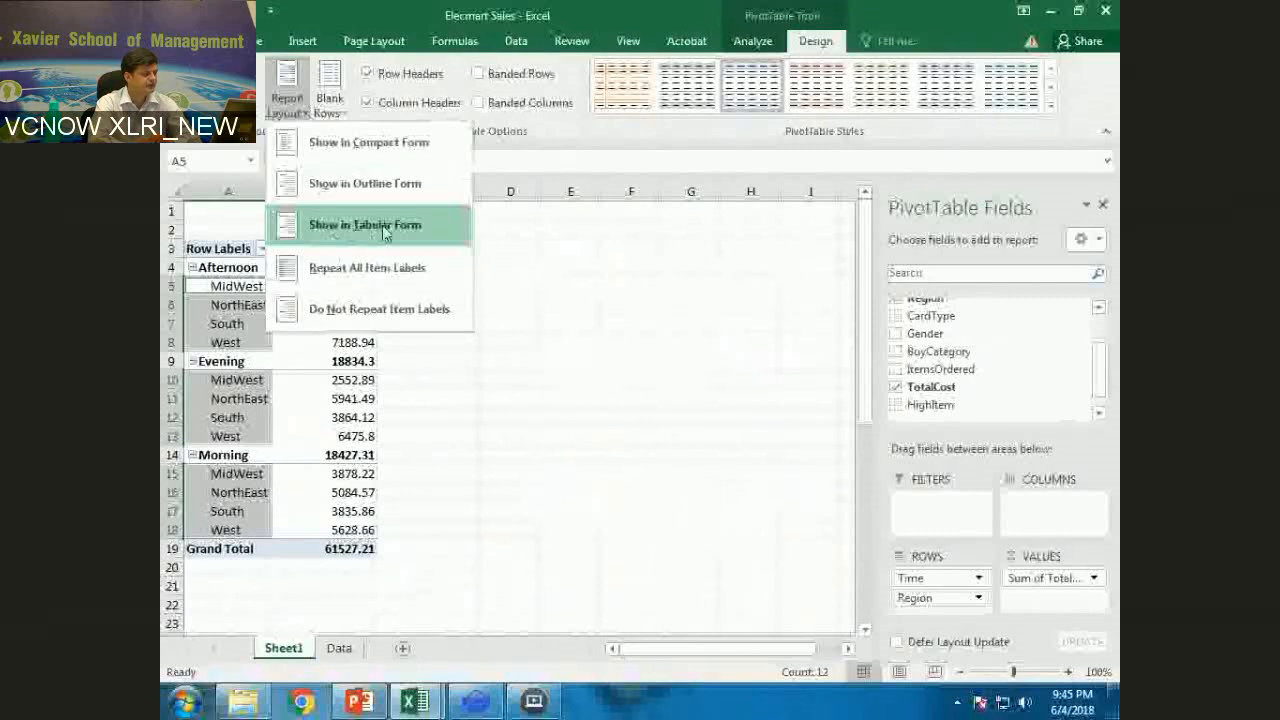
pyautogui.click(365, 224)
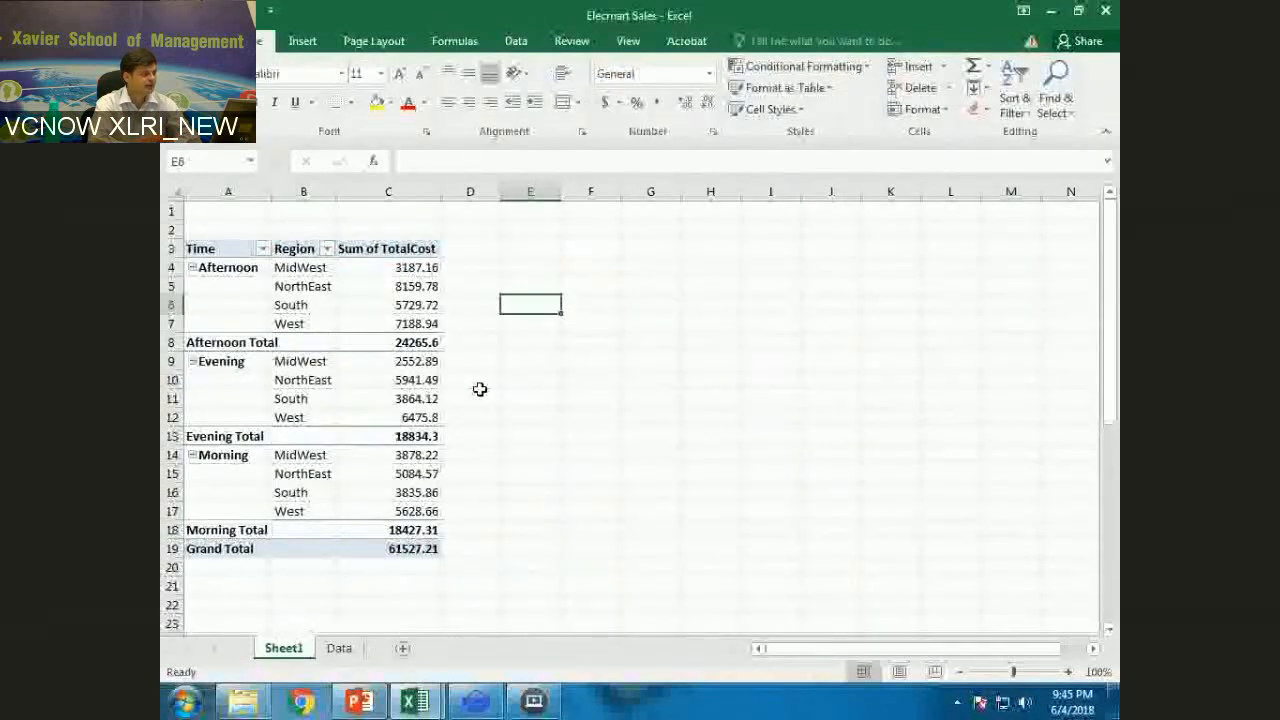
pyautogui.click(303, 267)
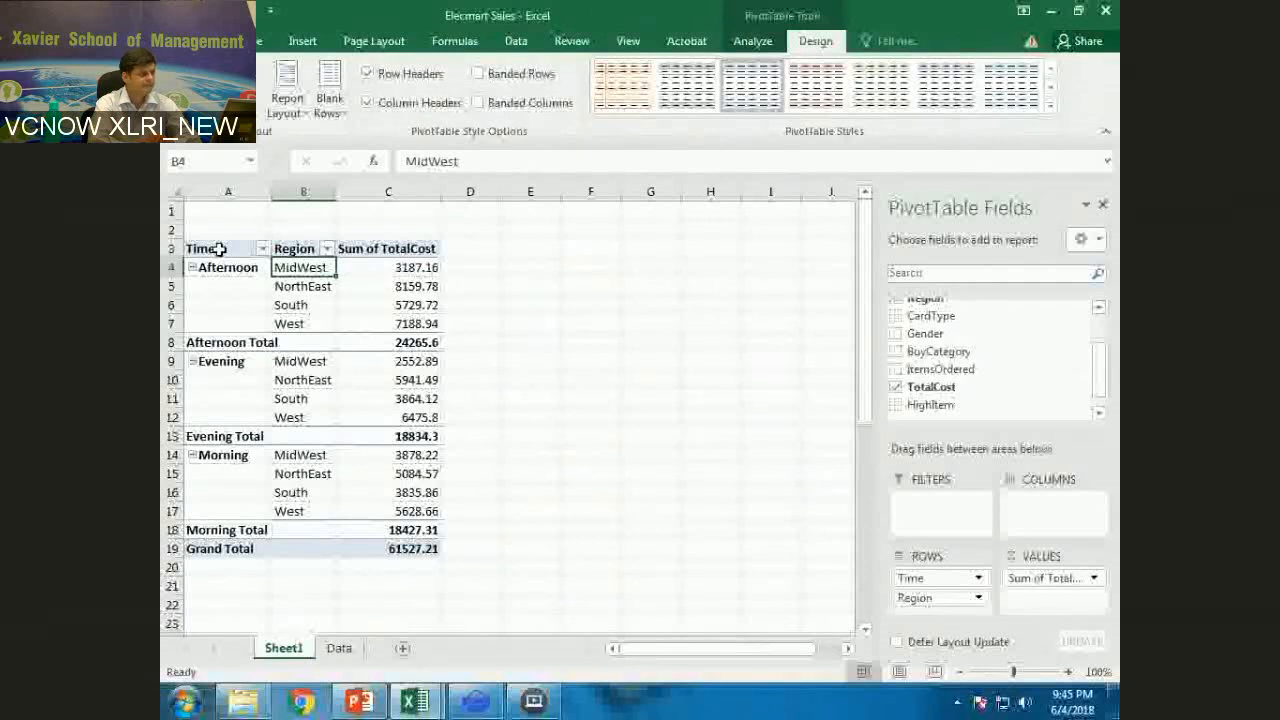
pyautogui.click(294, 248)
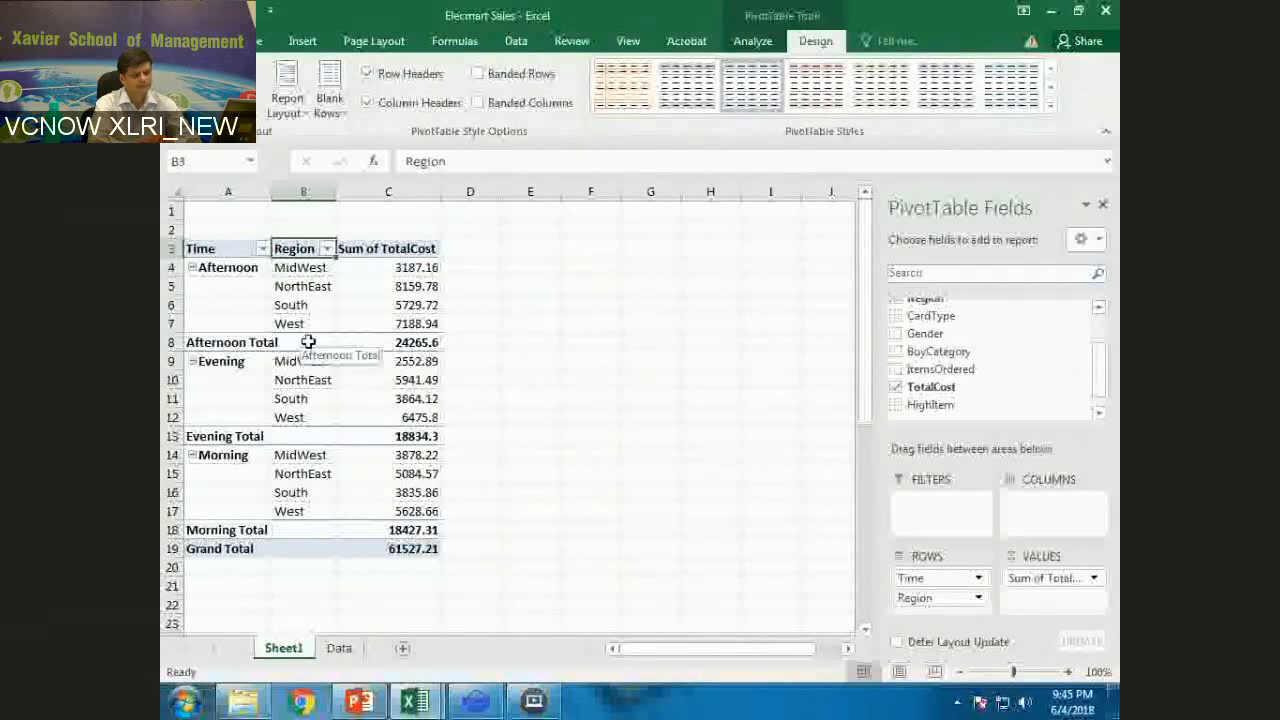